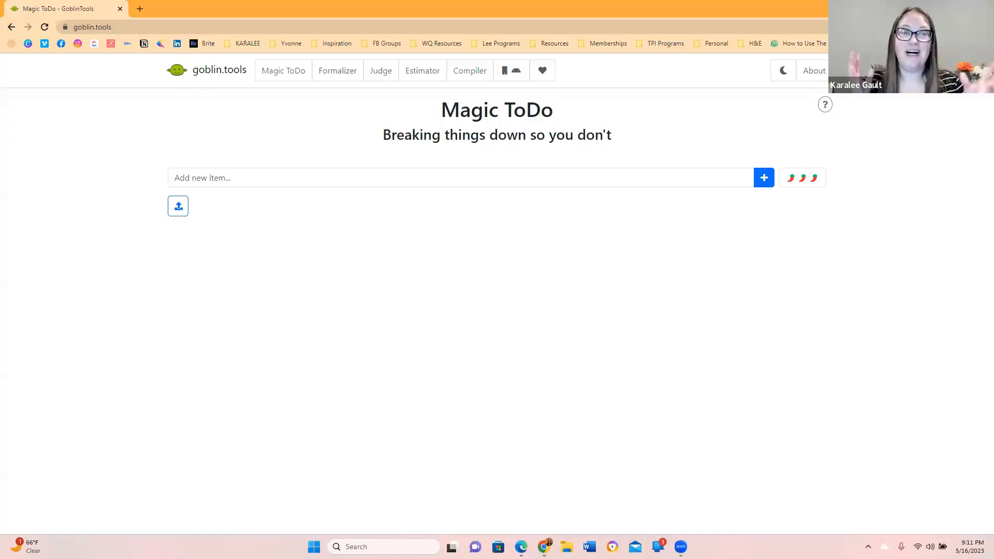
mouse_move(714, 375)
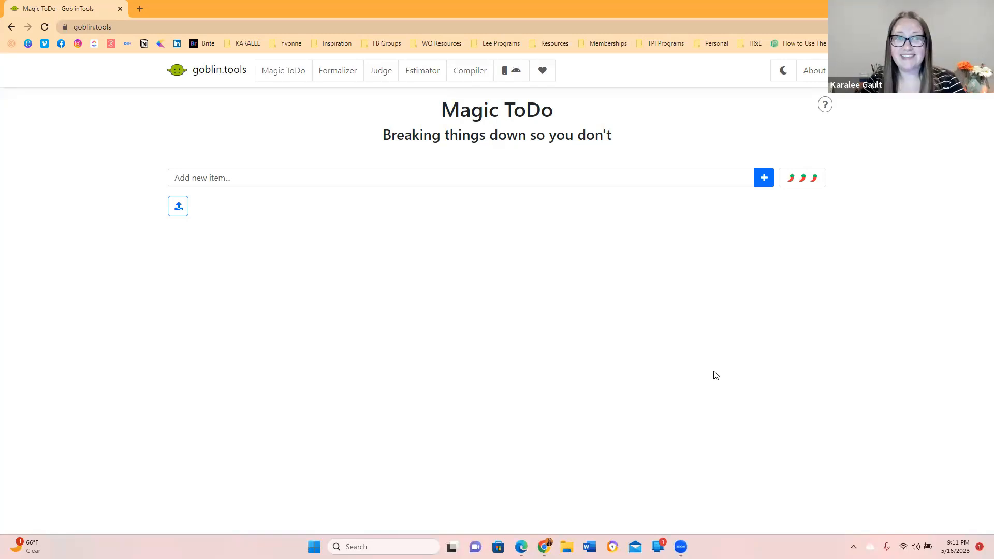
mouse_move(596, 312)
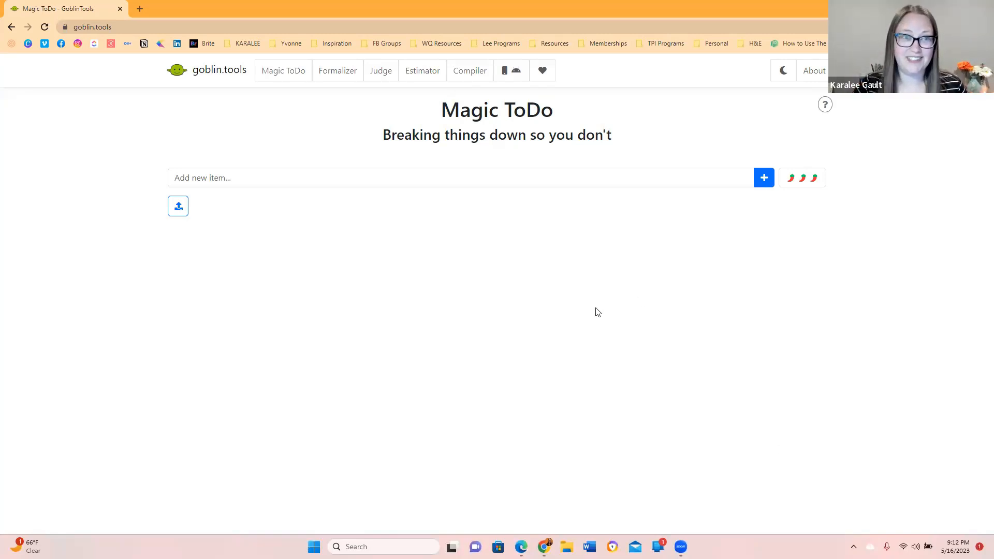
mouse_move(300, 191)
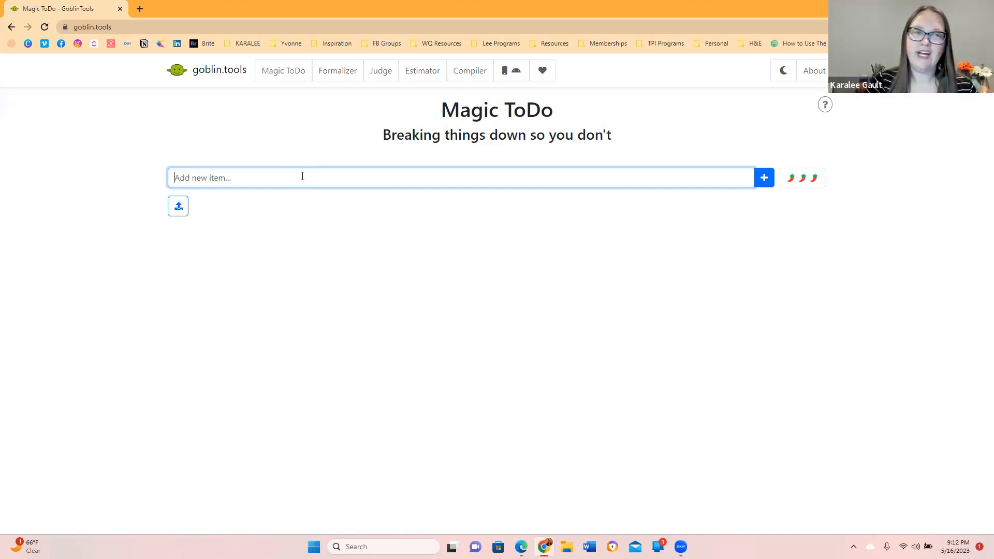
Step: Enter 'How to Make Coffee' and set the spiciness slider to three peppers
text(How to)
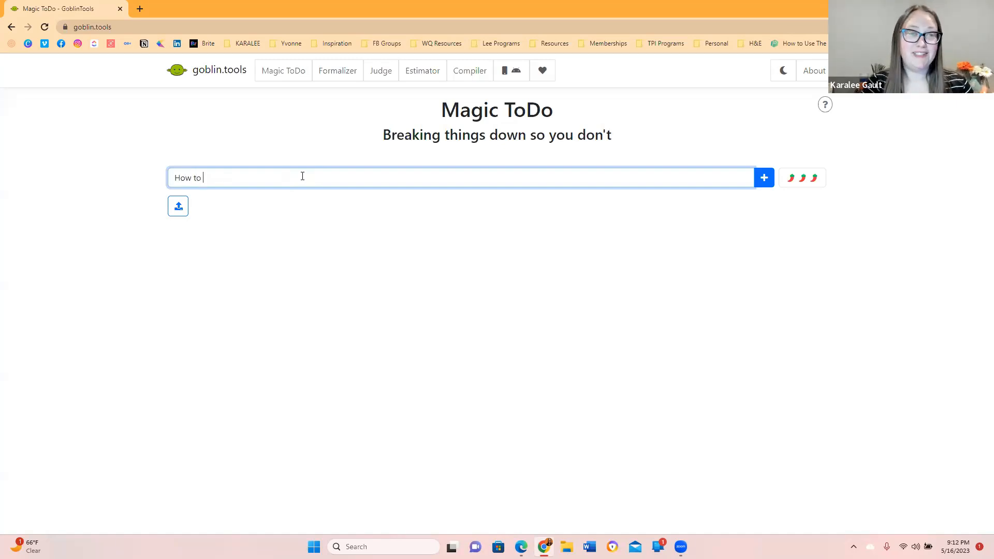
text(Make Coffee)
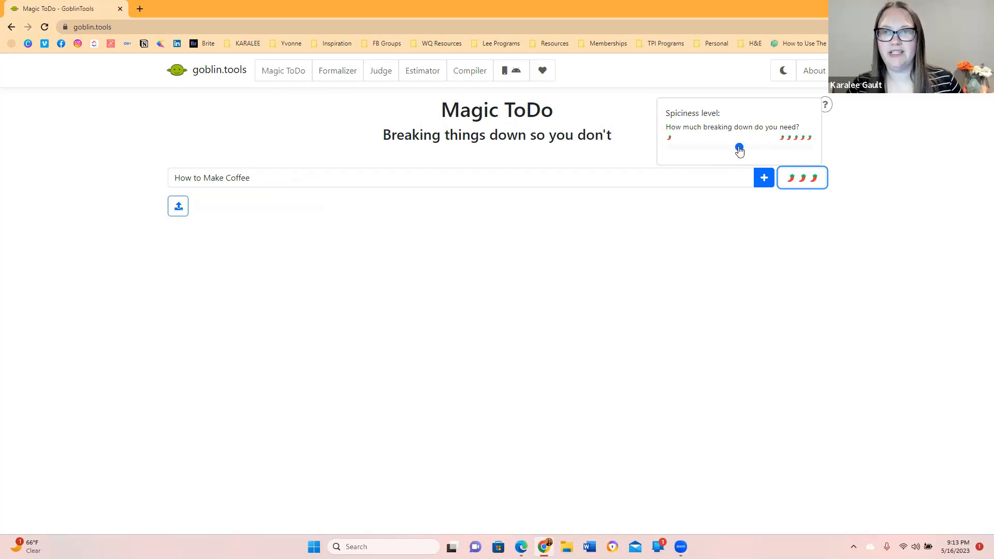
drag(739, 146, 808, 147)
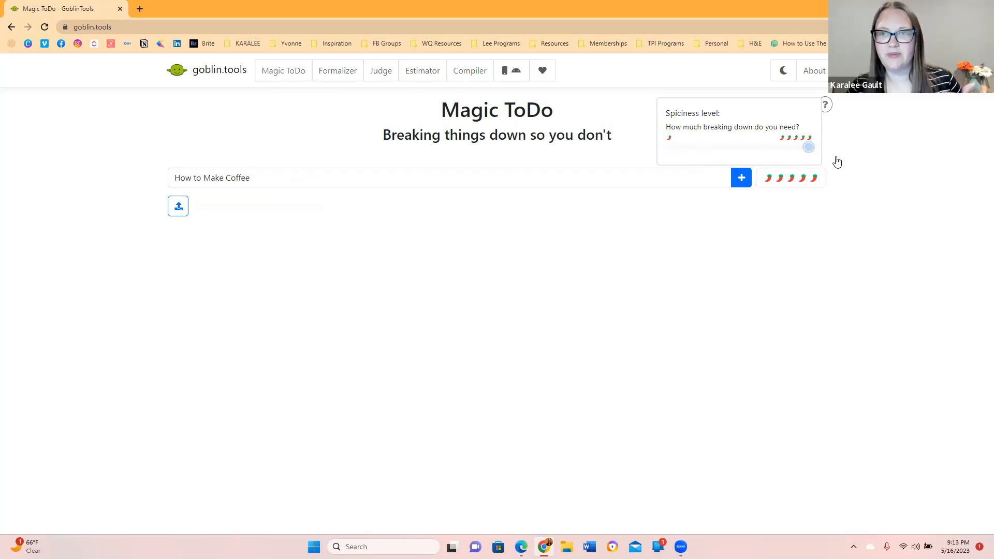
drag(807, 147, 738, 147)
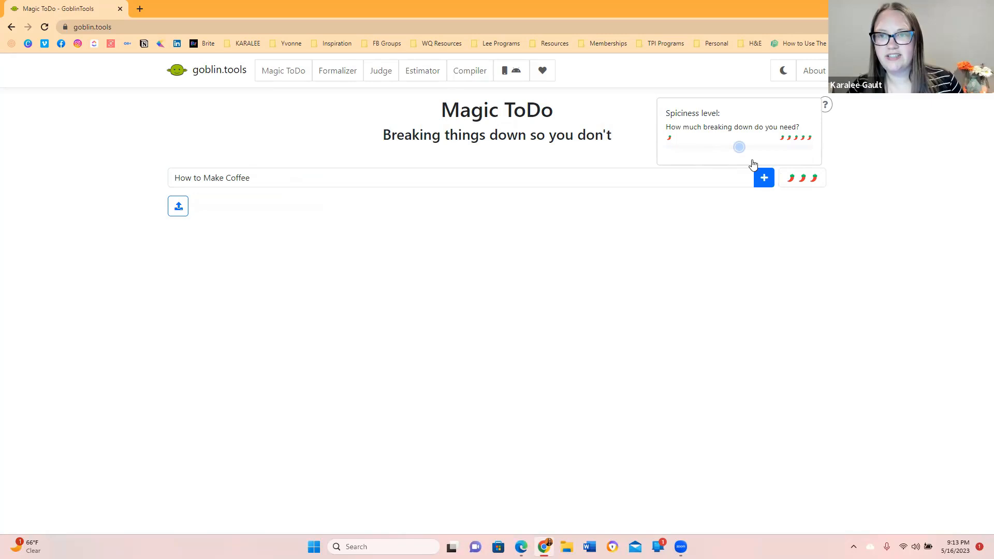
mouse_move(212, 197)
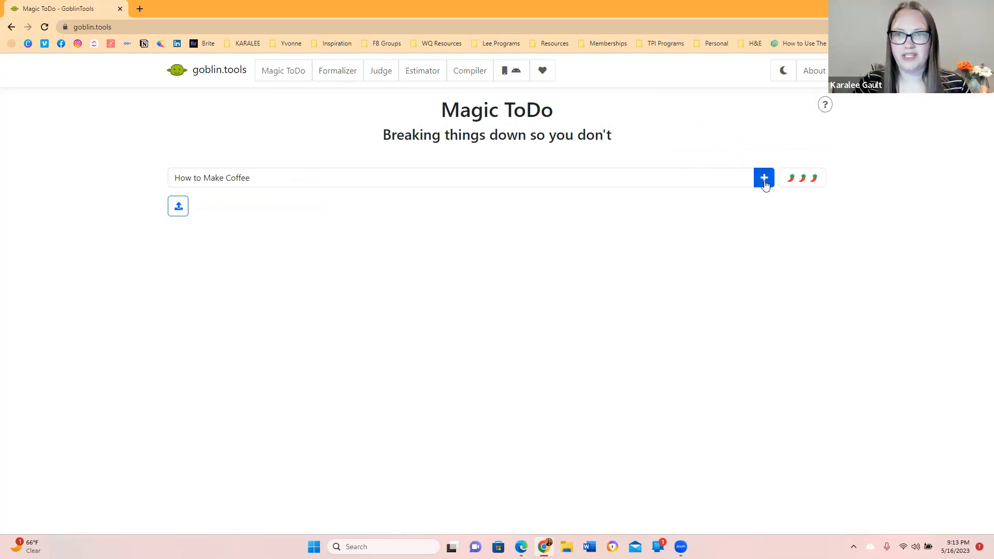
Step: Add How to Make Coffee to the list and generate its sub-steps
click(764, 178)
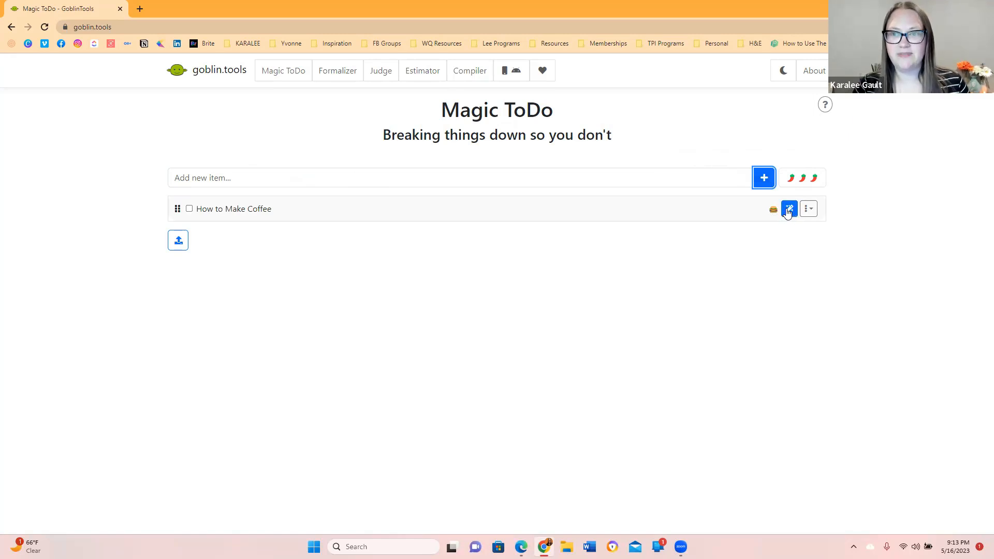
click(788, 208)
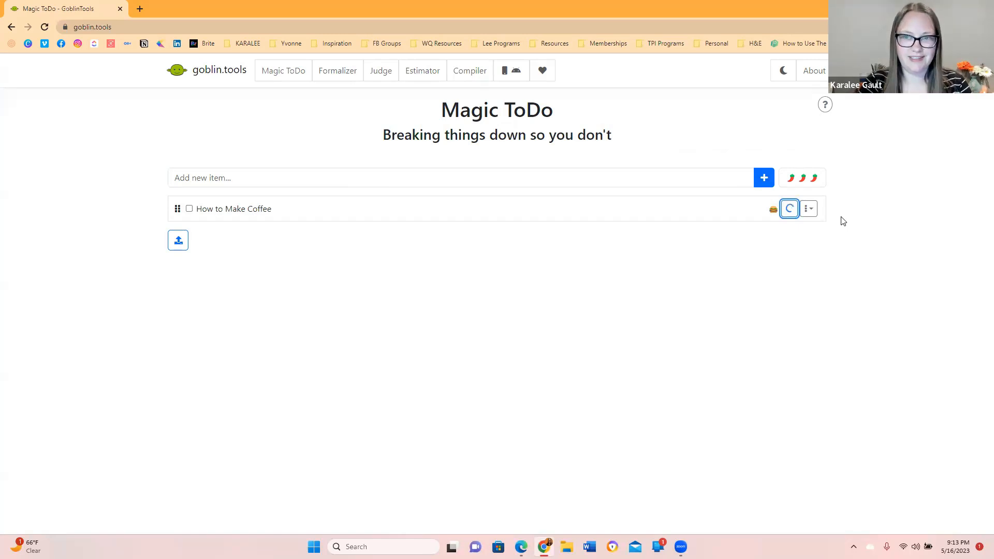
click(788, 208)
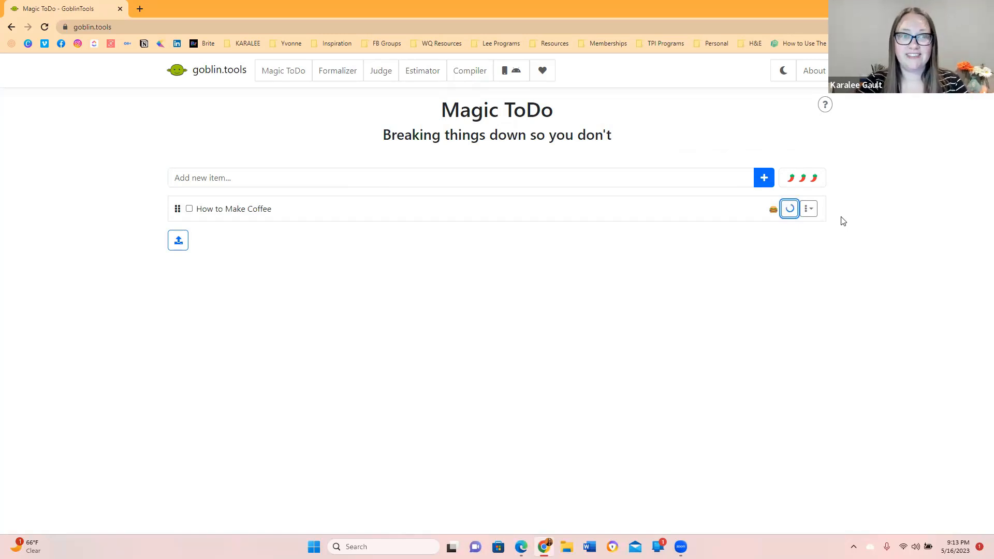
click(789, 209)
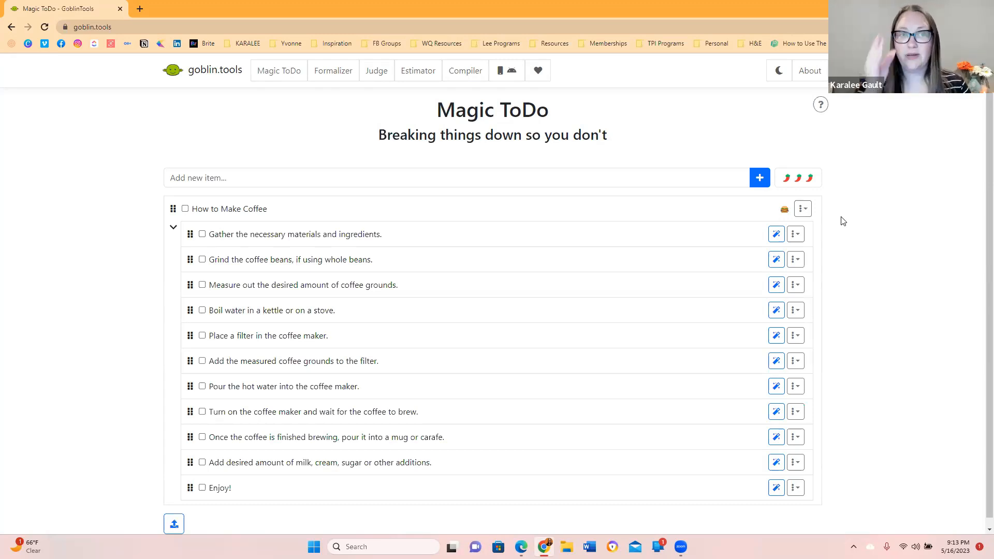
mouse_move(835, 223)
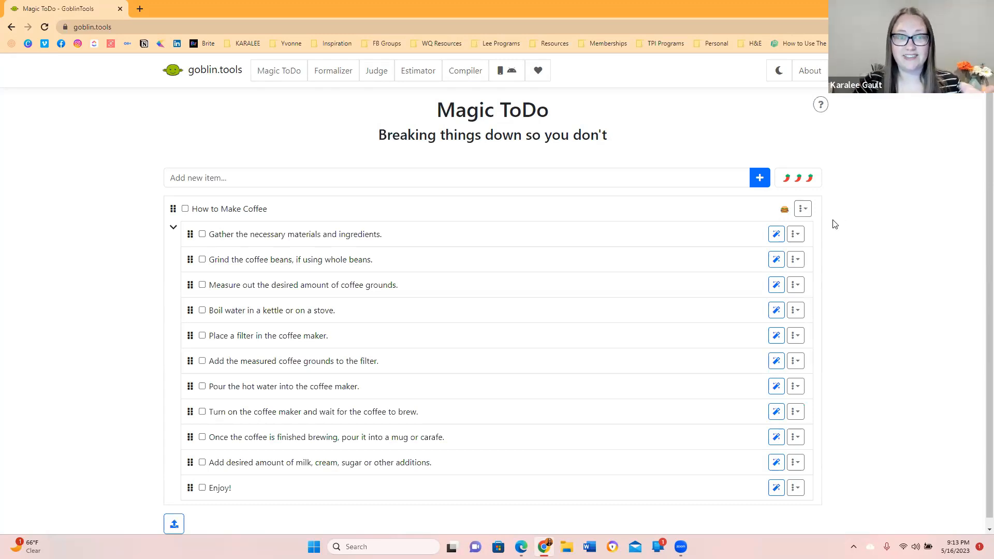
mouse_move(830, 240)
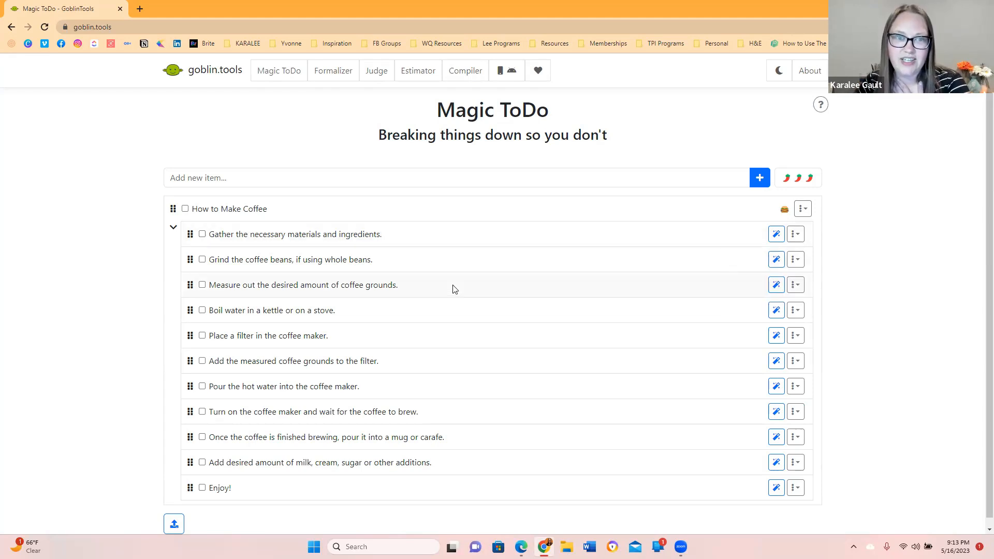
mouse_move(394, 241)
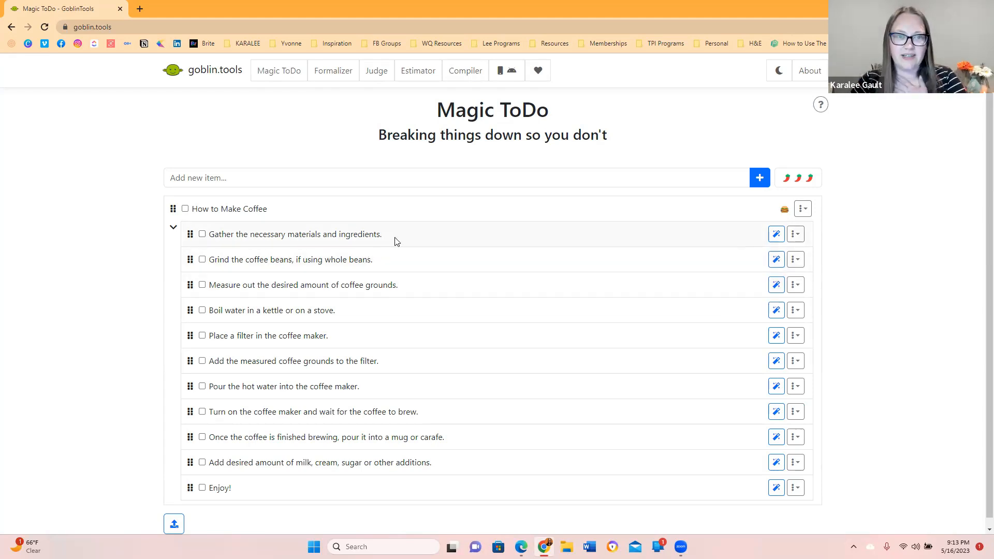
mouse_move(406, 261)
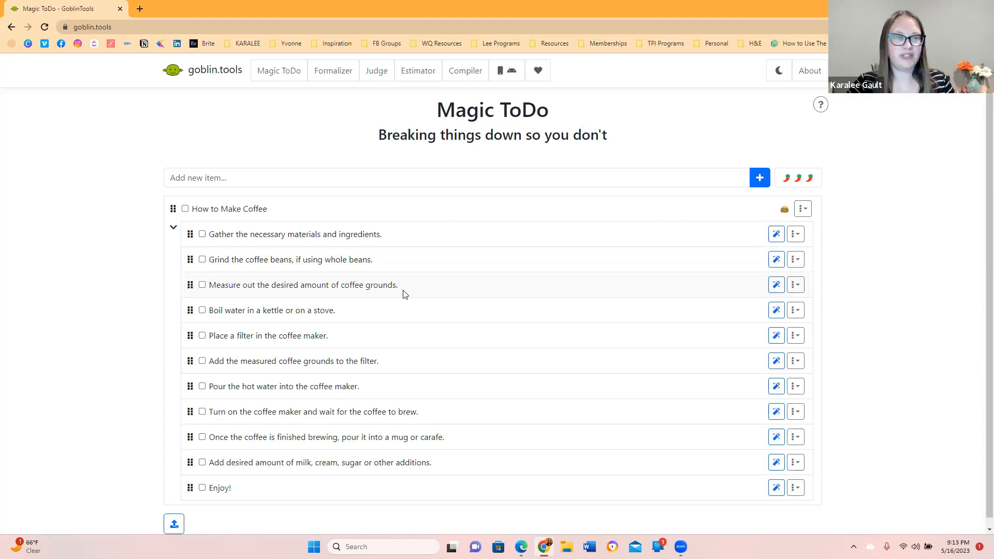
mouse_move(775, 234)
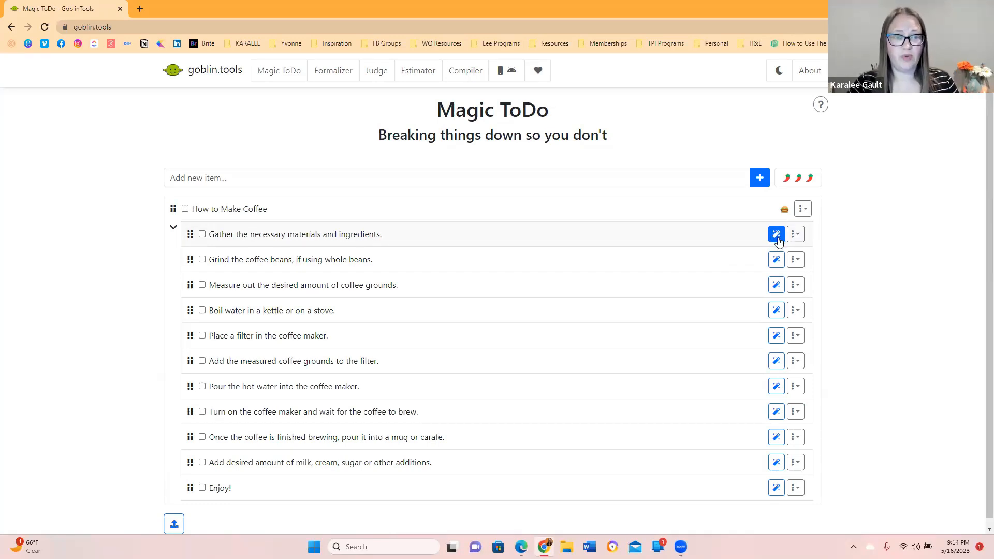
Step: Review the eleven coffee steps, opening and dismissing the first step's options
scroll(down, 3)
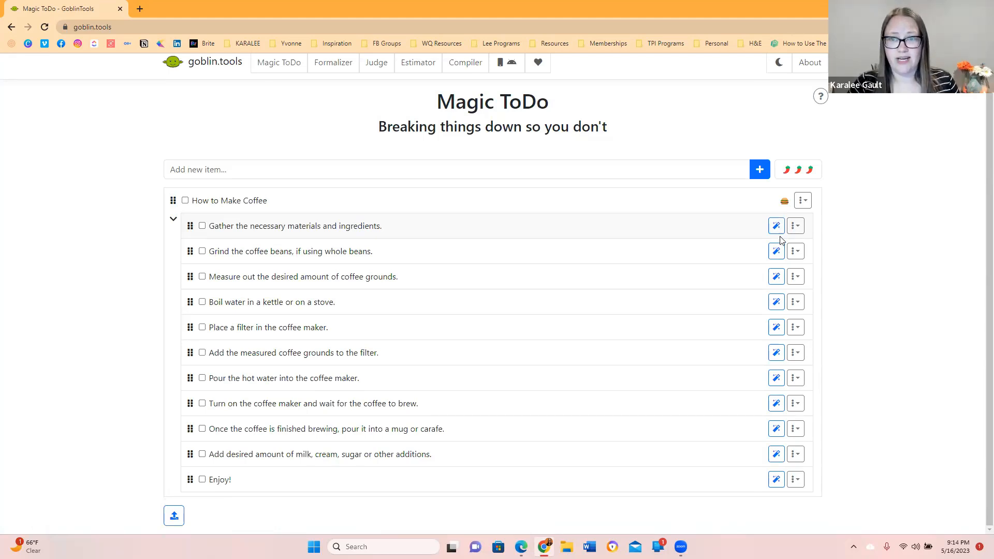
click(795, 225)
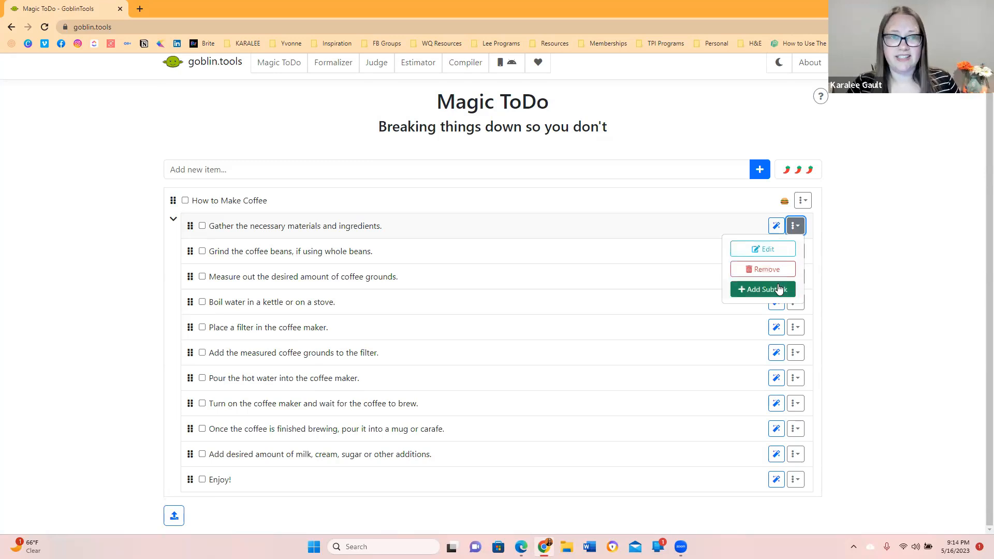
click(802, 200)
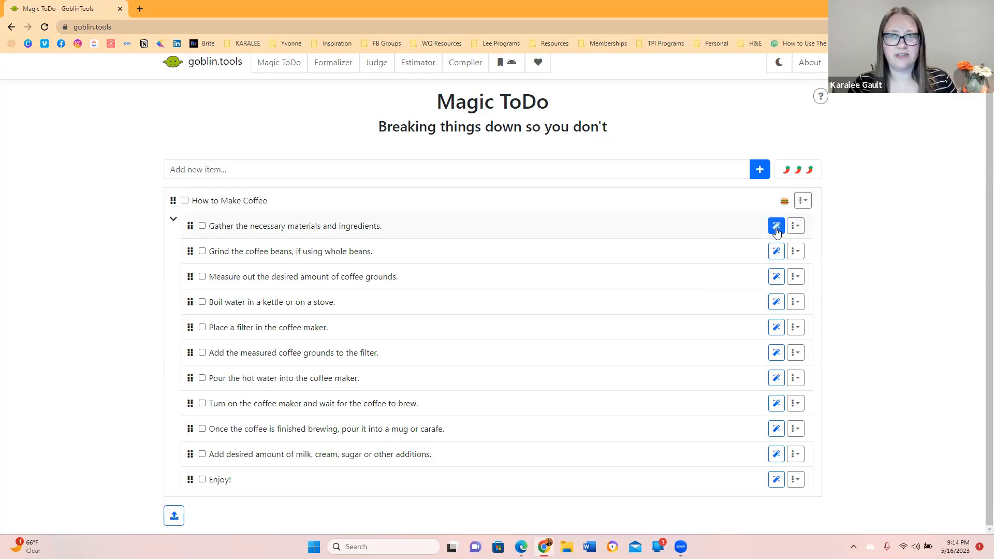
Step: Break 'Gather the necessary materials and ingredients' into six nested substeps
click(776, 226)
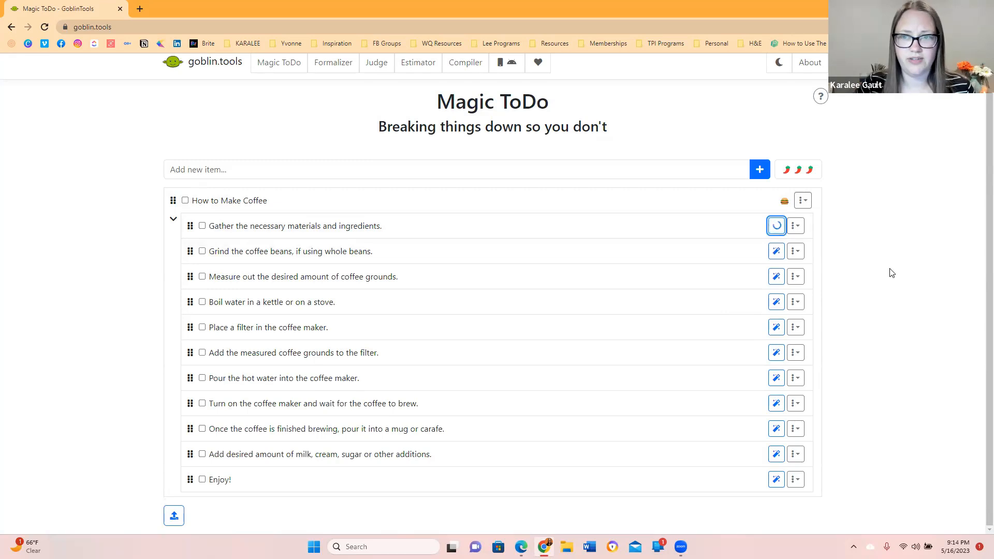
mouse_move(874, 310)
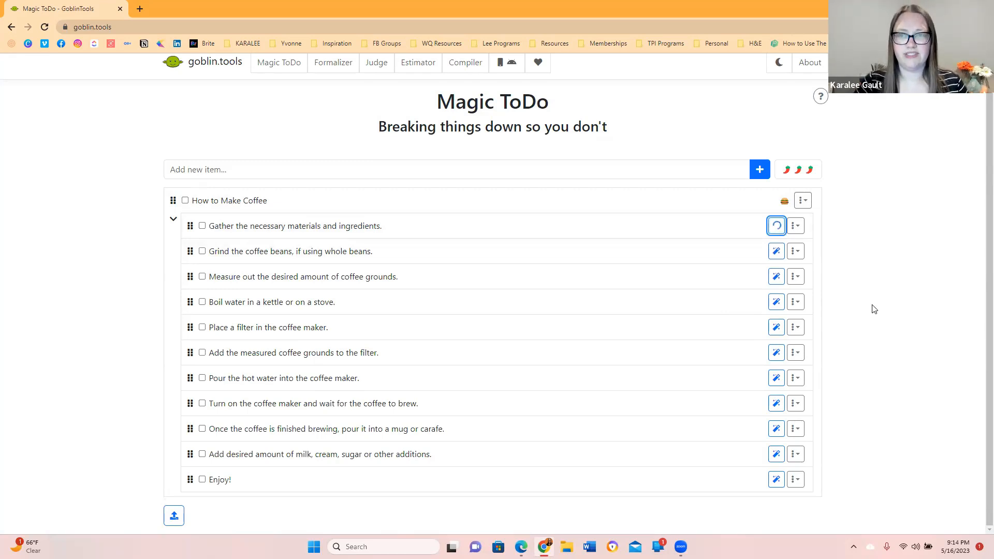
click(776, 226)
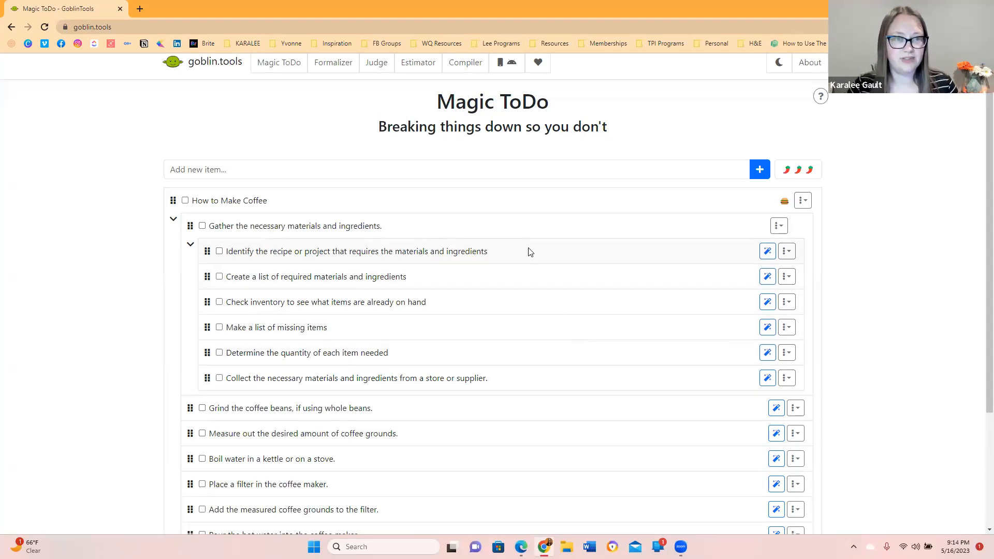
mouse_move(528, 280)
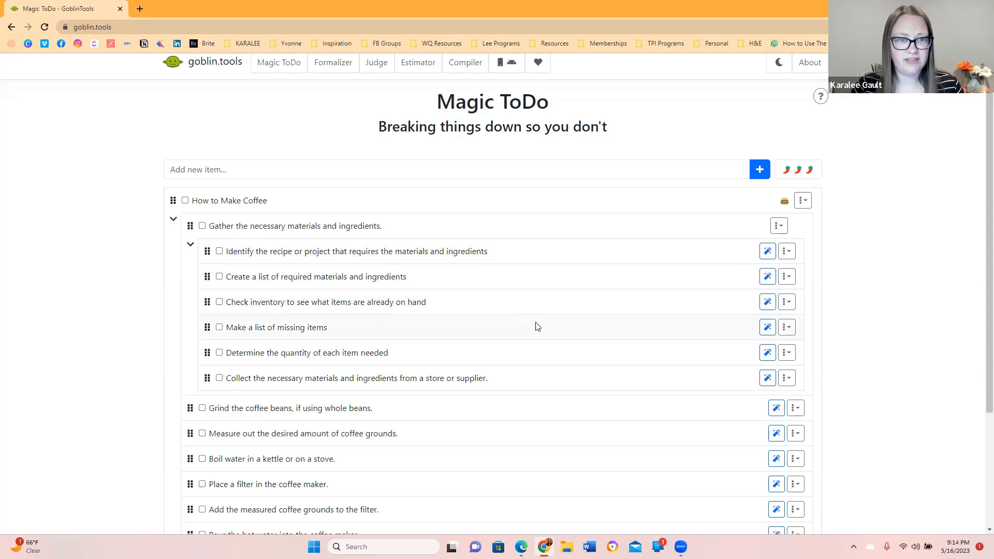
mouse_move(533, 366)
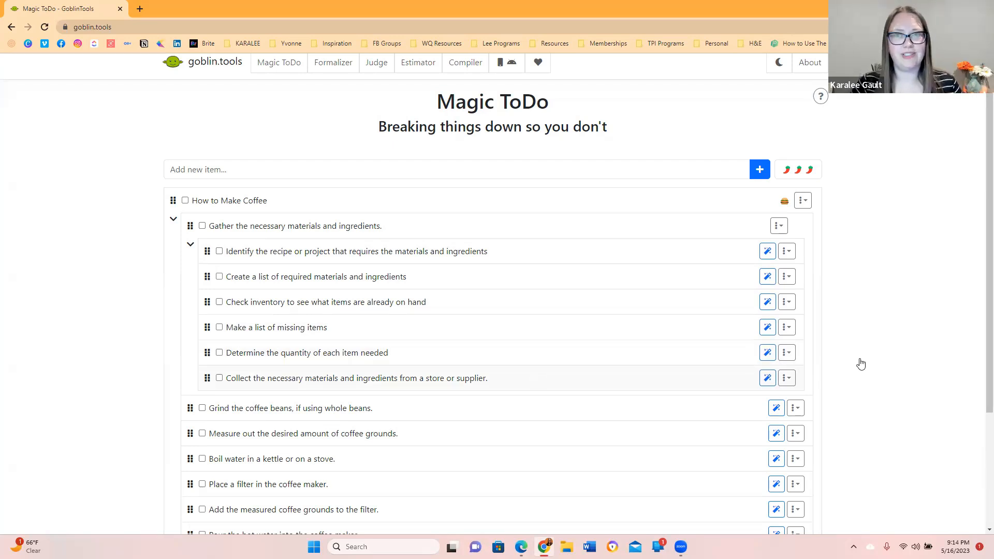
mouse_move(778, 373)
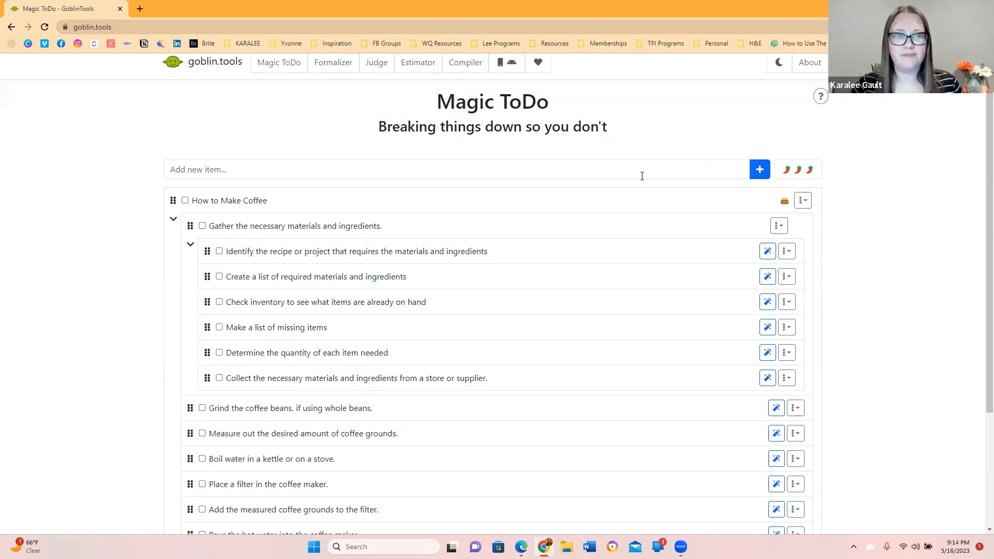
Step: Clear How to Make Coffee's subtasks and regenerate them as nine shorter steps
click(801, 200)
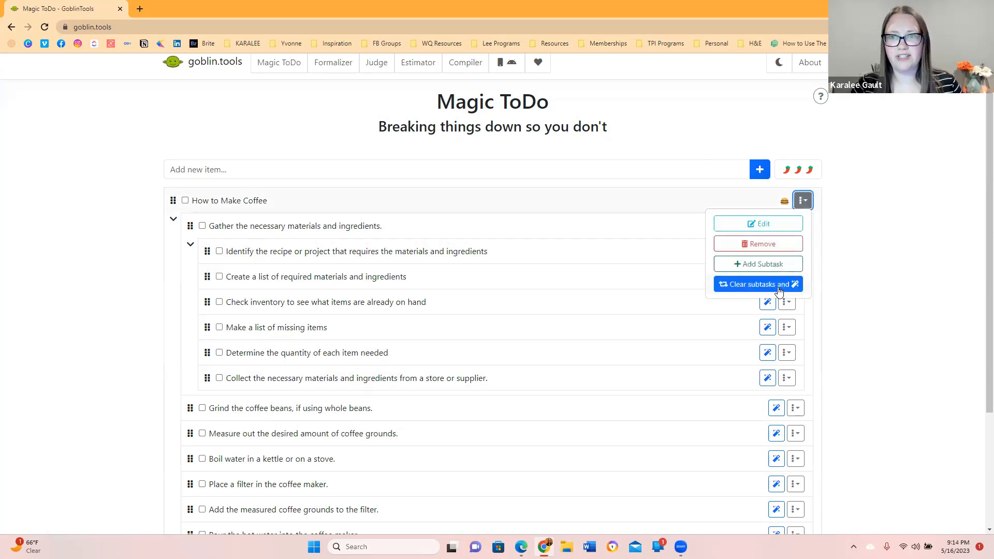
click(757, 284)
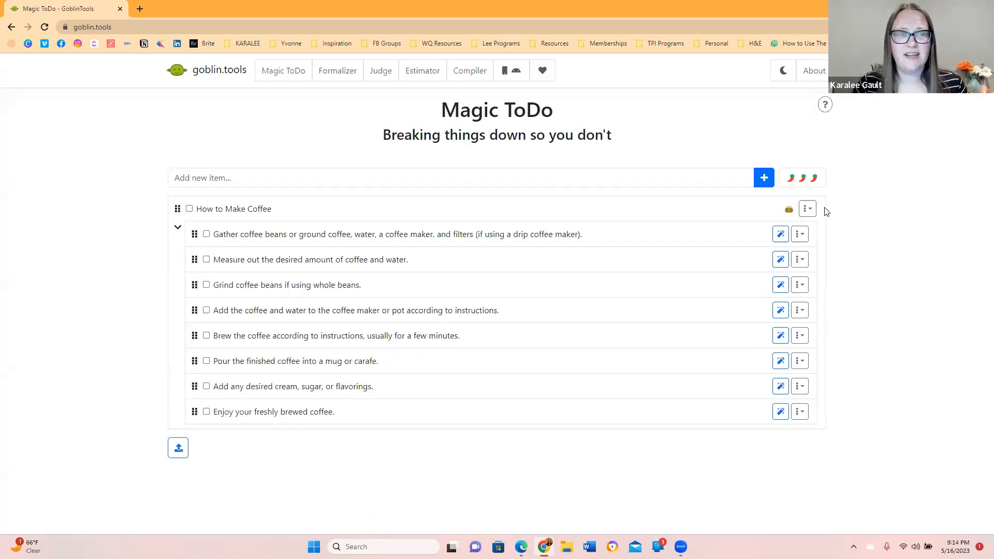
click(808, 208)
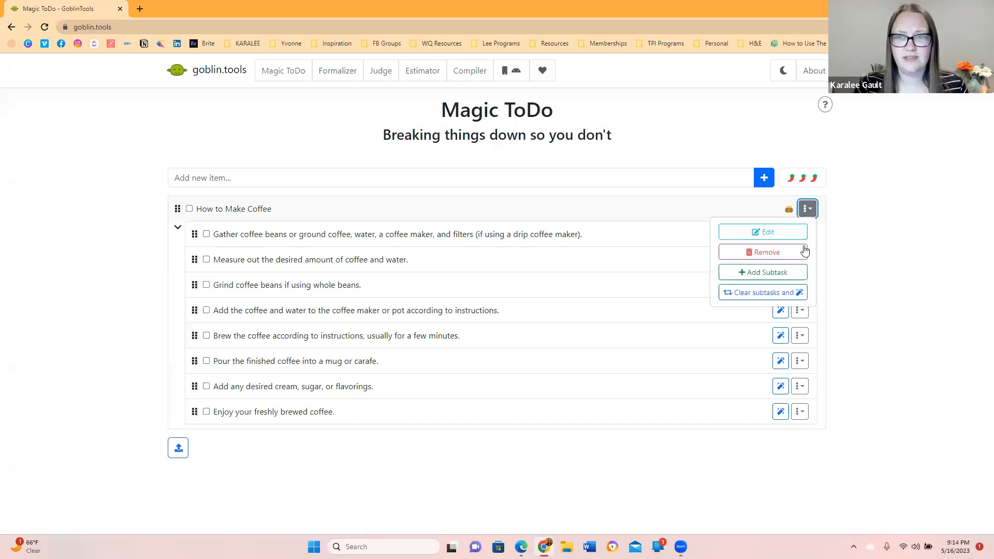
click(762, 251)
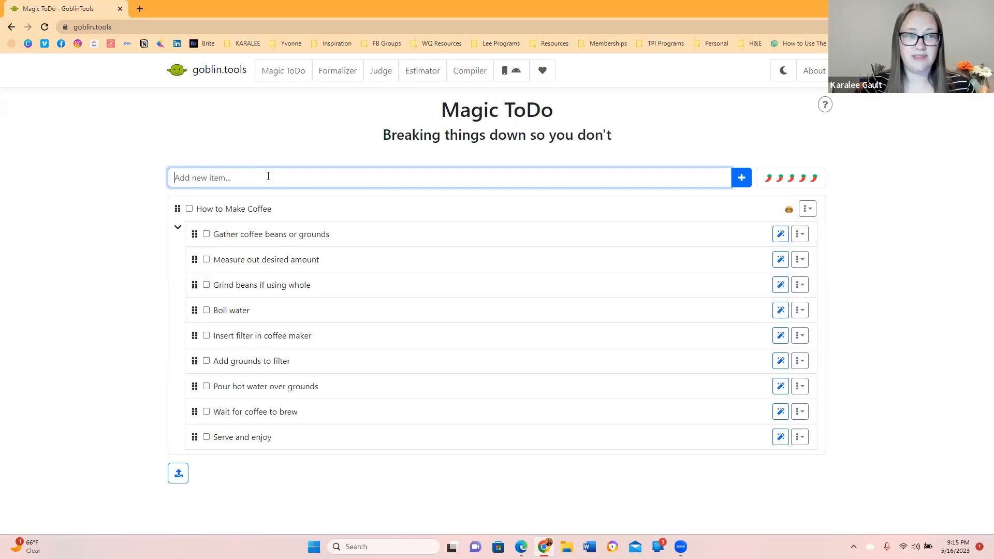
Step: Add a 'Build a Gazebo' task and generate its twelve-step breakdown
text(Build a Ga)
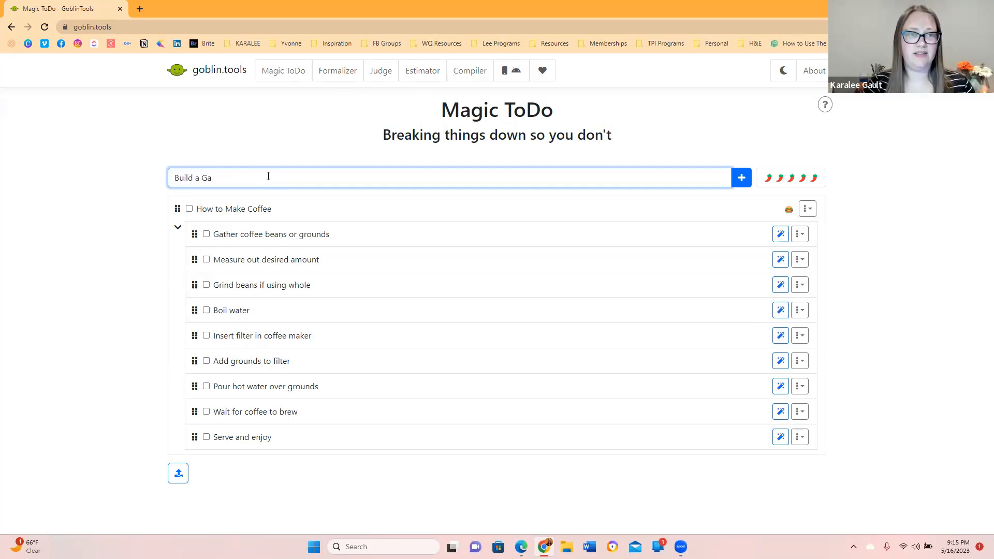
text(ze)
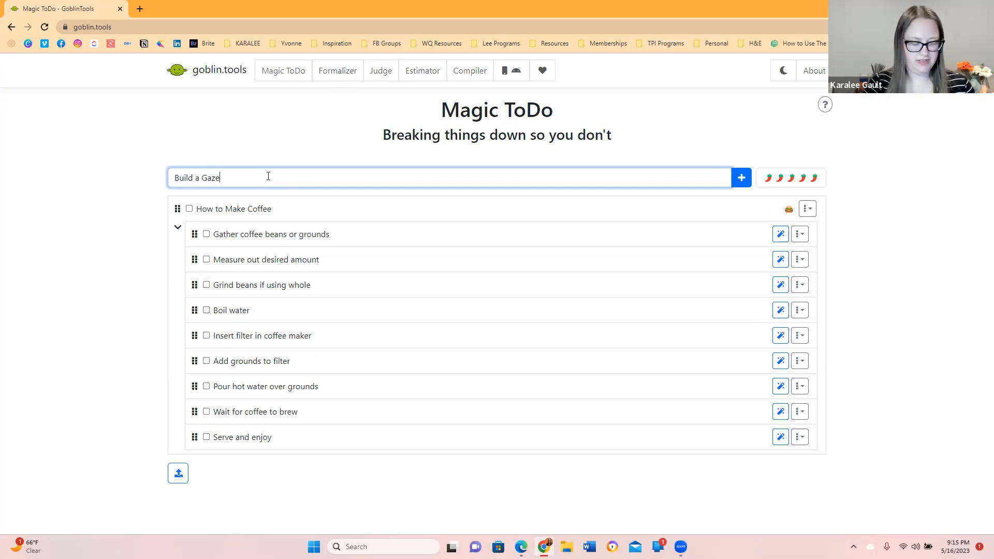
click(740, 177)
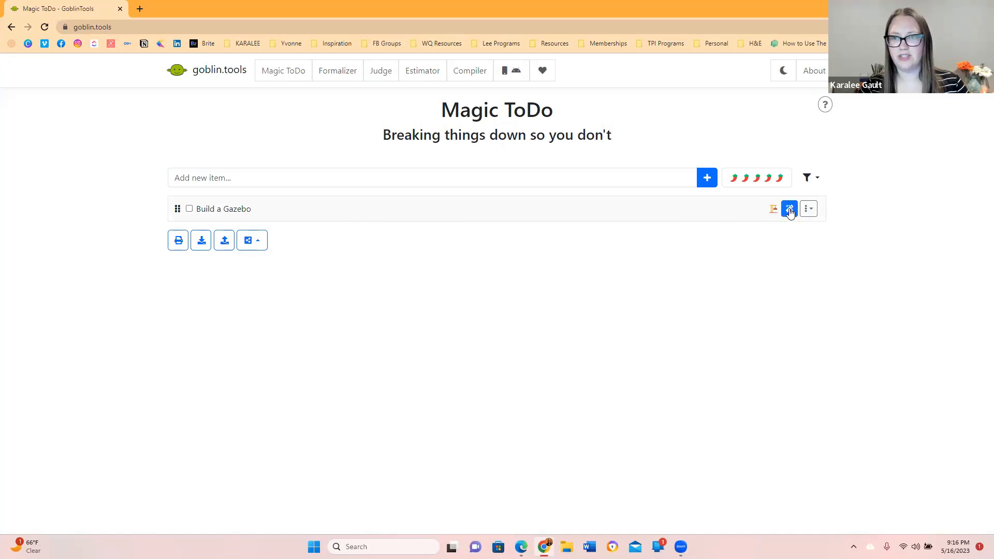
click(789, 209)
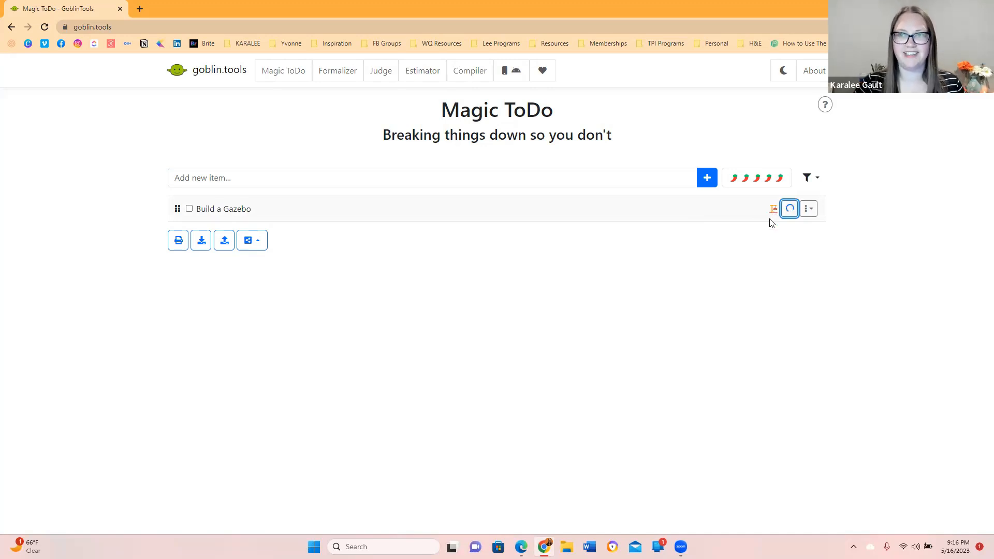
mouse_move(806, 275)
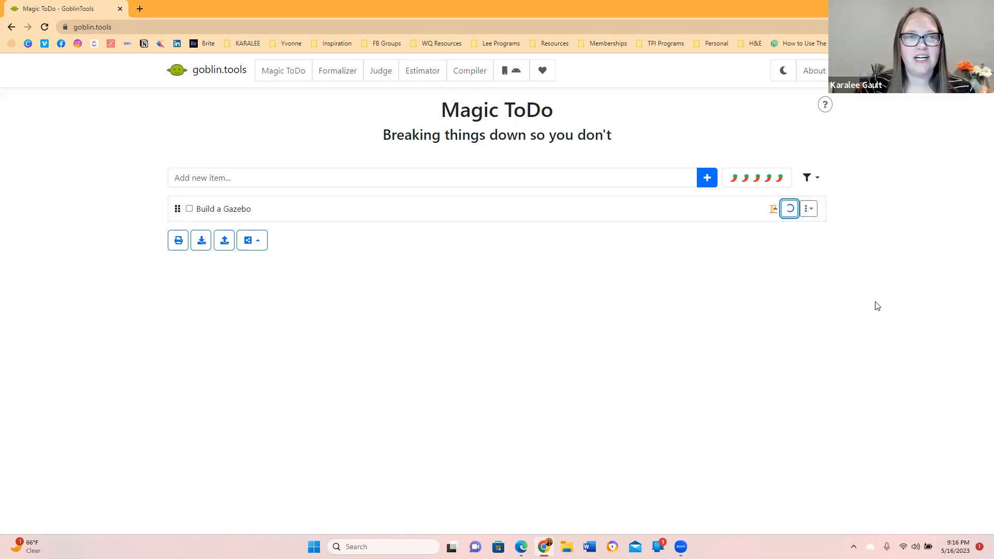
click(789, 209)
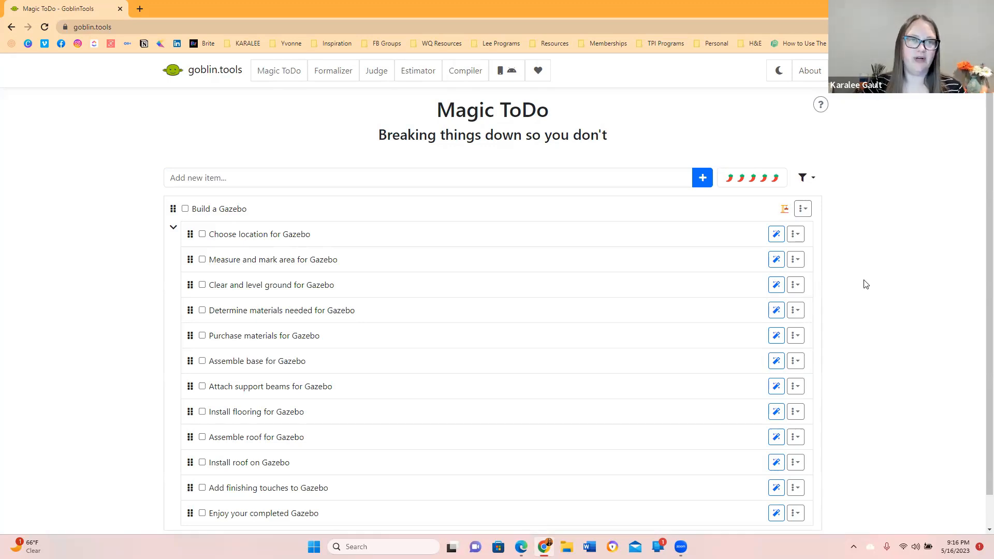
Step: Add an empty subtask under 'Choose location for Gazebo' and start generating its substeps
click(795, 234)
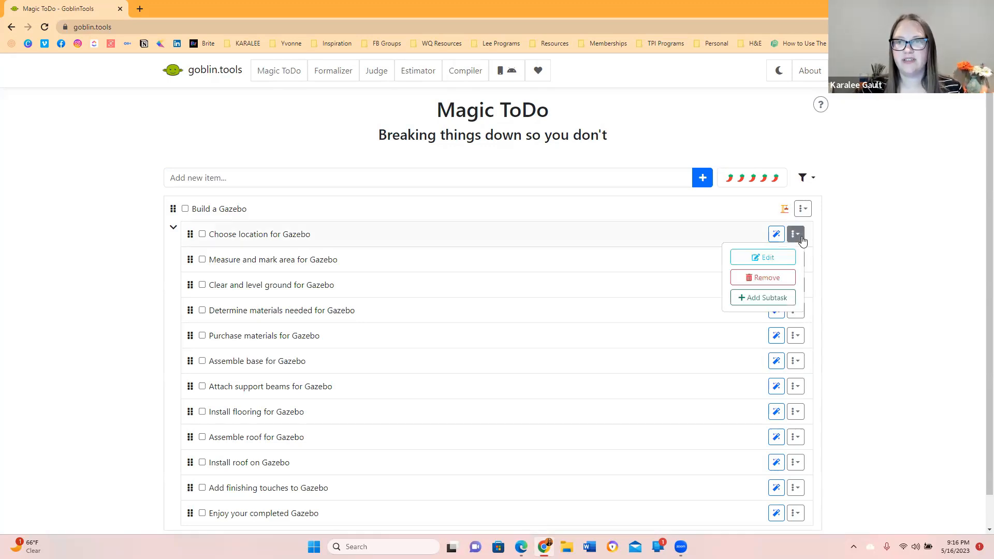
click(795, 234)
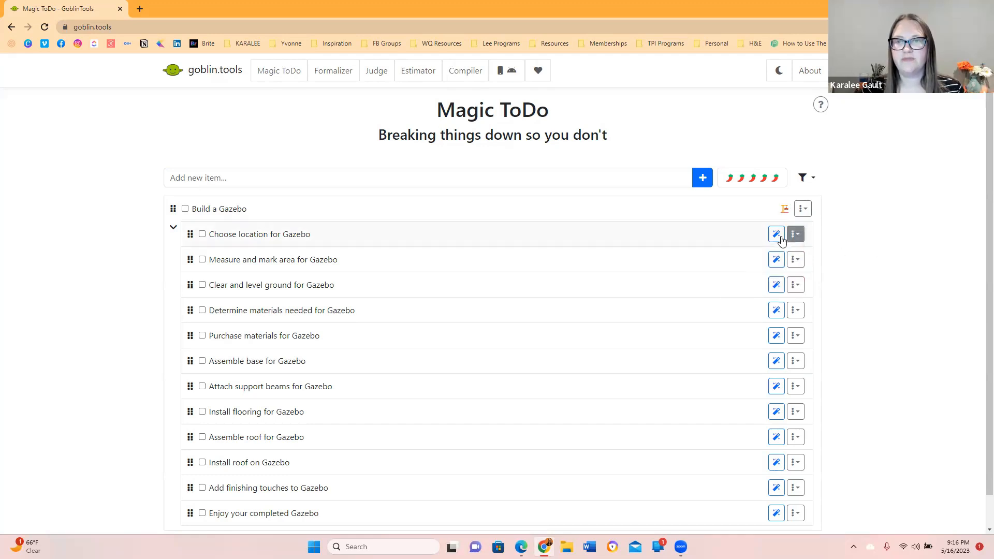
click(776, 234)
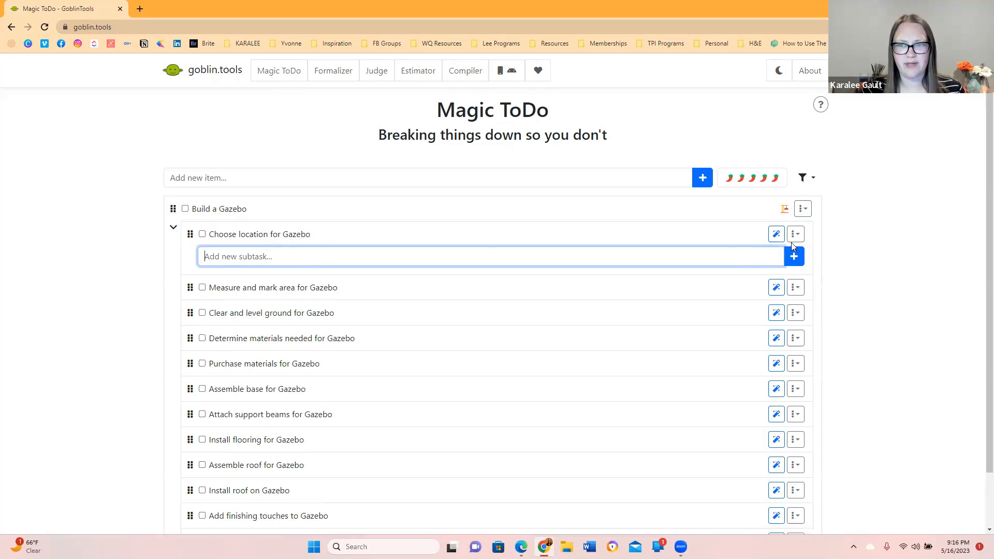
click(796, 234)
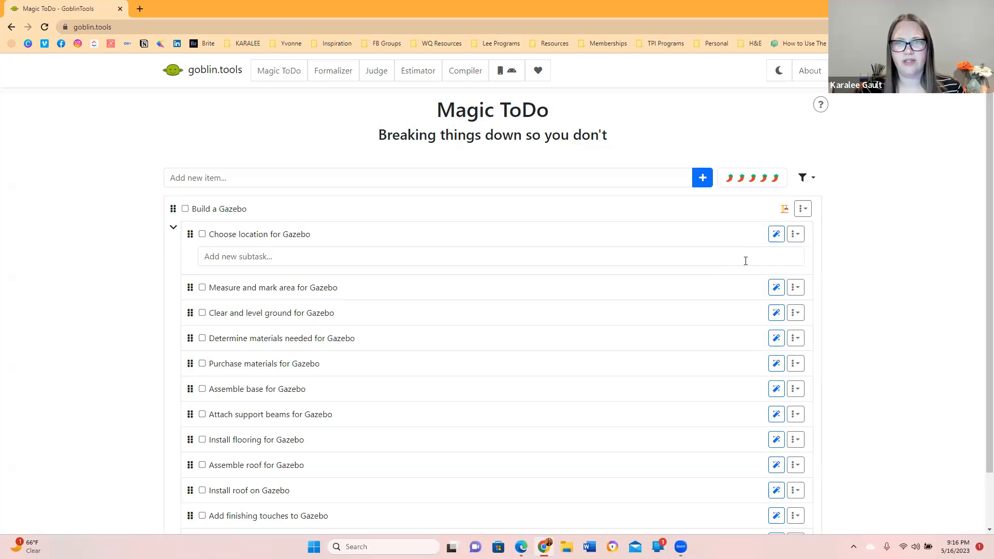
click(776, 234)
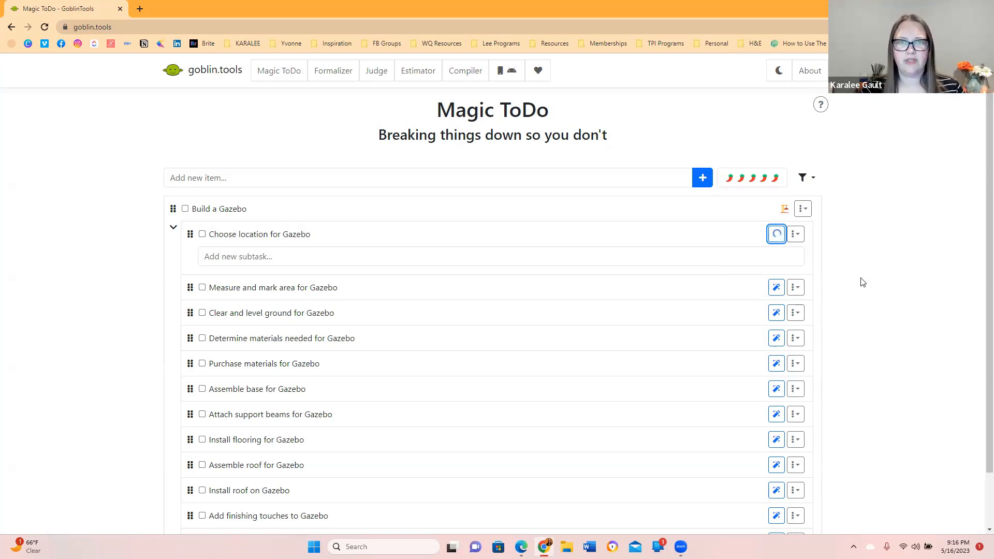
Step: Let eight location substeps generate, then delete the entire Build a Gazebo task
click(775, 234)
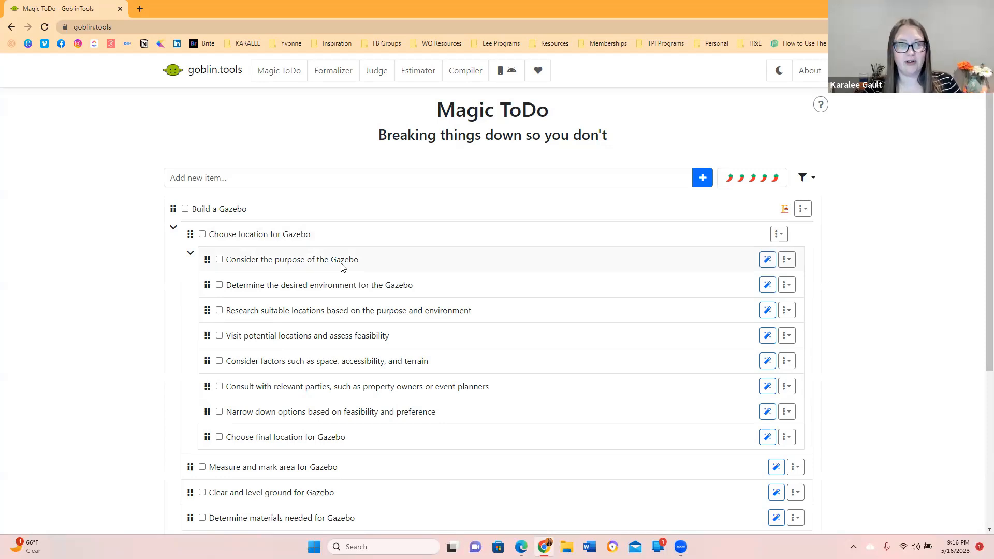
mouse_move(379, 269)
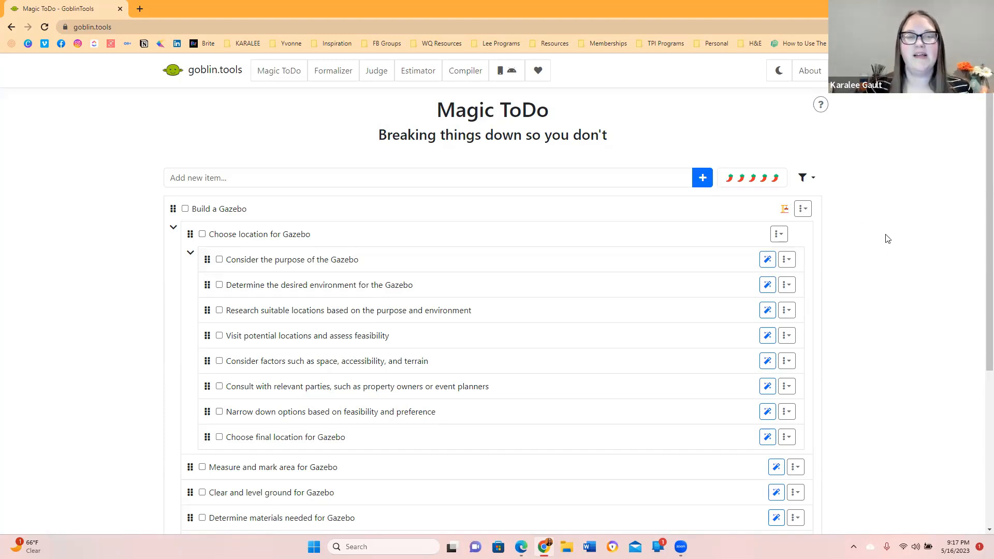
mouse_move(789, 220)
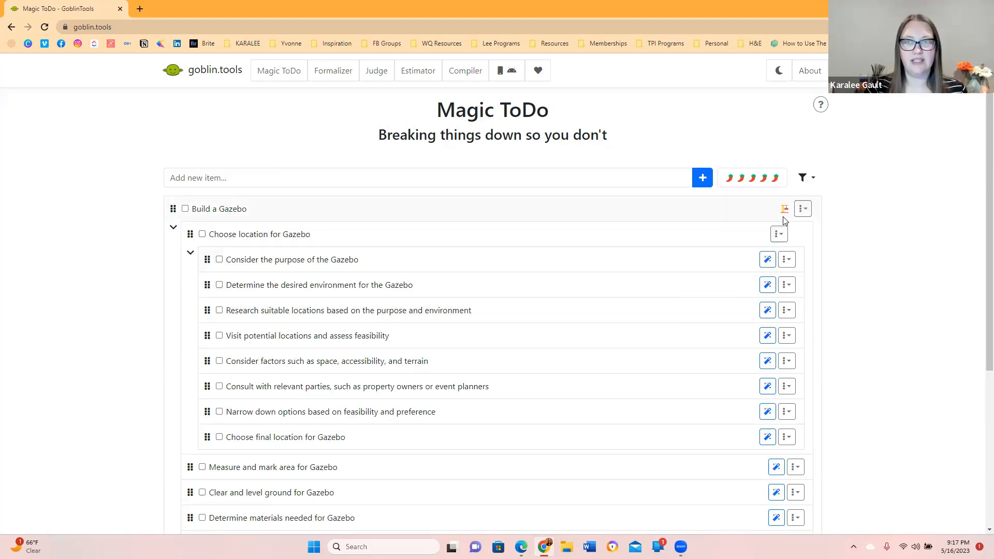
click(801, 208)
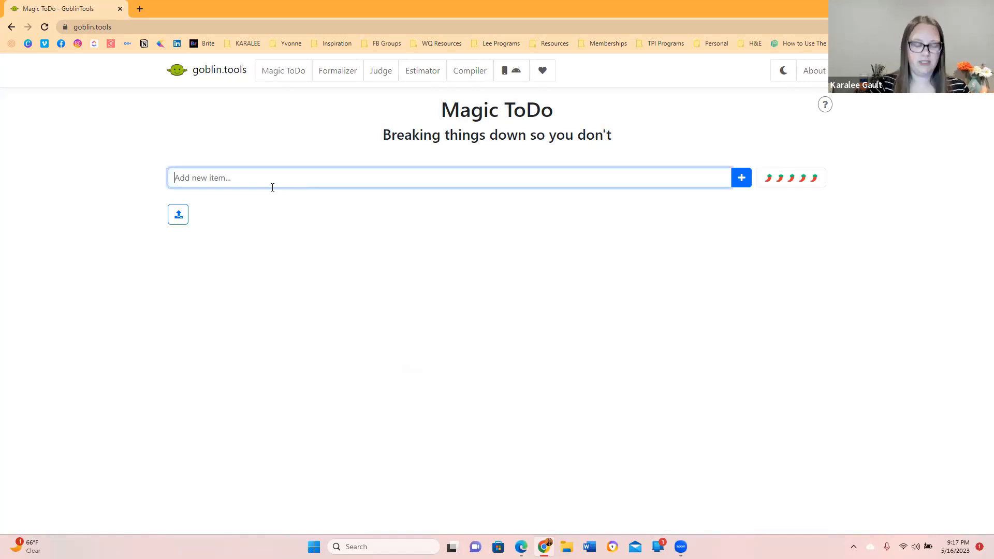
Step: Add the task 'How to Make Coffee in a Keurig' to the list
text(How to Make Coffee in a)
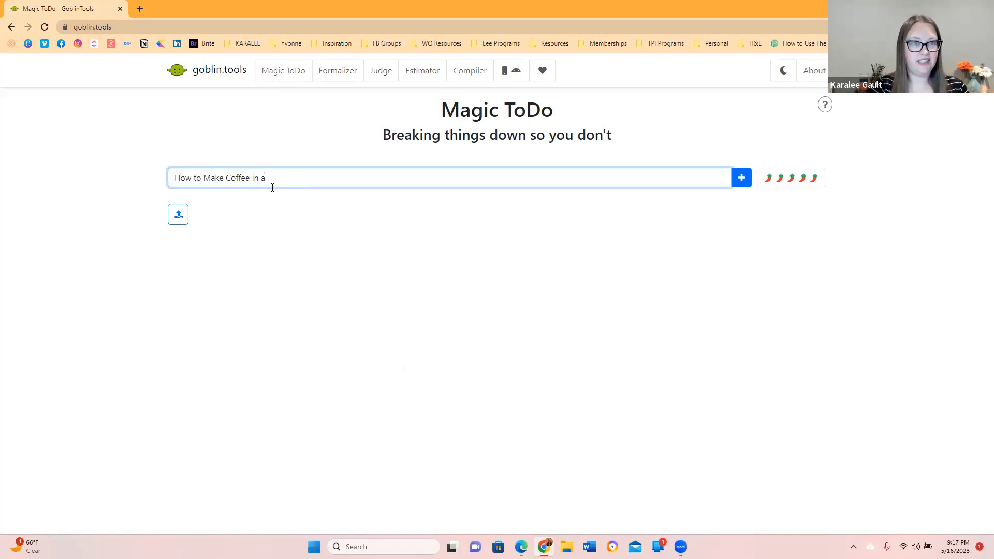
text(Keurig)
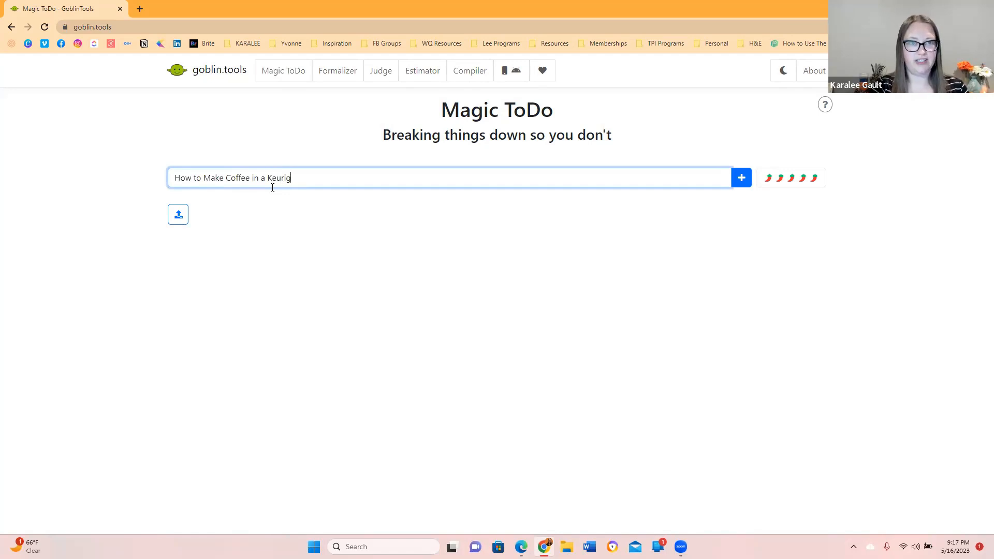
click(740, 178)
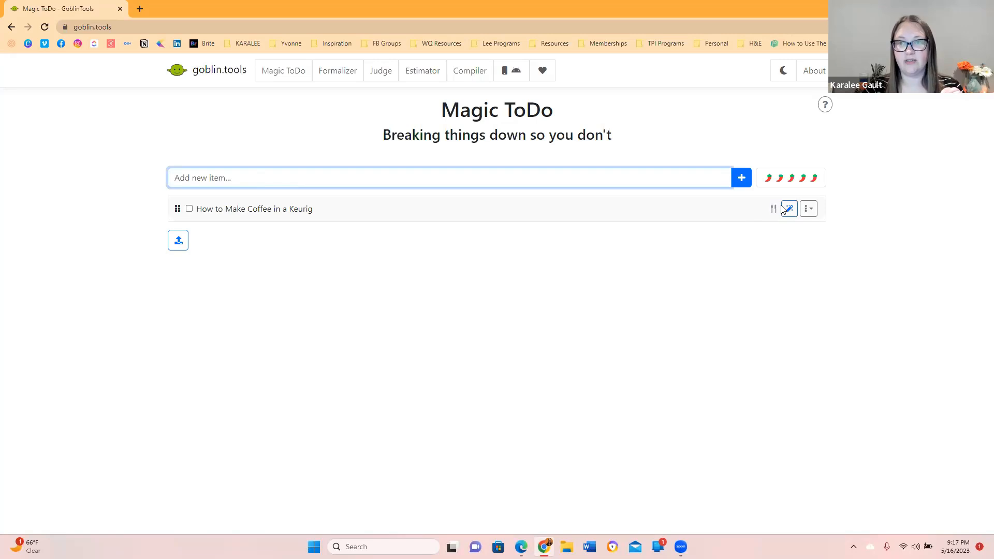
Step: Generate the Keurig task's steps, starting with locating the machine
click(788, 209)
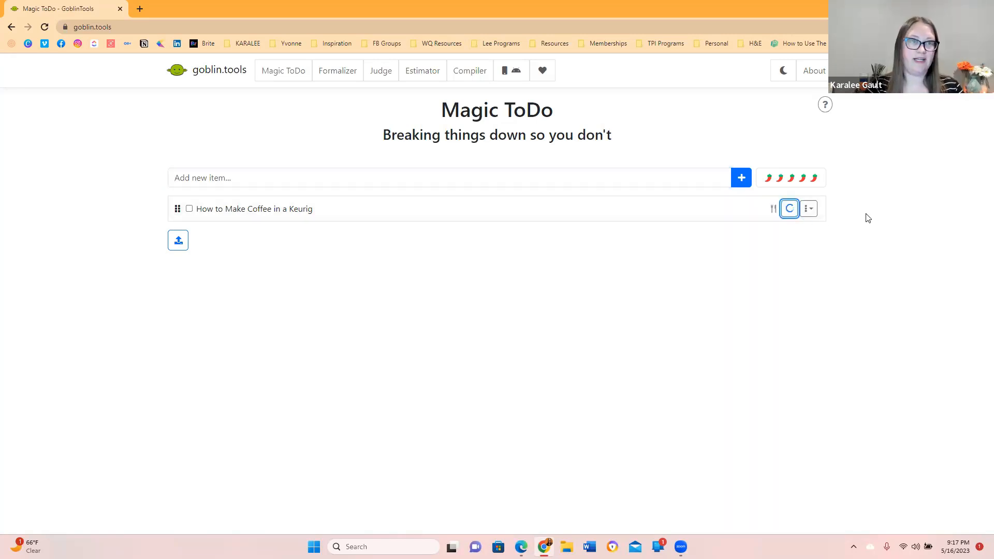
click(789, 209)
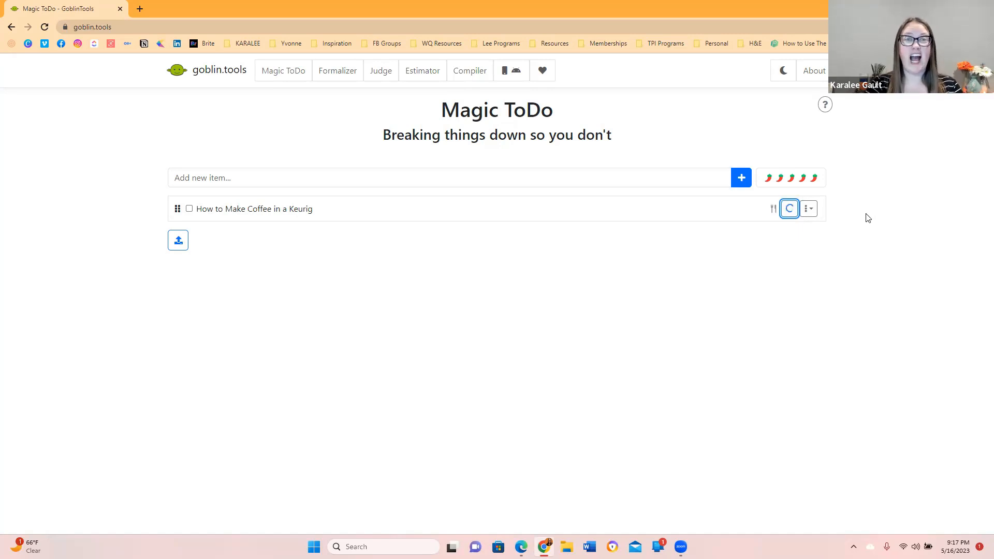
click(788, 209)
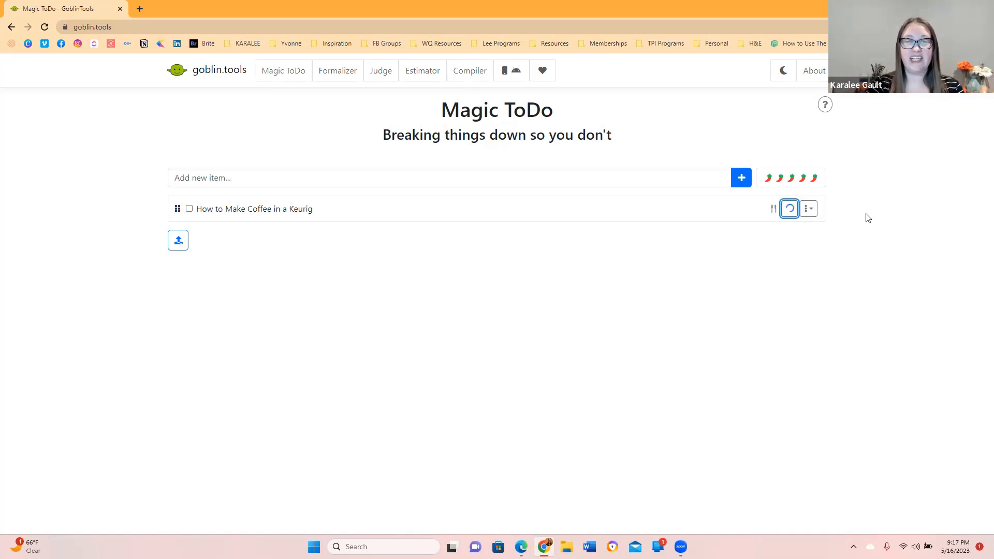
click(789, 209)
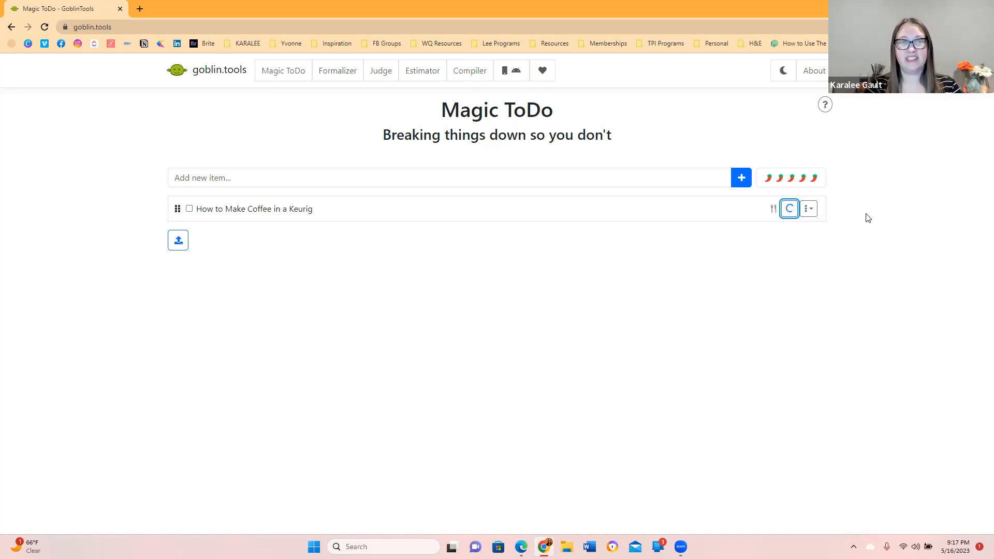
click(789, 208)
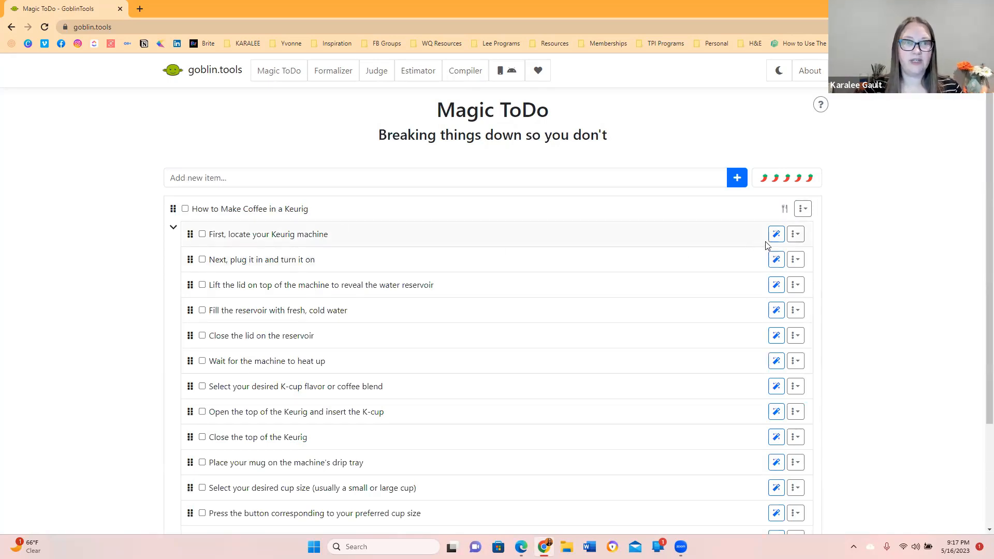
mouse_move(785, 246)
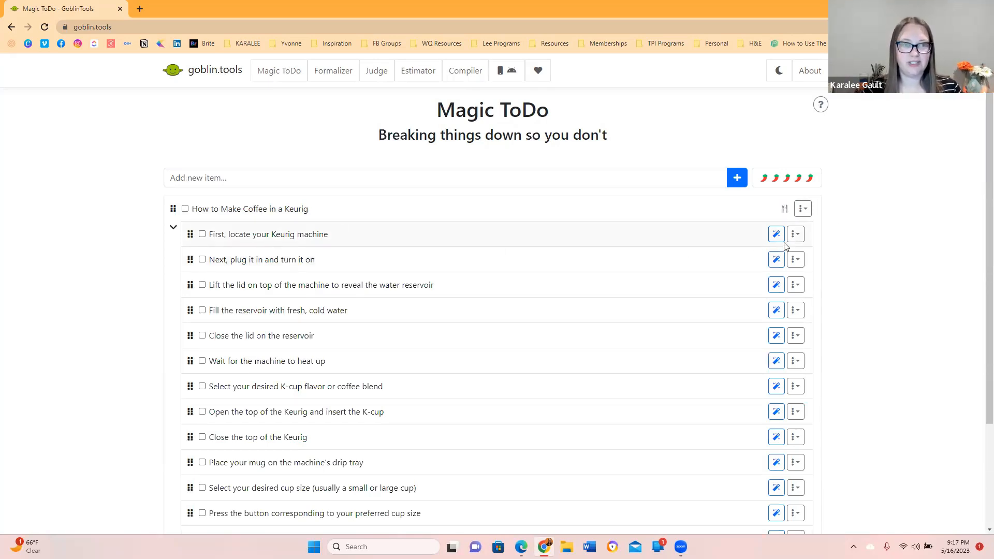
Step: Scroll through the generated steps of How to Make Coffee in a Keurig
scroll(down, 3)
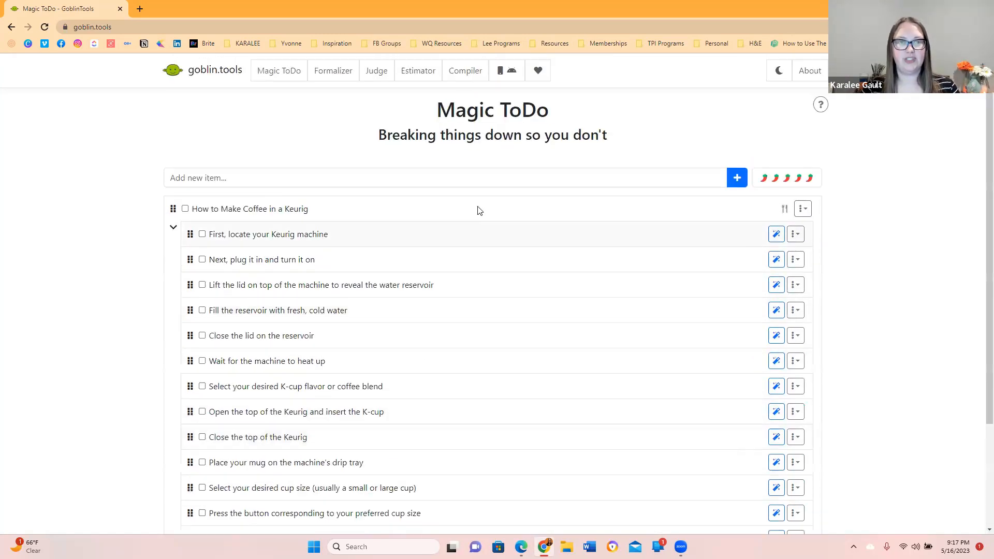
mouse_move(236, 111)
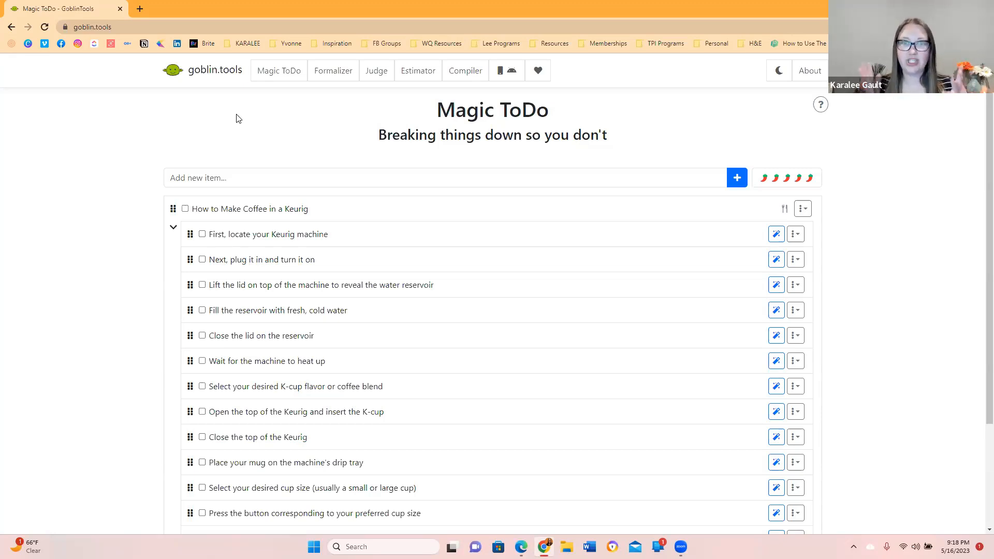
scroll(down, 3)
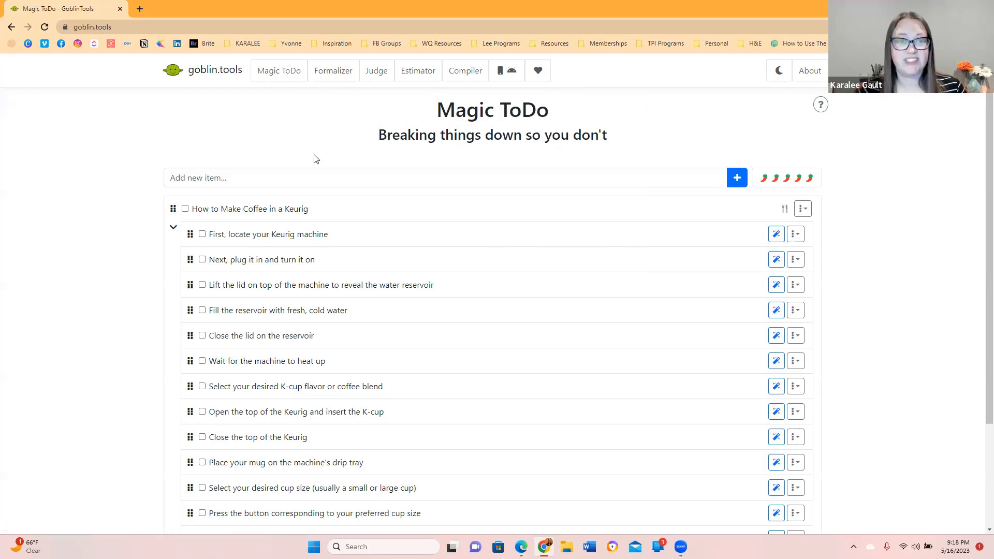
mouse_move(333, 74)
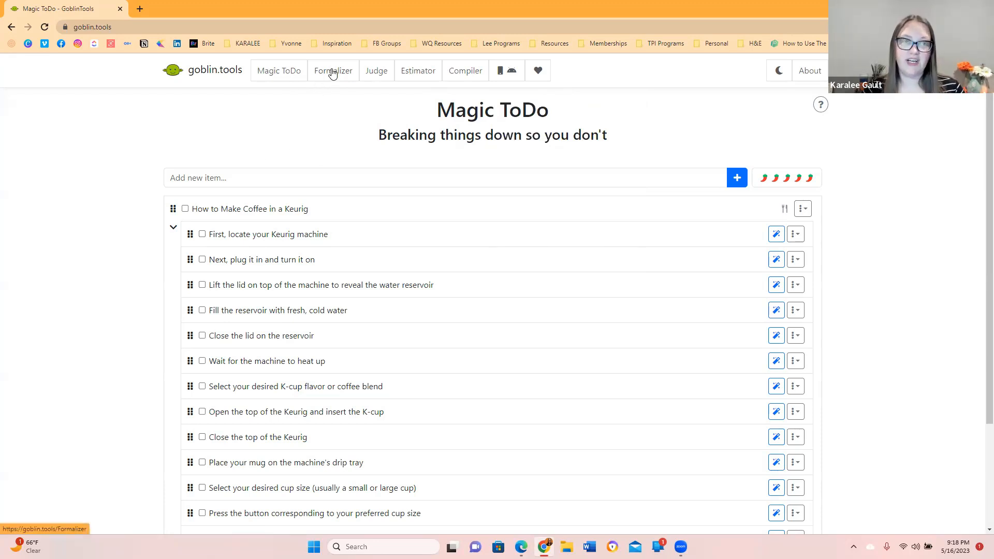
Step: Switch to the Formalizer page and focus its empty 'Enter your text here' box
click(333, 70)
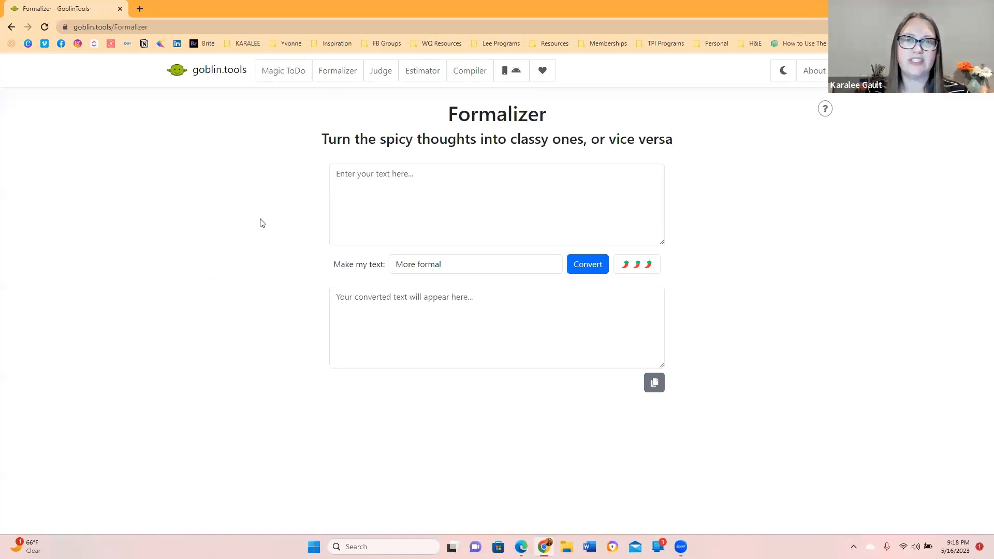
mouse_move(236, 217)
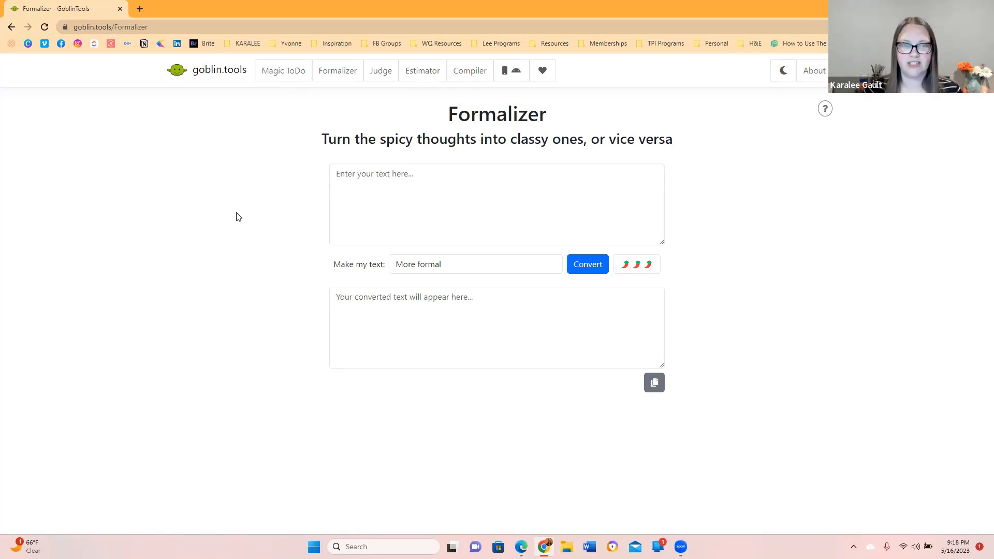
click(474, 264)
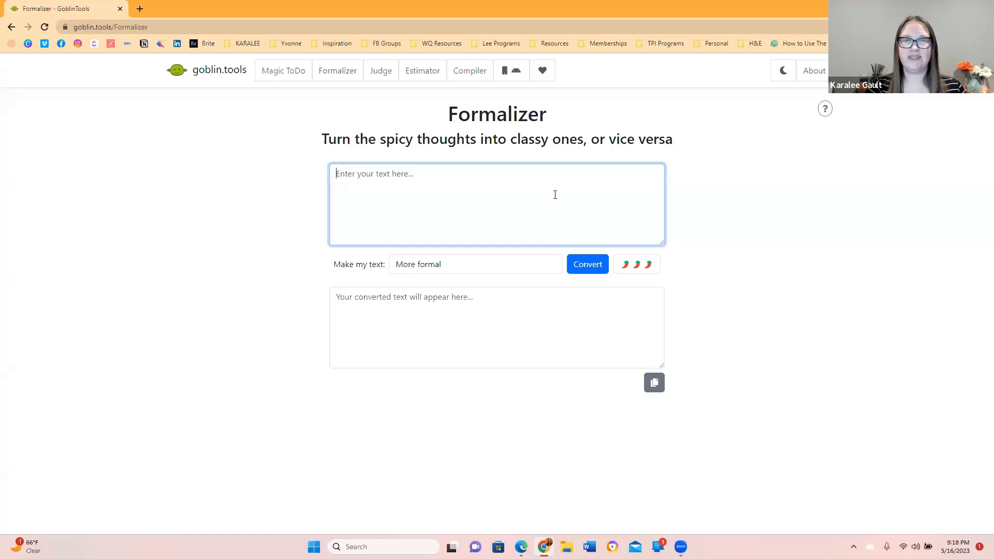
Step: Enter the introduction 'My name is Karalee, I'm a … systems strategist … ability coach.'
text(My)
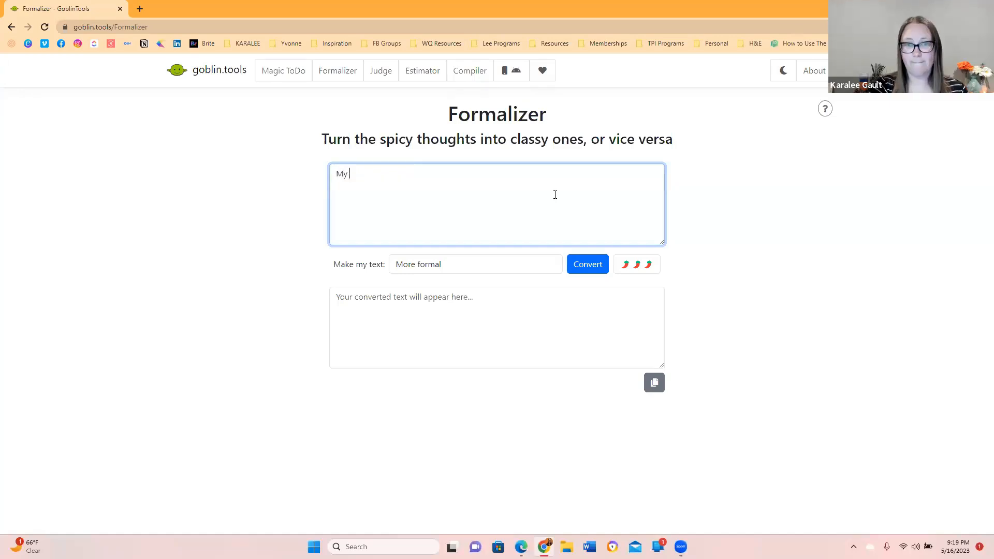
text(name is Karalee and)
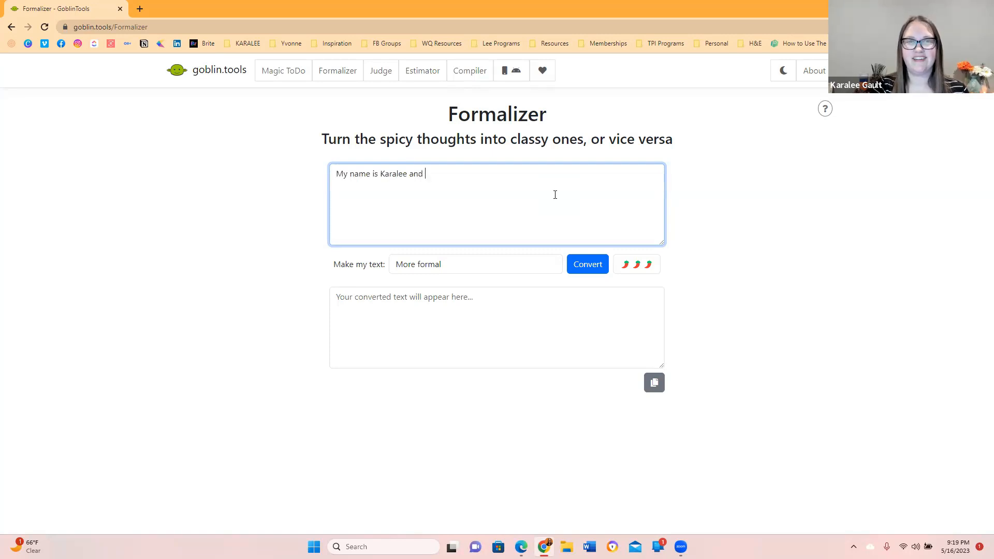
text(I'm a p)
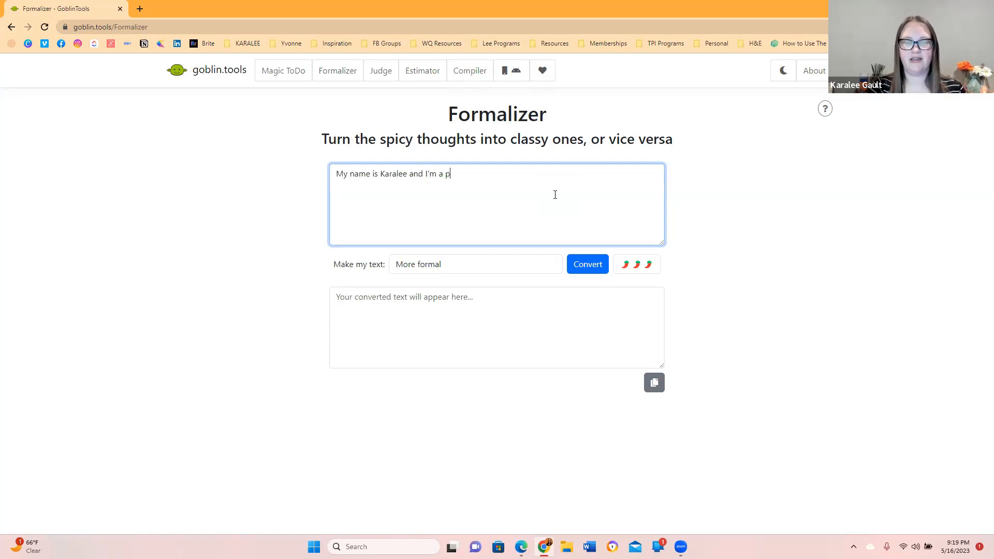
text(systems strategist and account)
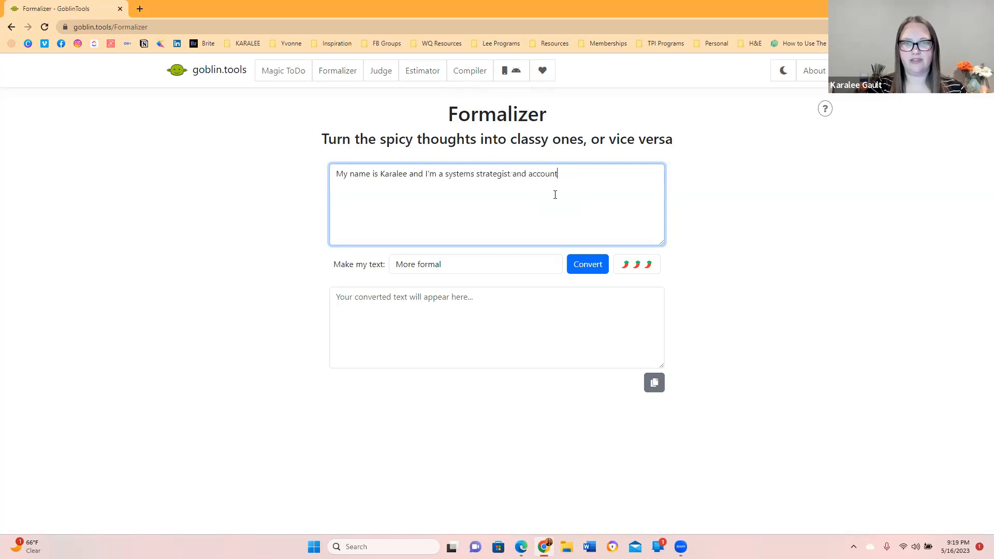
text(ability coach.)
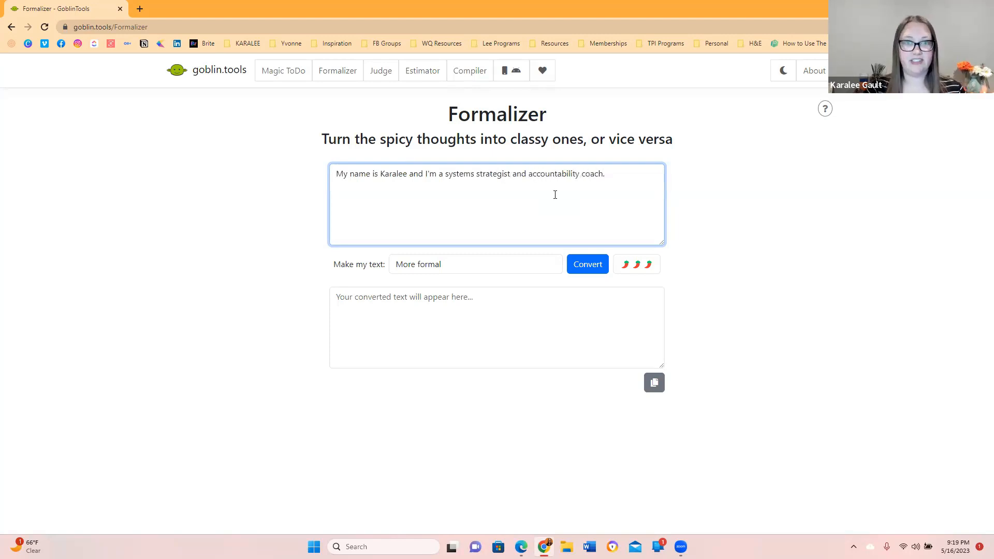
Step: Convert the introduction More informal into a casual 'Hey there, I'm Karalee' version
click(474, 263)
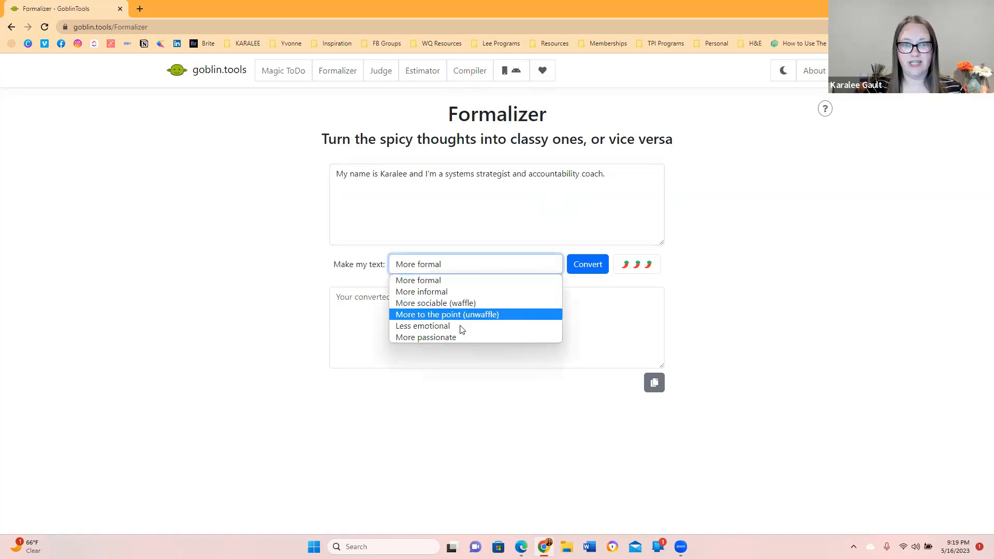
click(420, 291)
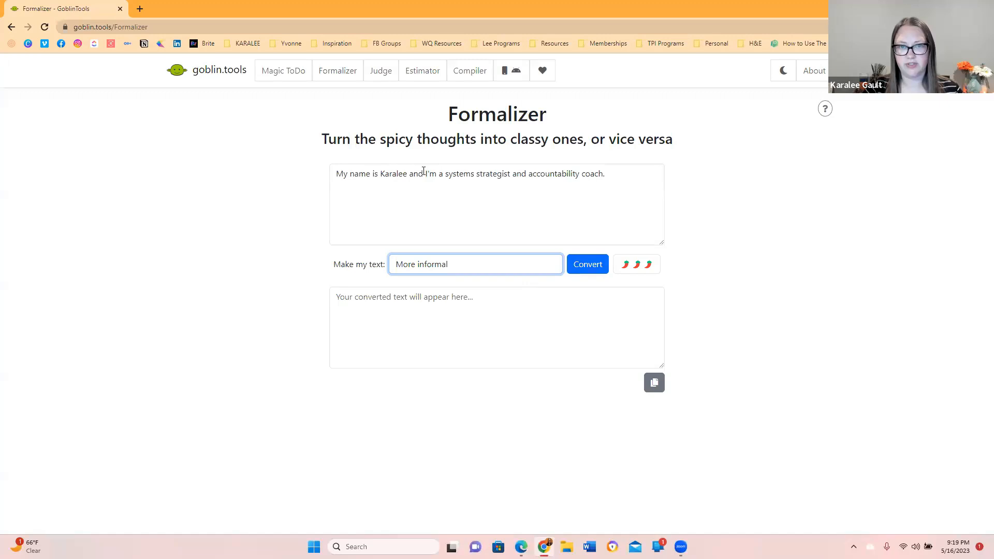
click(586, 263)
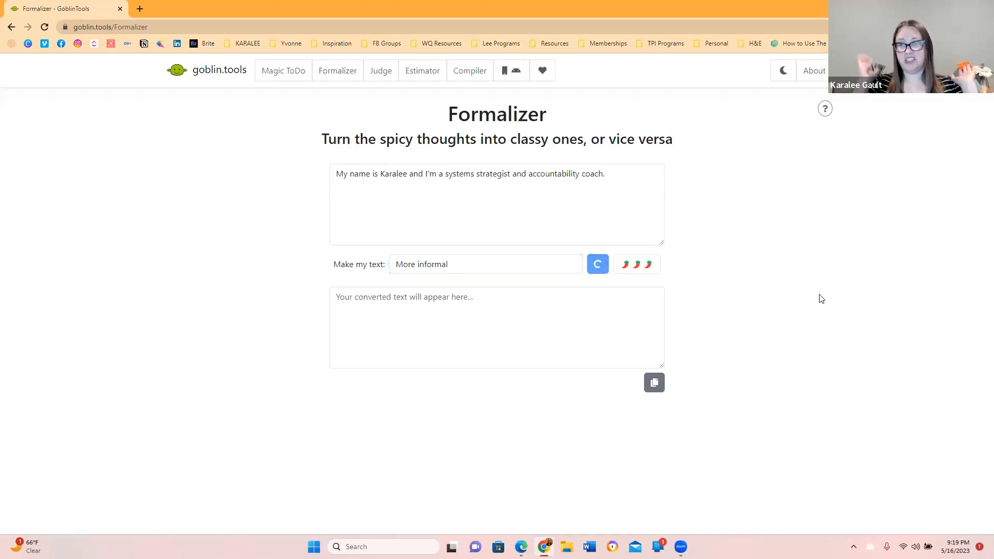
click(587, 264)
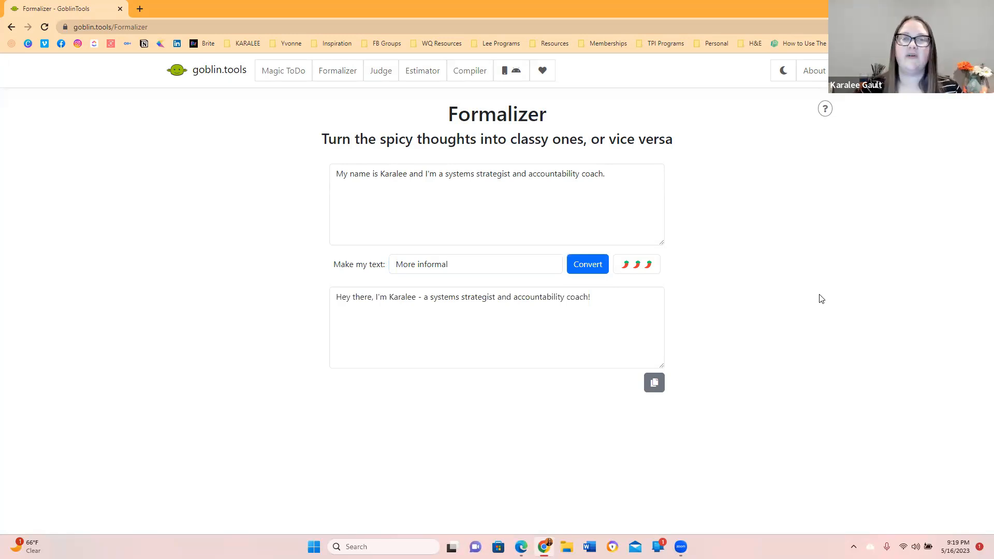
click(474, 264)
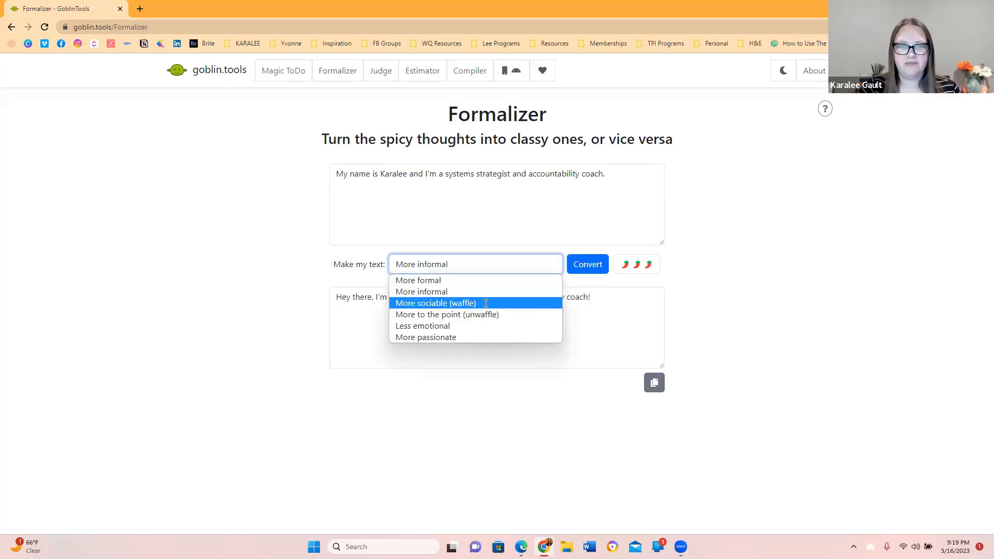
Step: Convert the introduction with More sociable (waffle) and copy the rewrite to the clipboard
click(435, 302)
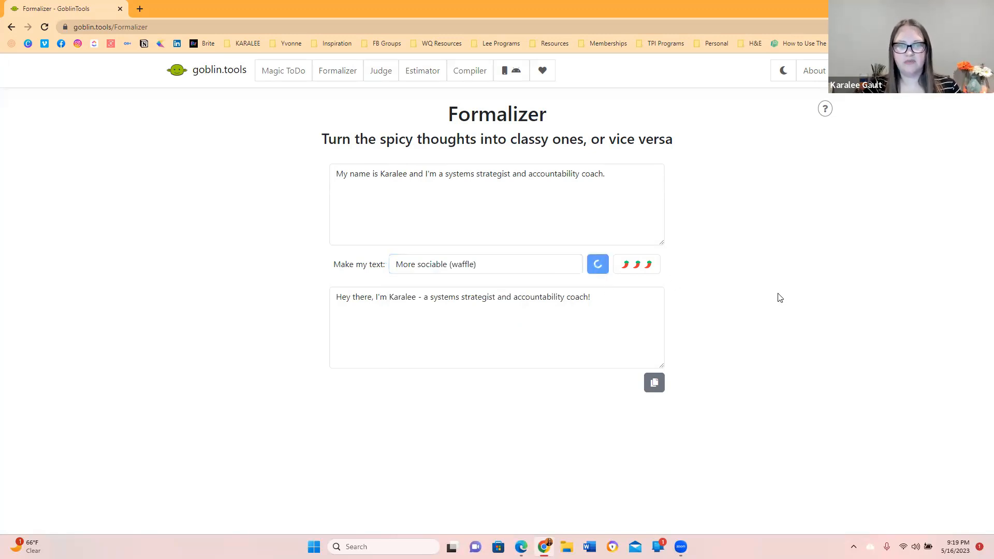
click(586, 264)
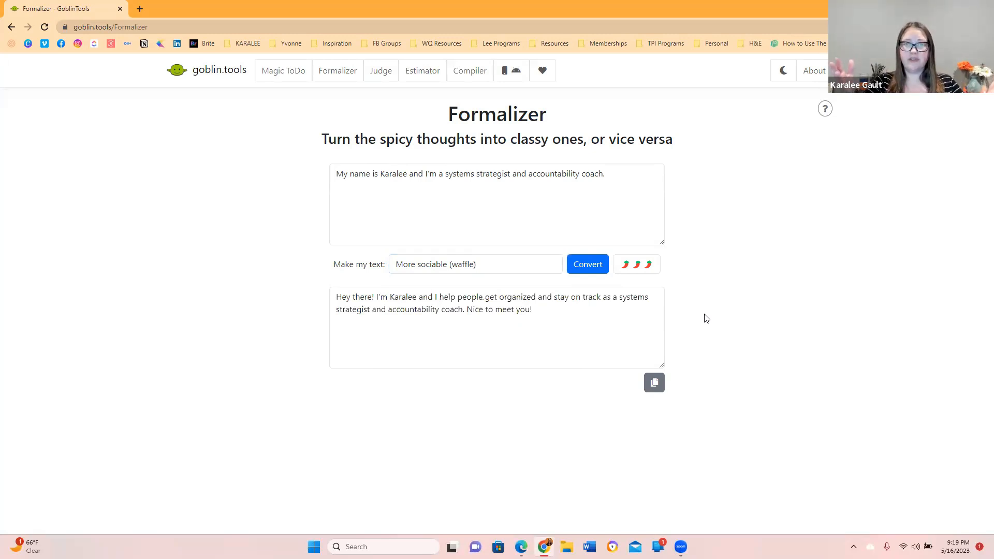
mouse_move(663, 266)
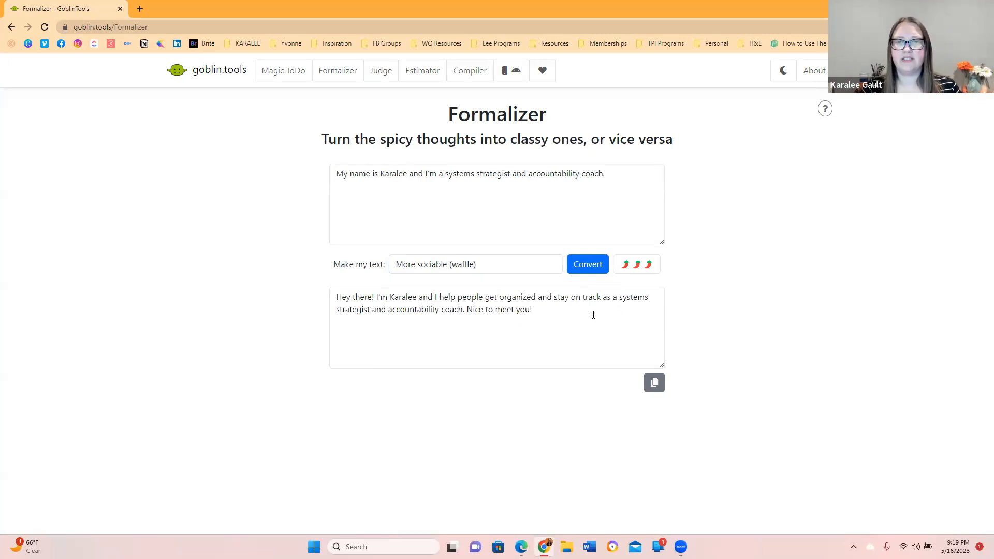
click(653, 383)
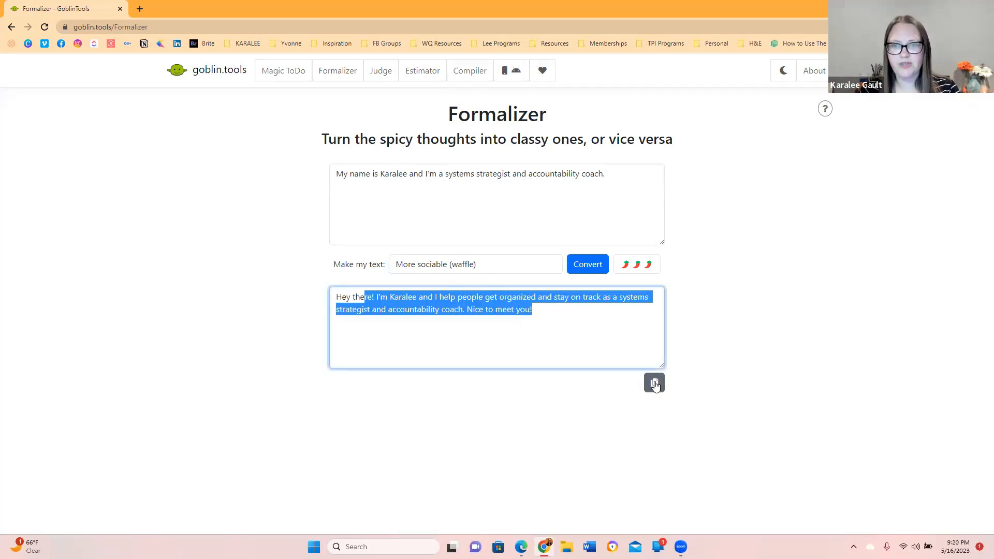
click(653, 382)
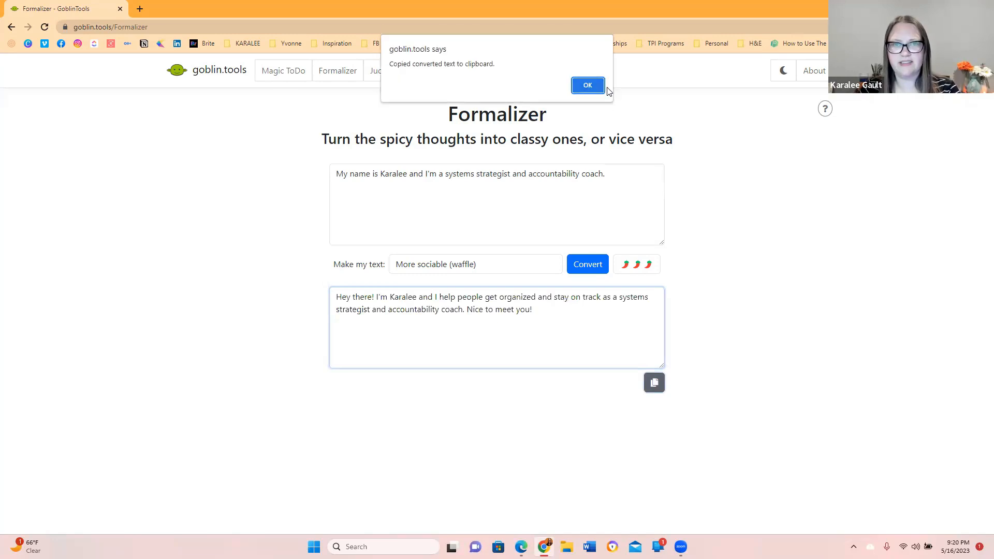
click(587, 85)
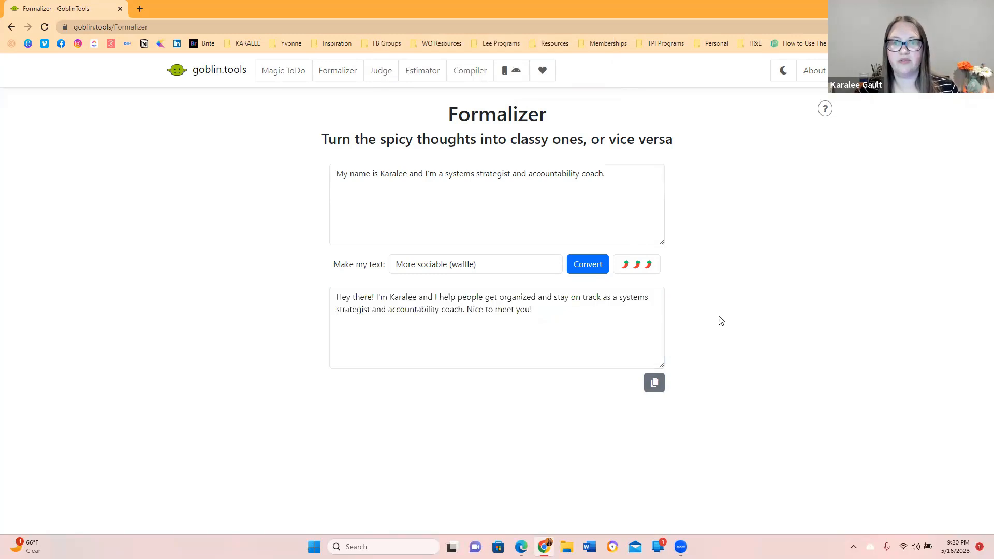
Step: Replace the introduction with the reminder 'Your meeting is scheduled for tomorrow … 3pm … chatting then.'
triple_click(469, 173)
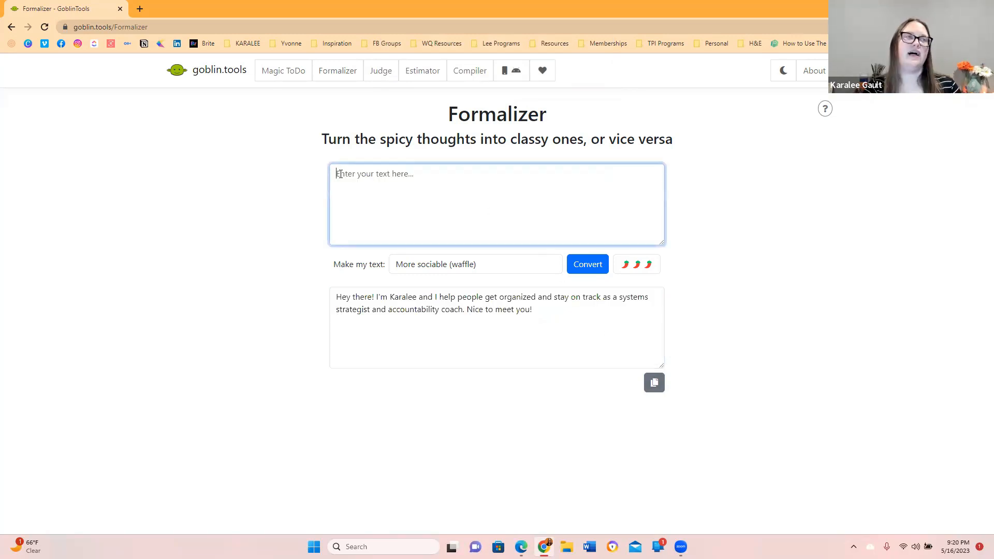
text(Your)
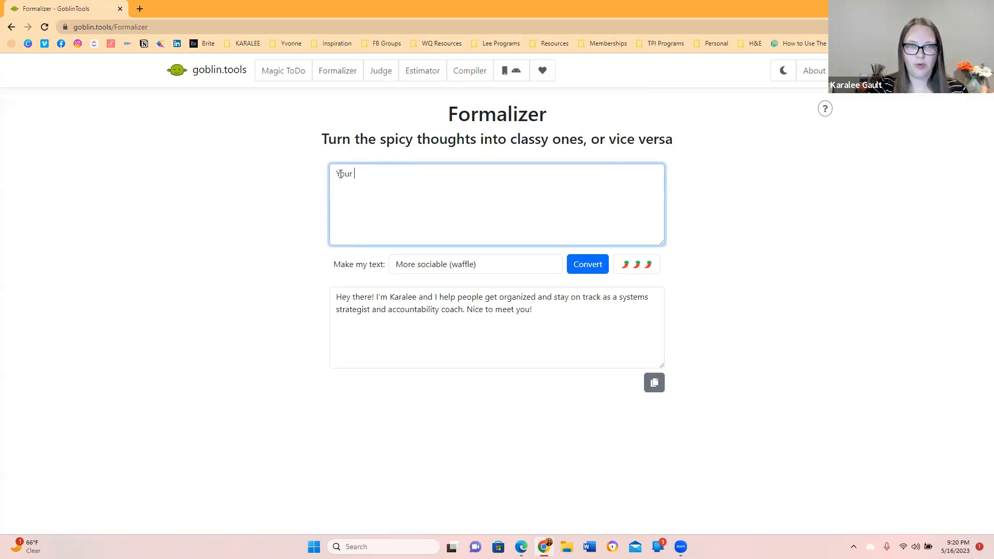
text(meeting is sche)
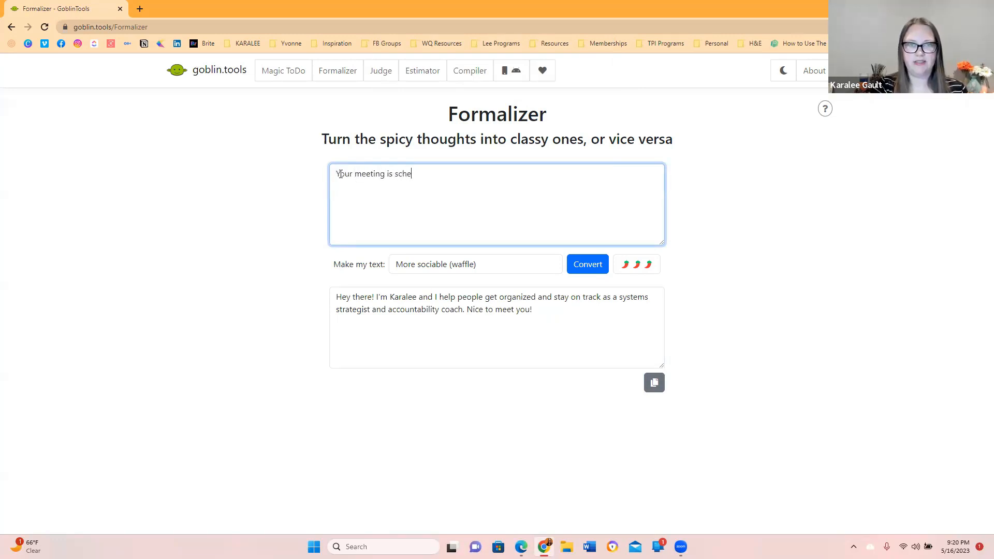
text(duled for tomorrow at)
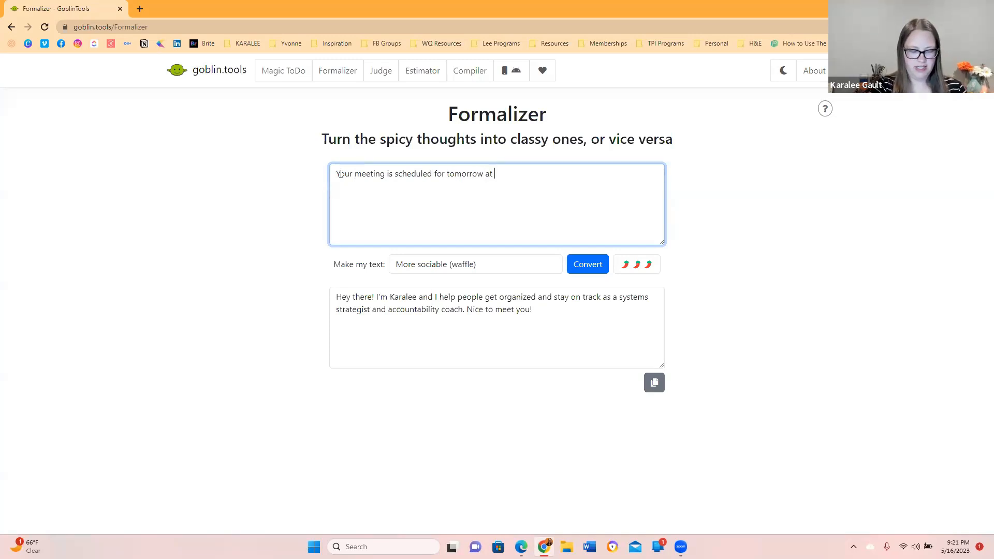
text(3pm/)
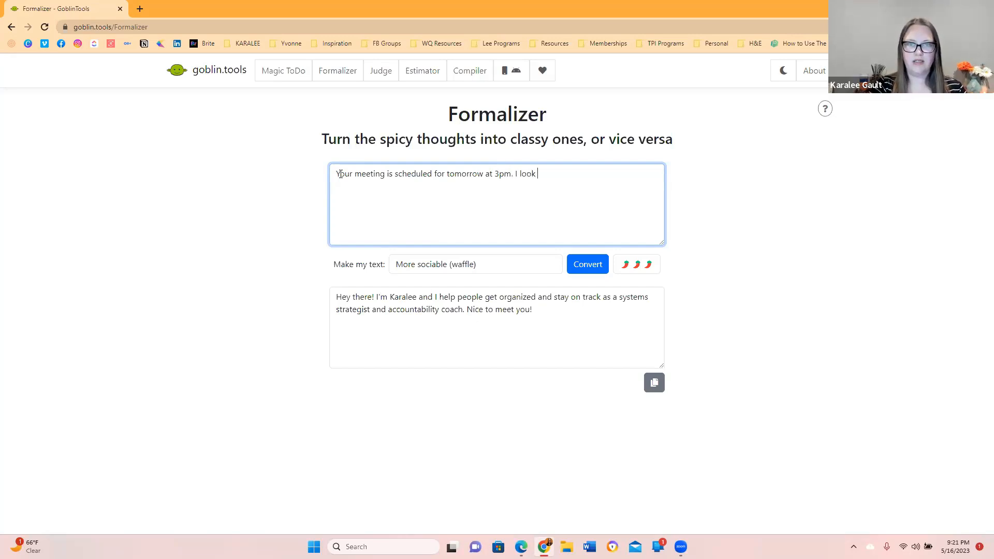
text(forward to)
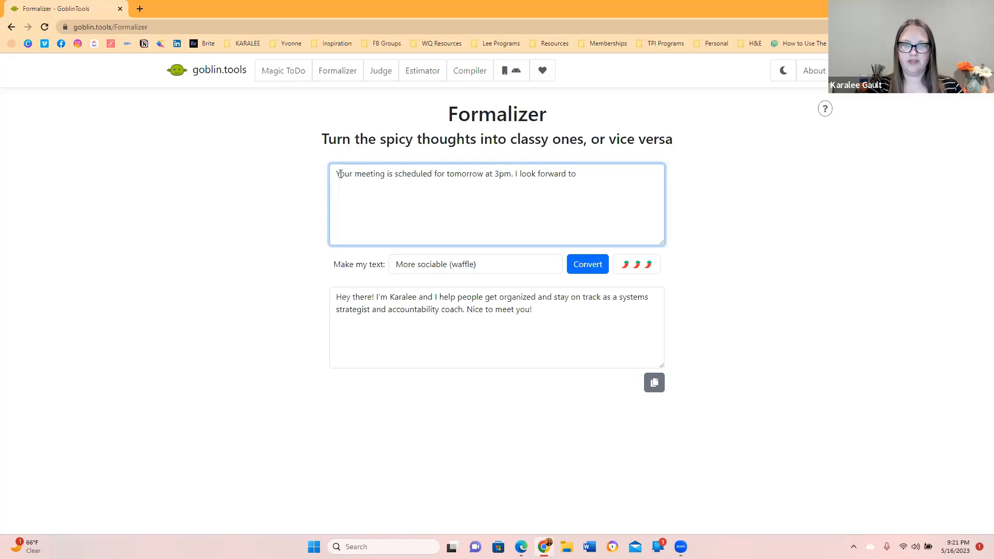
text(chatting then.)
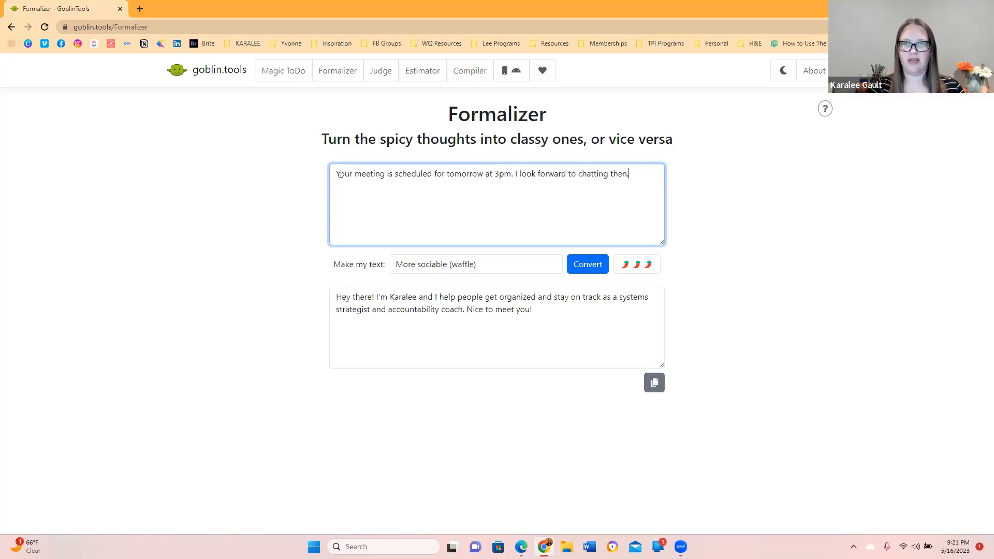
Step: Convert the reminder More formal into a 'Dear [Name] … Sincerely' letter
click(474, 264)
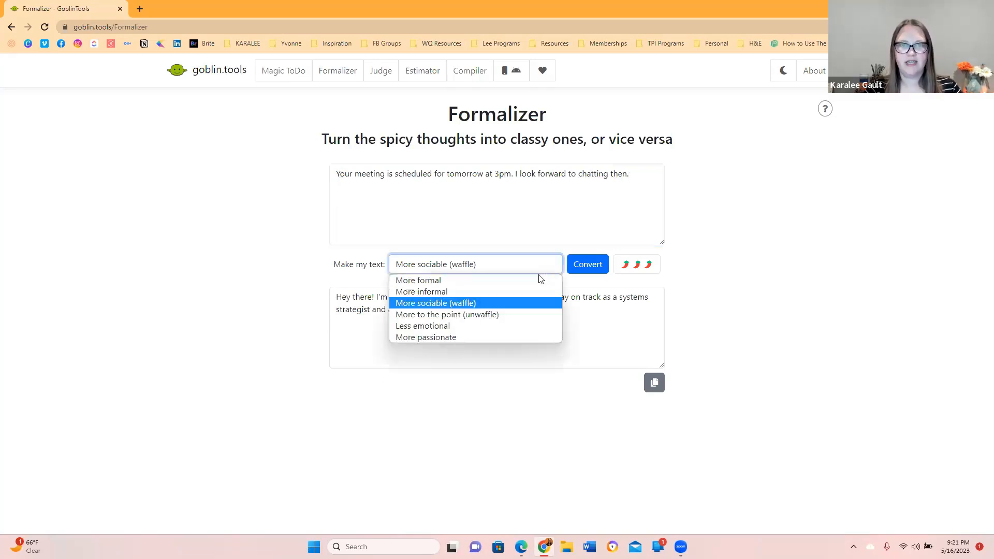
click(418, 280)
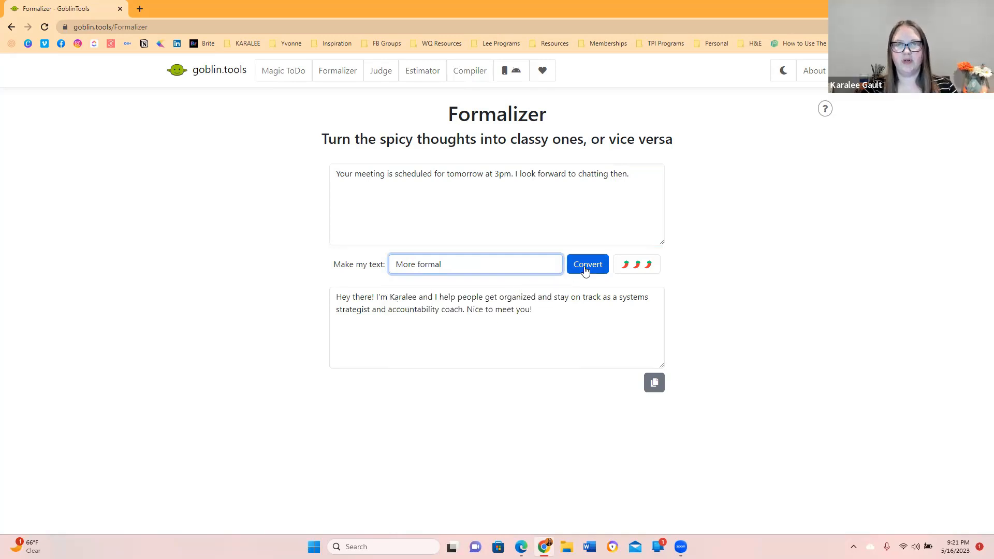
click(587, 263)
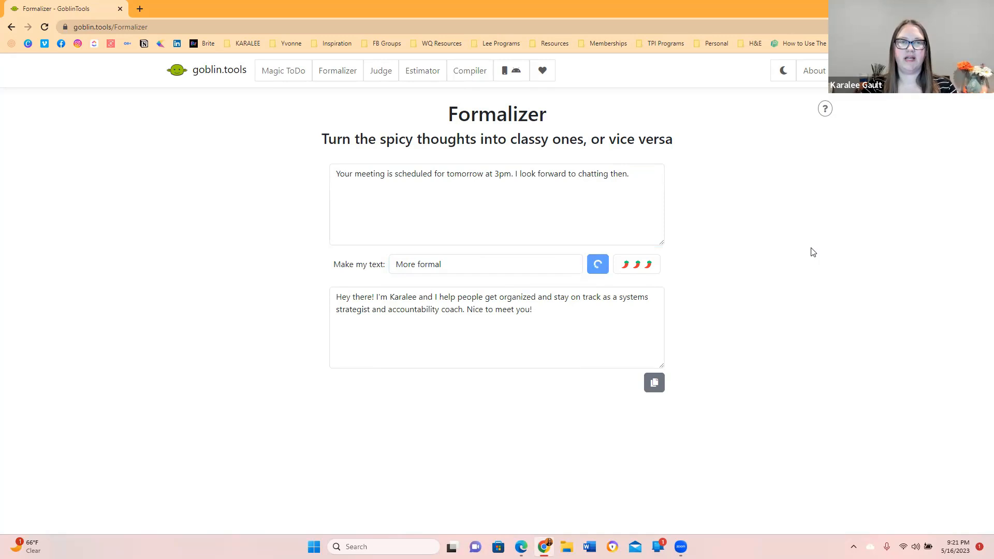
click(585, 263)
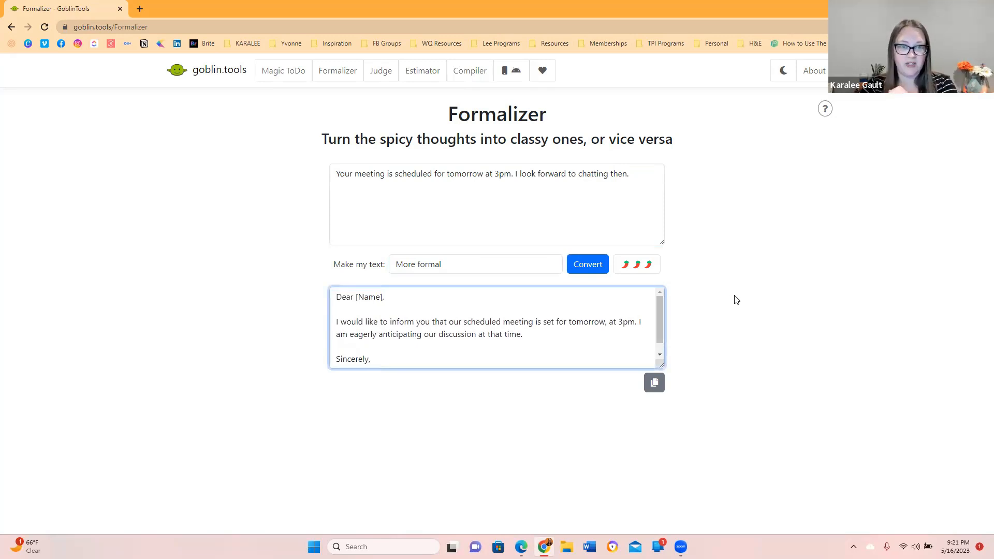
mouse_move(733, 291)
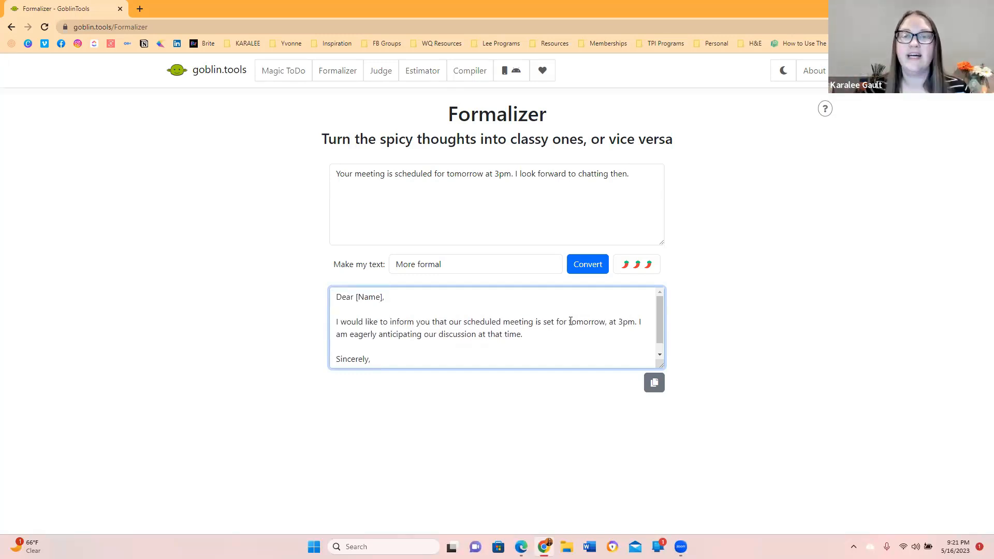
Step: Raise spiciness to maximum and reconvert into an ornate notice about precisely 3 o'clock
click(636, 263)
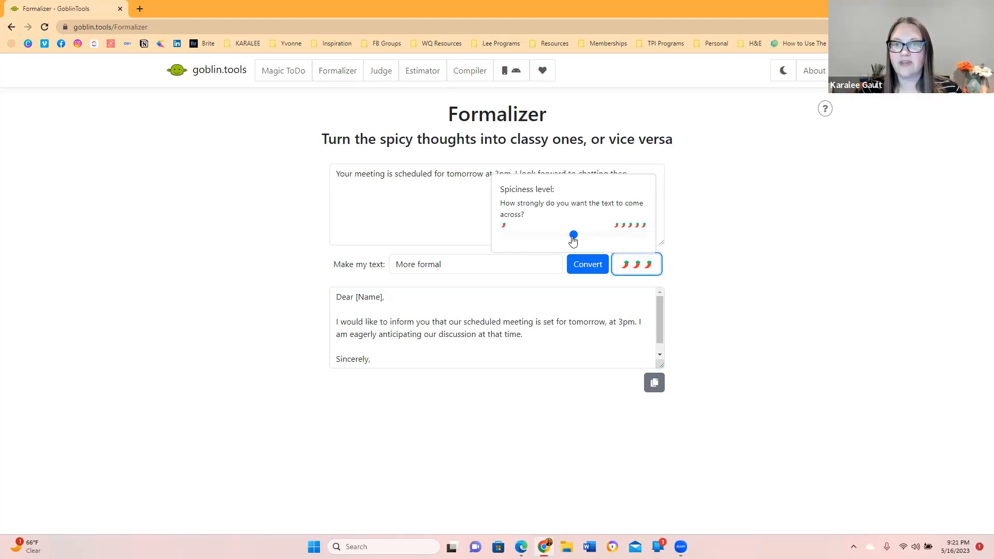
drag(572, 233, 643, 235)
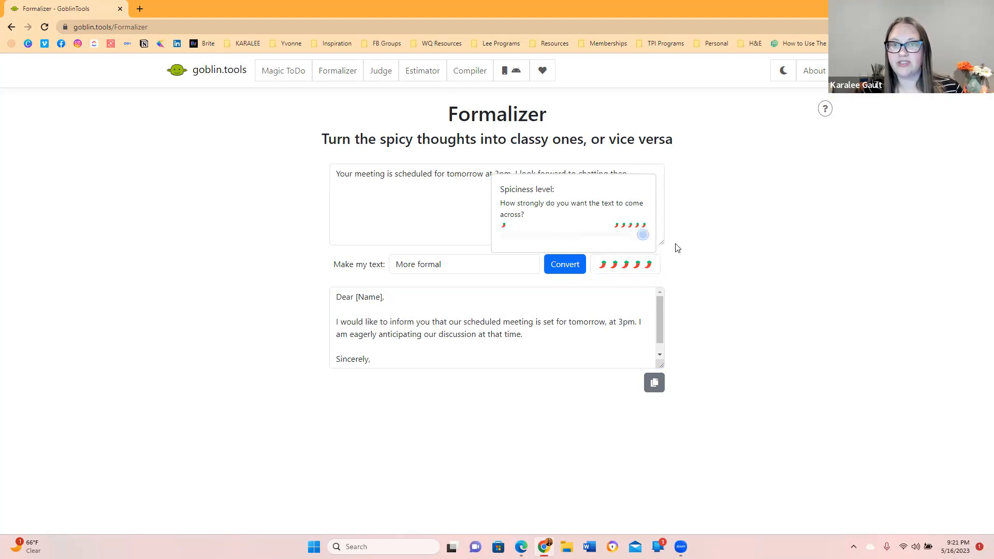
mouse_move(719, 263)
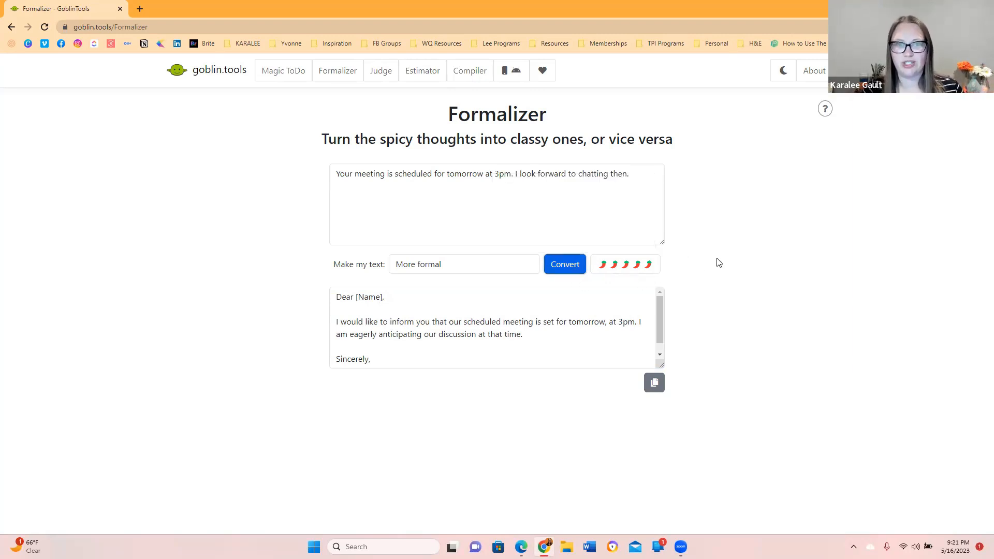
click(563, 264)
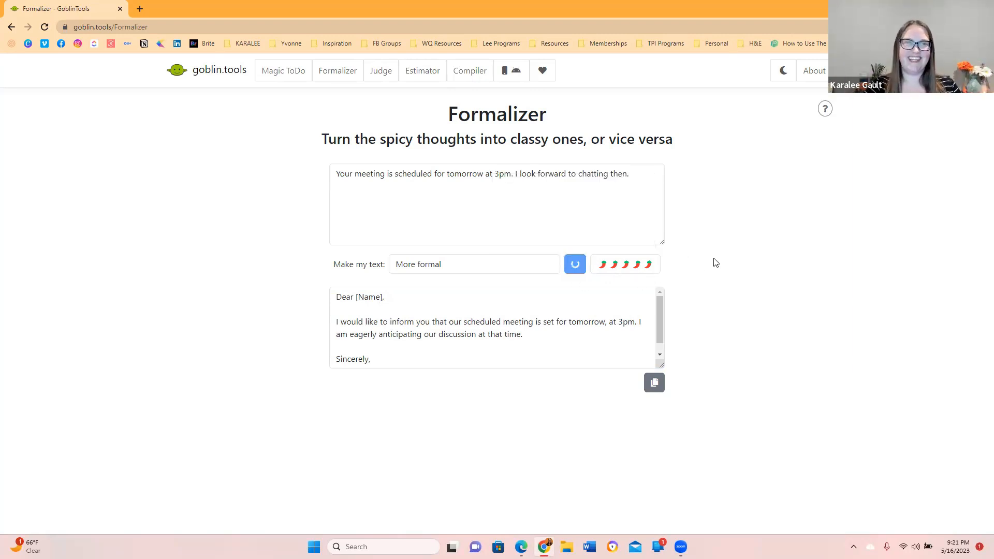
click(563, 264)
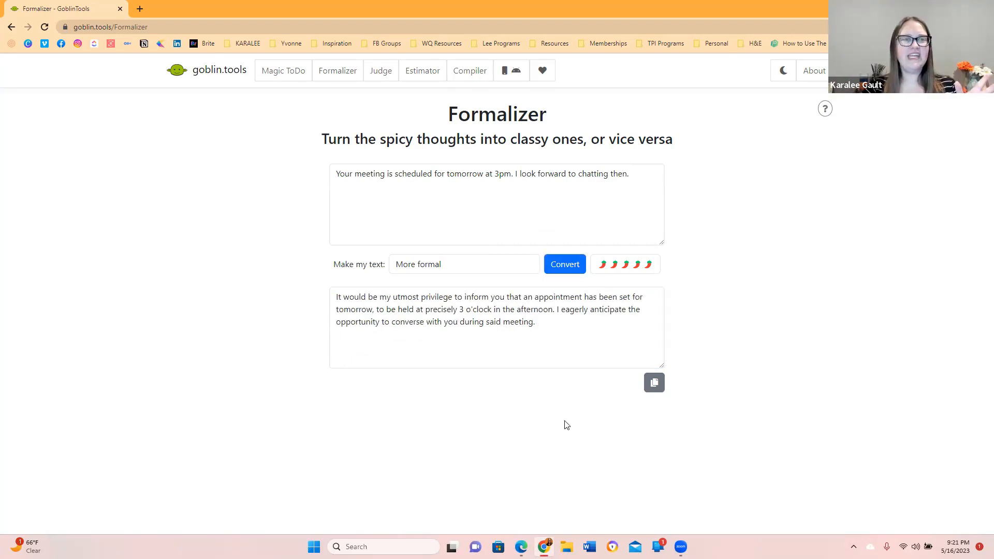
mouse_move(560, 427)
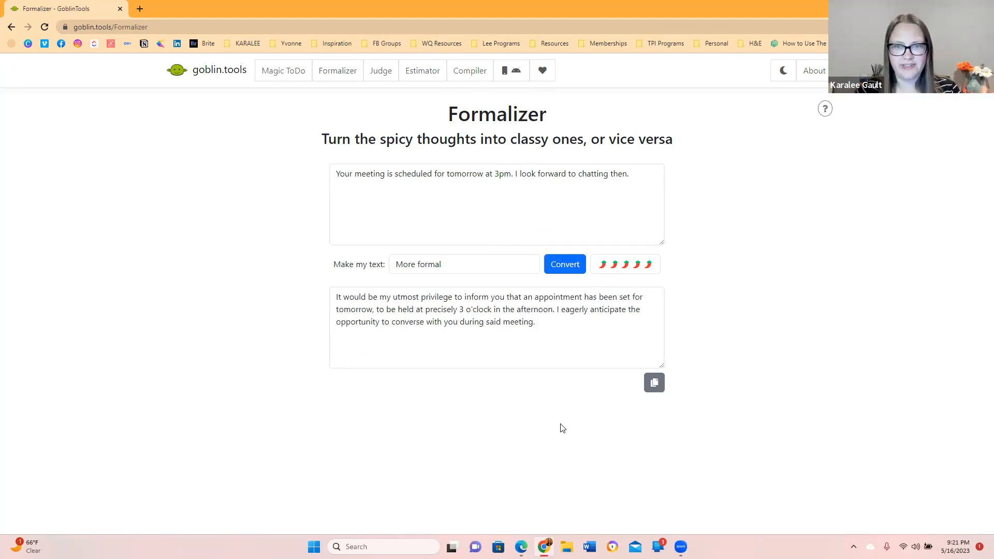
mouse_move(536, 427)
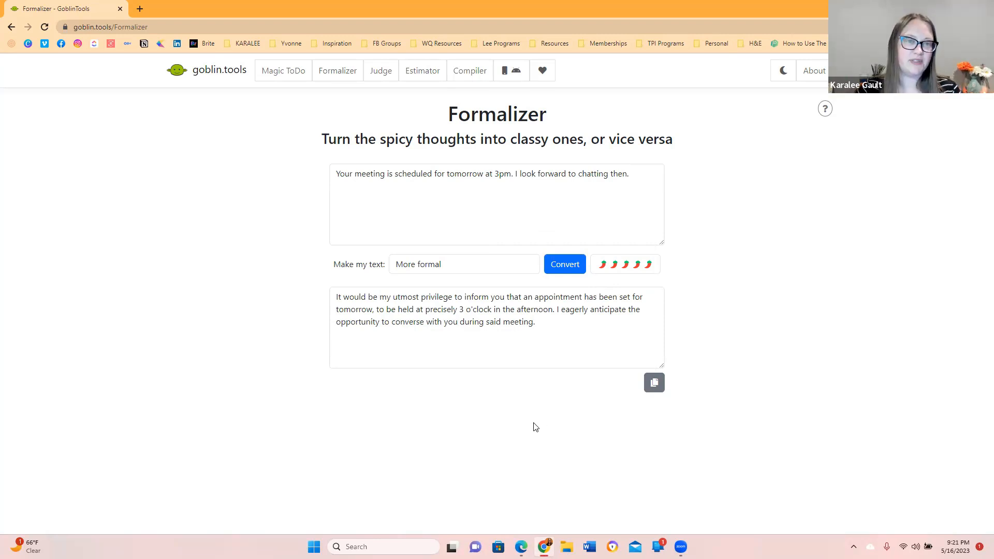
mouse_move(514, 424)
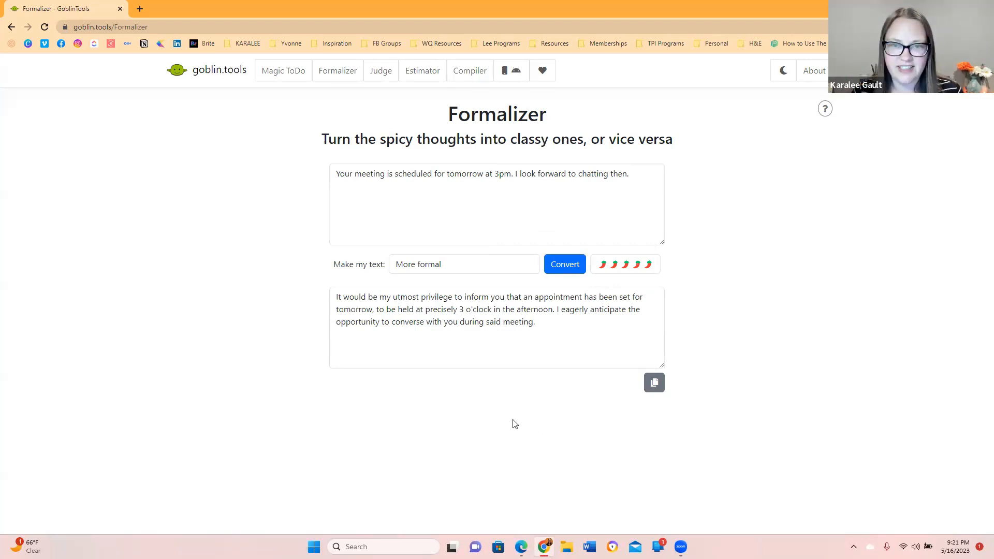
mouse_move(517, 414)
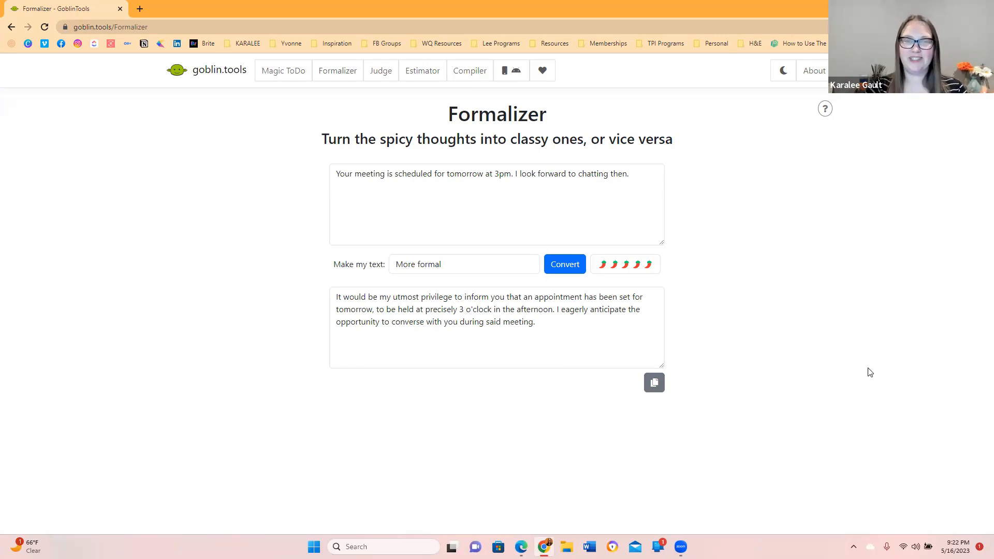
click(463, 264)
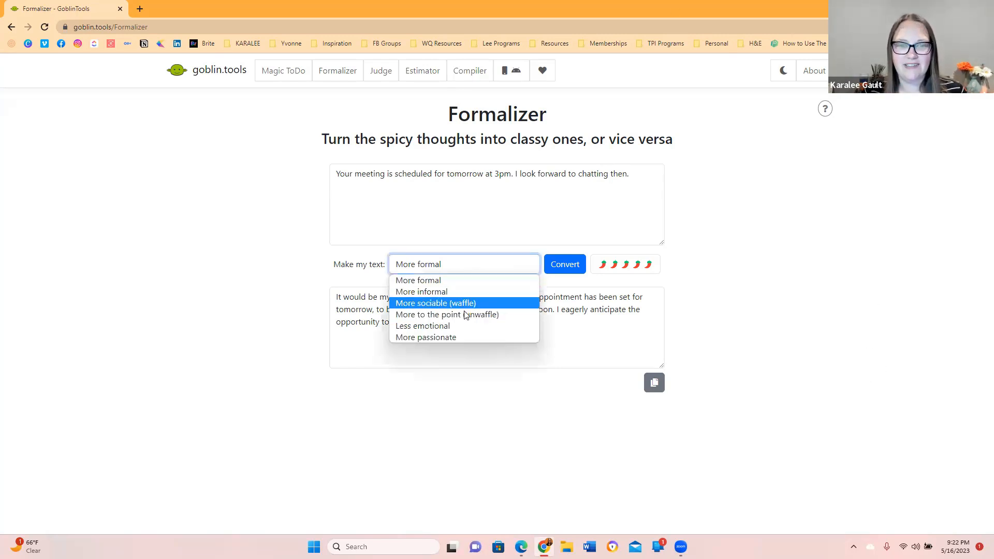
Step: Rewrite the reminder More passionate into a gushing message about tomorrow at 3pm
click(425, 337)
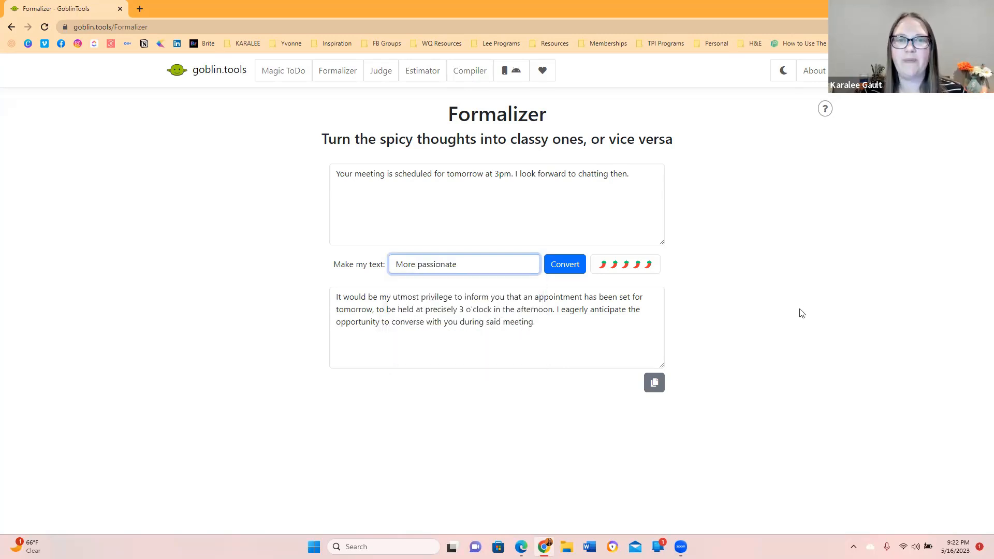
click(562, 263)
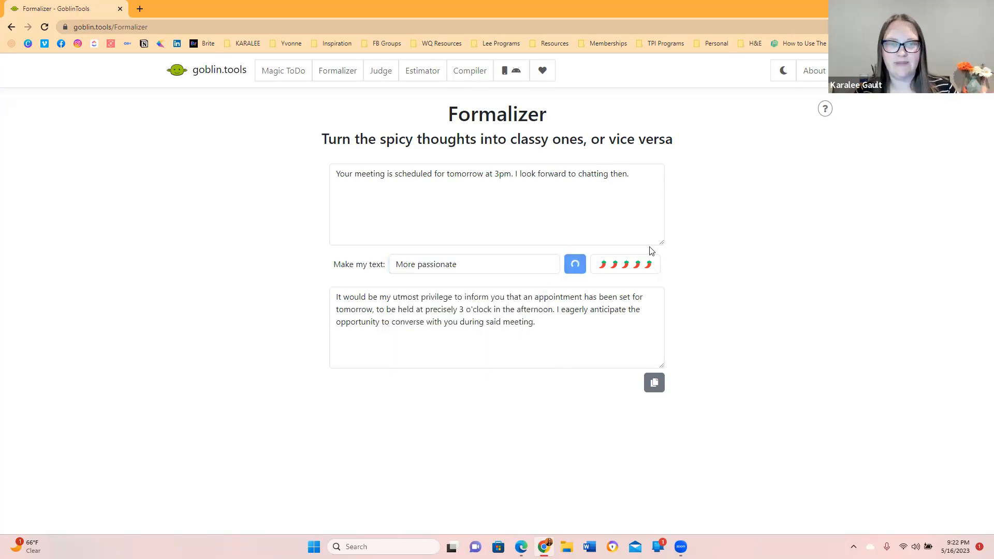
click(574, 263)
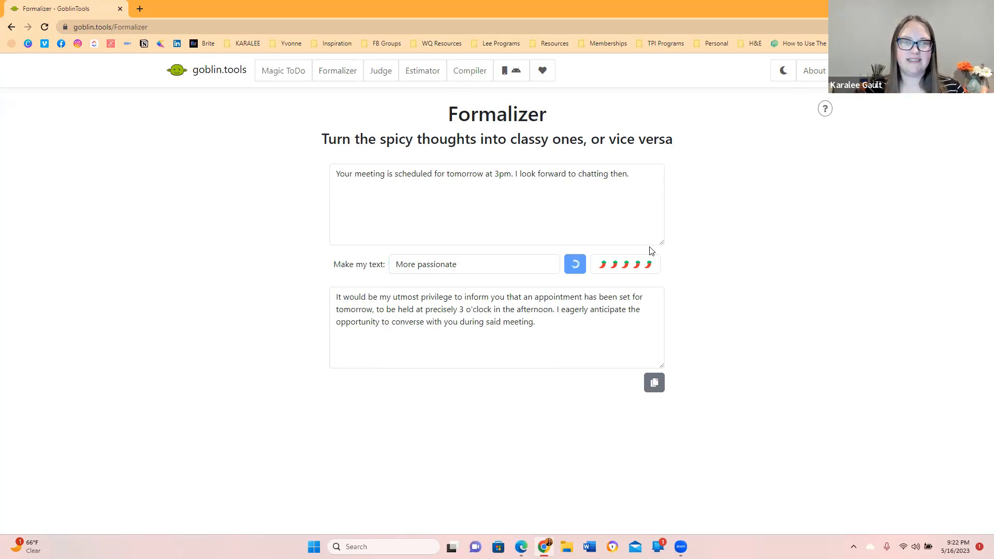
click(574, 263)
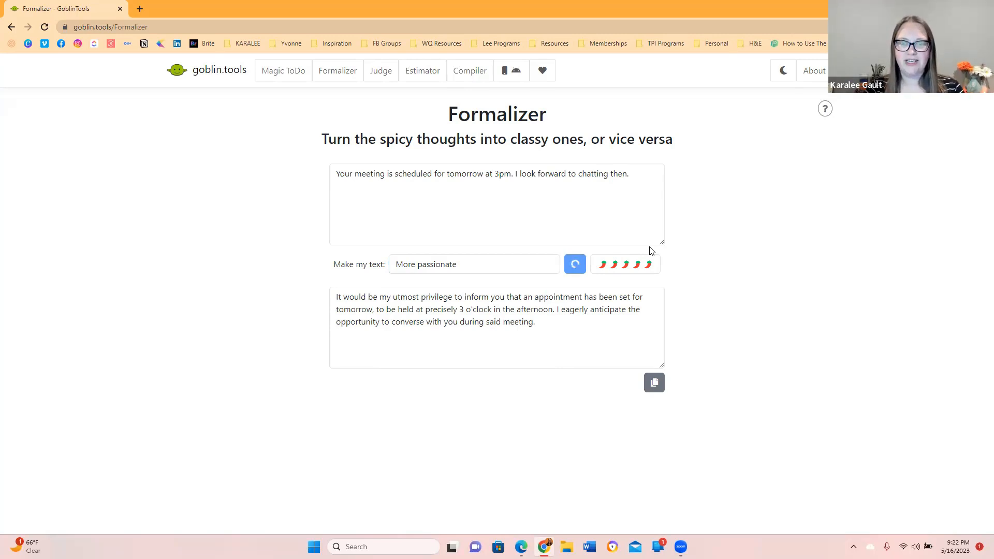
click(574, 263)
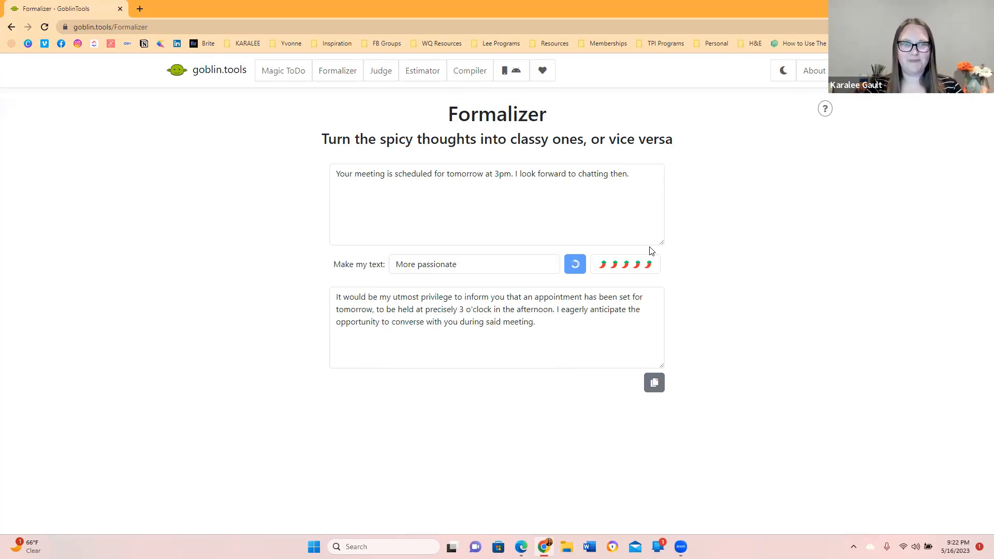
click(562, 265)
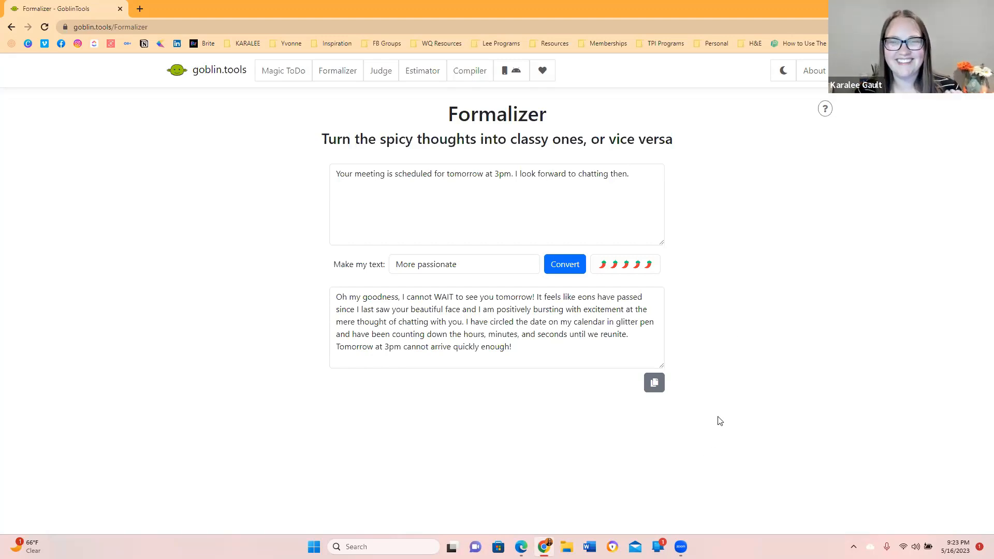
mouse_move(571, 399)
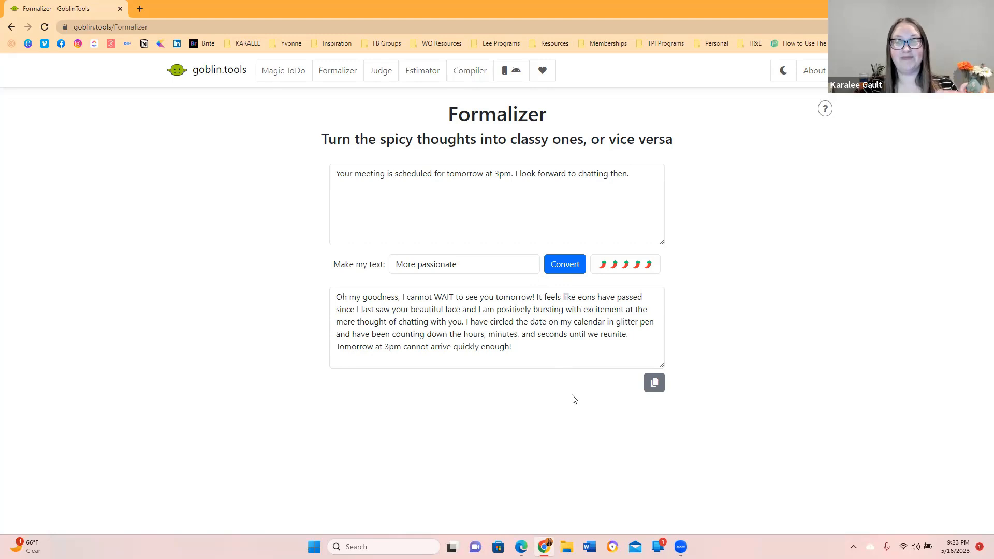
Step: Keep More passionate selected and switch to The Judge page
click(463, 264)
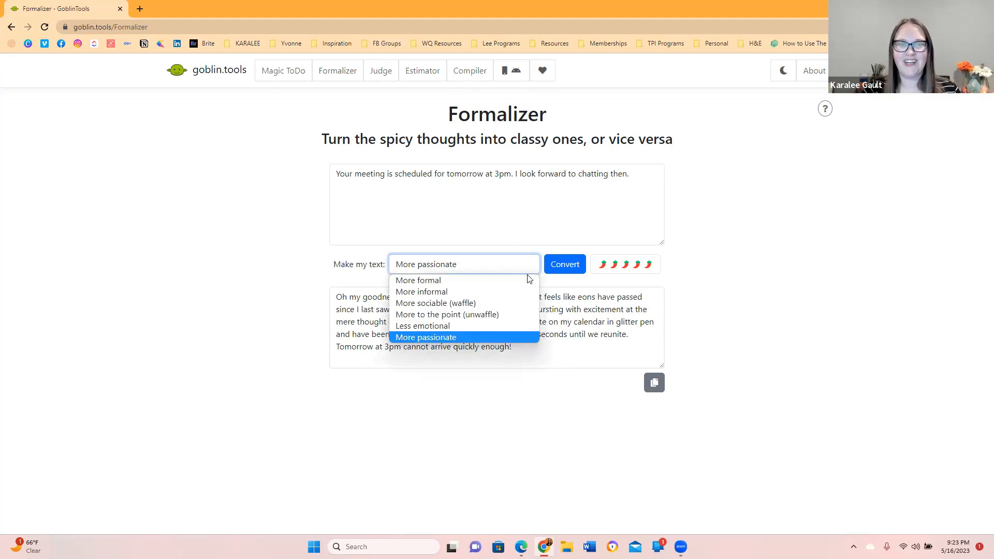
click(425, 336)
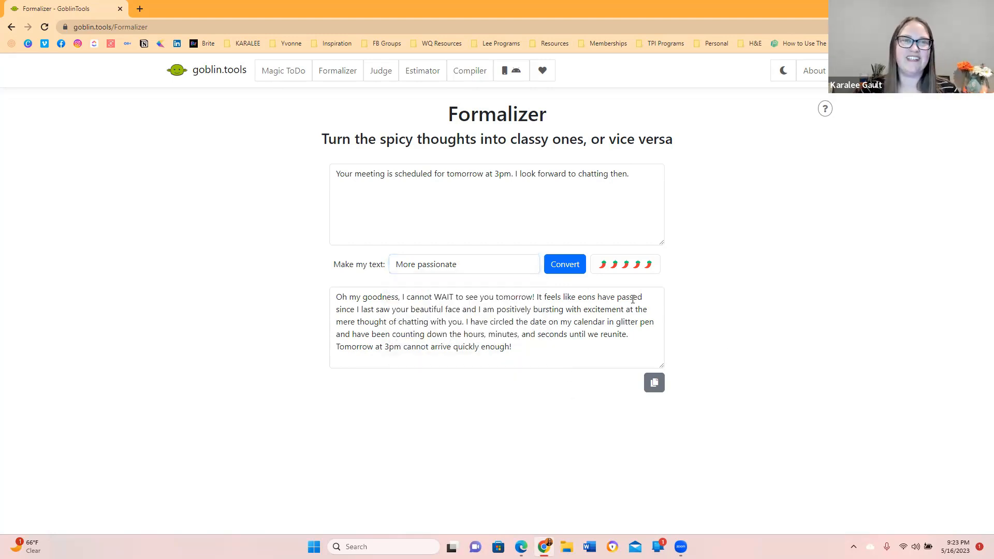
click(380, 71)
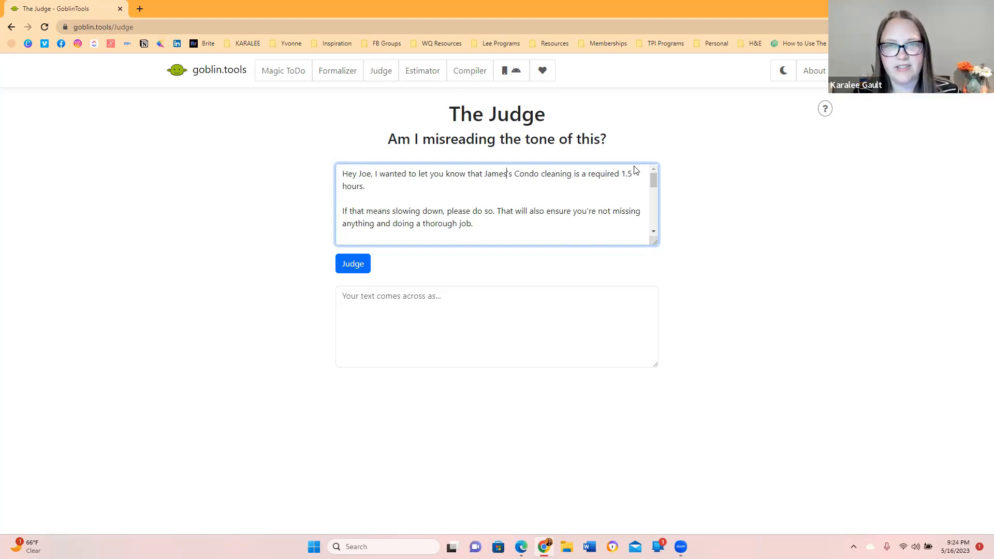
mouse_move(647, 185)
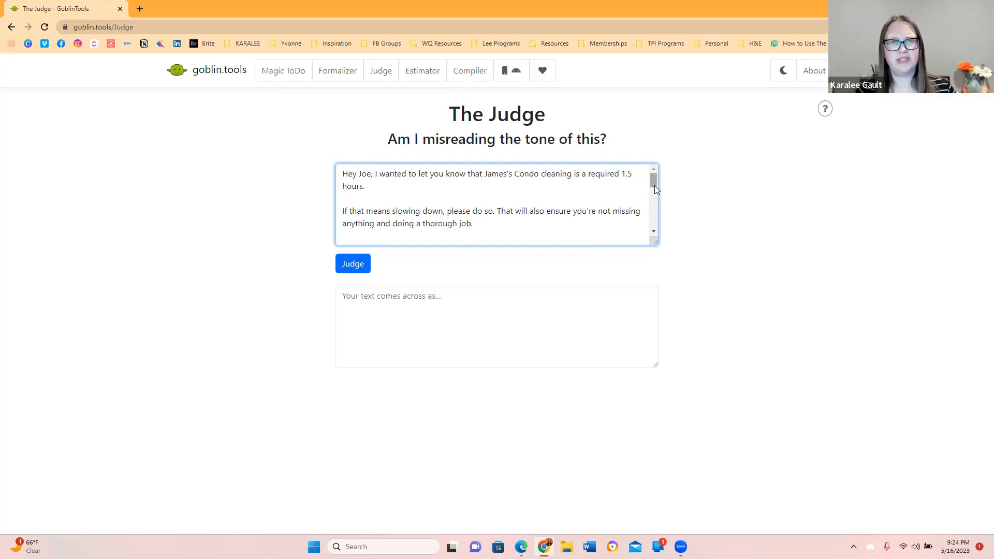
Step: Judge the cleaning-time message: informative and instructional, no discernible emotional tone
scroll(down, 3)
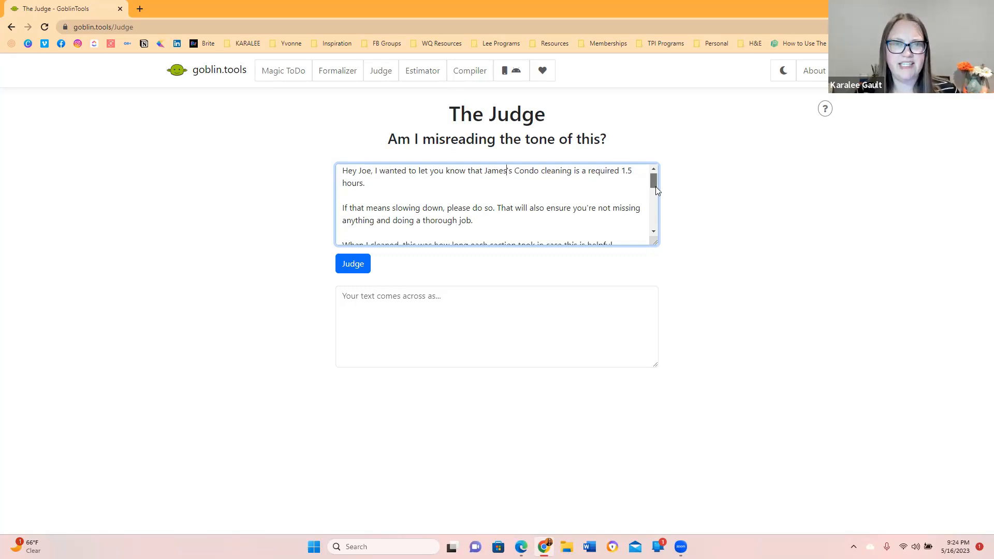
scroll(down, 3)
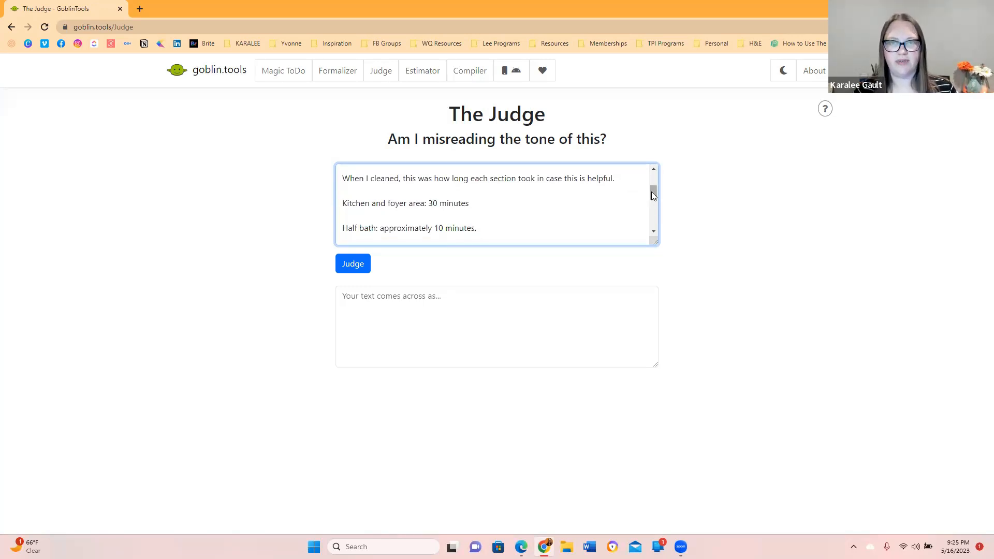
scroll(down, 3)
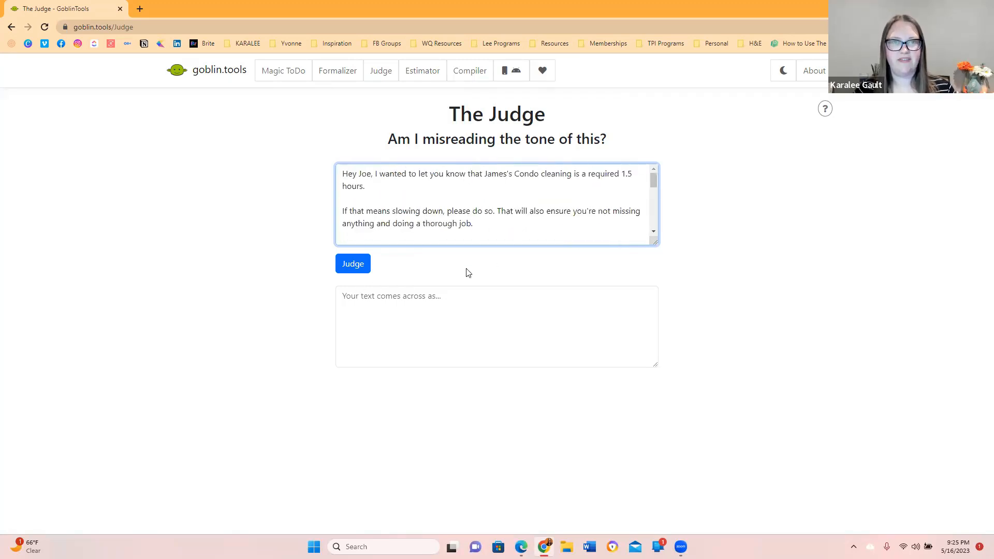
click(352, 263)
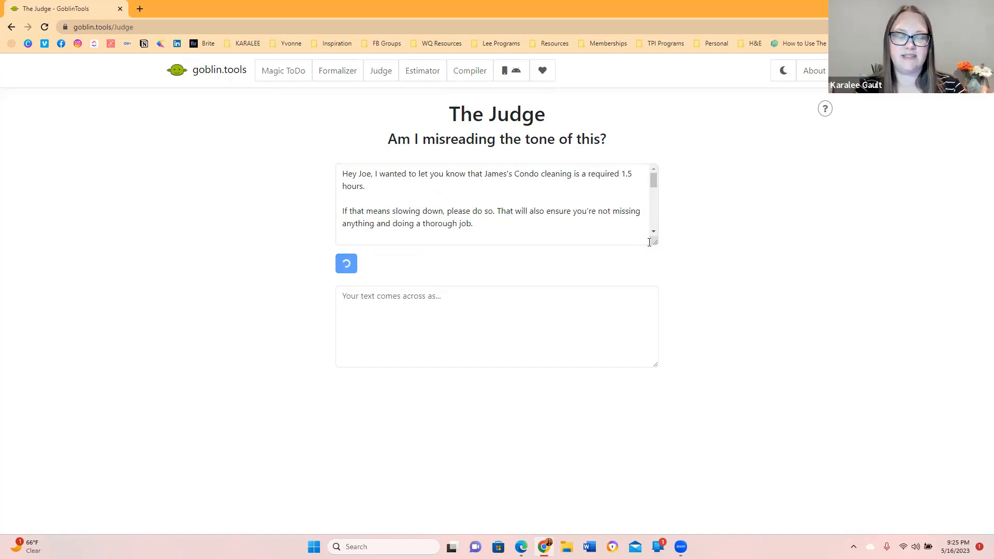
click(352, 263)
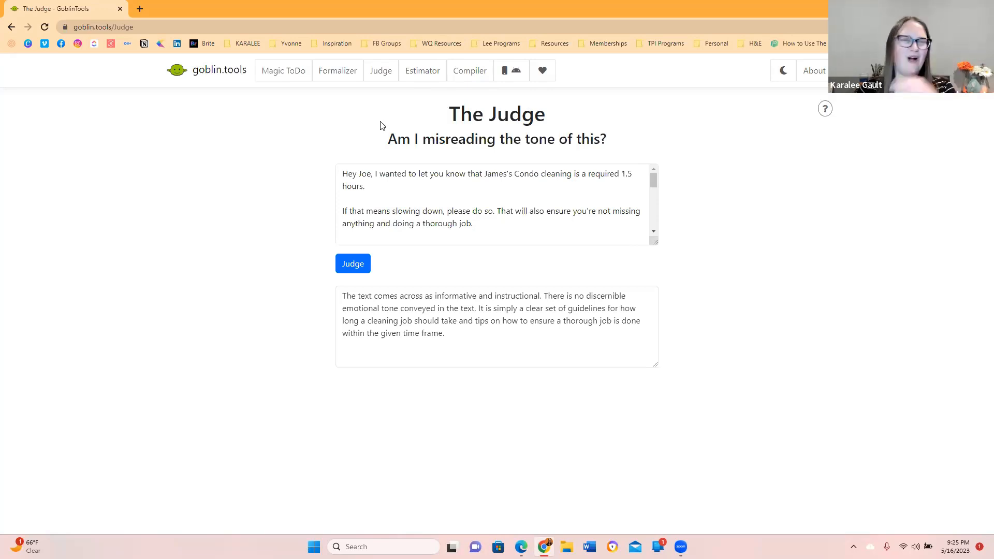
mouse_move(422, 71)
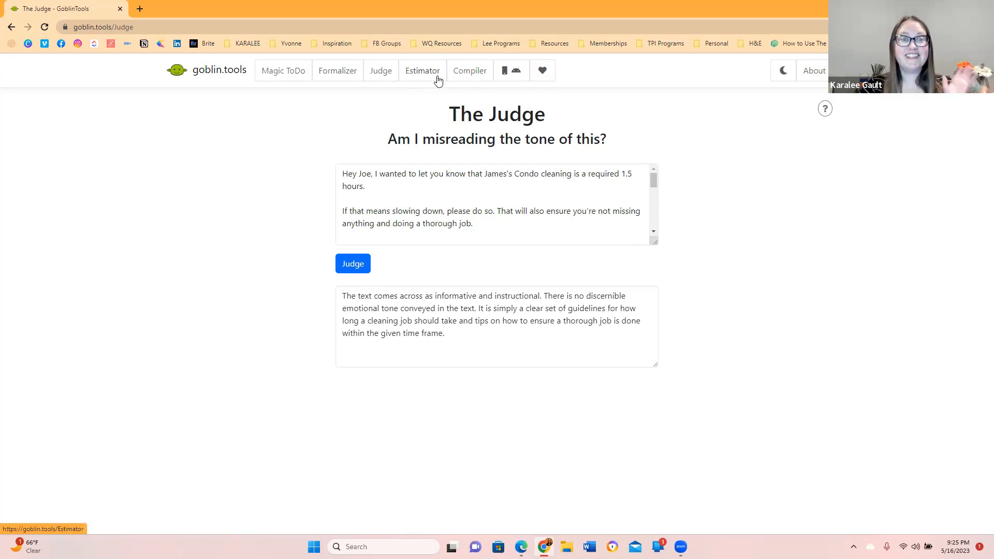
Step: Estimate 'Decluttering my email' at 1-3 hours, then rerun at higher spiciness for 2-4 hours
click(422, 70)
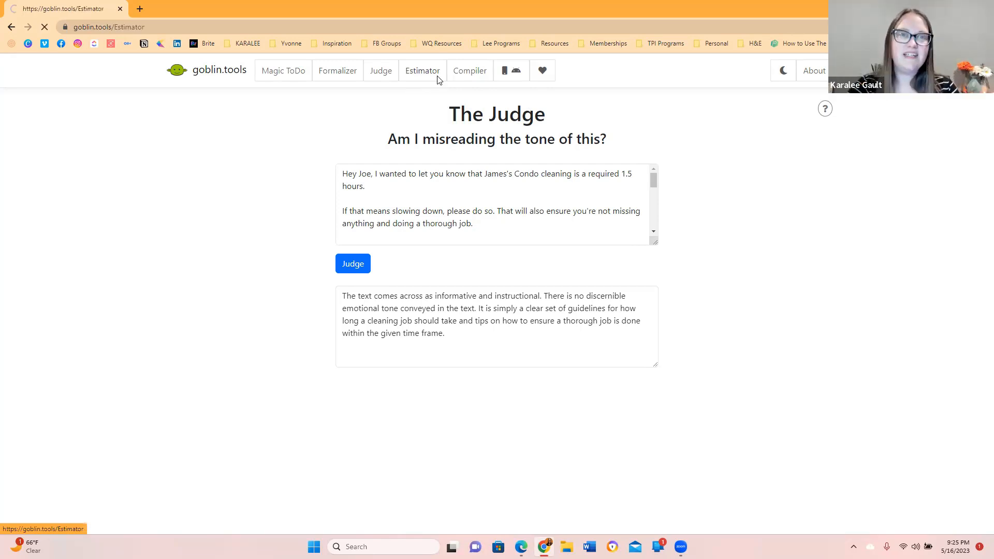
click(421, 70)
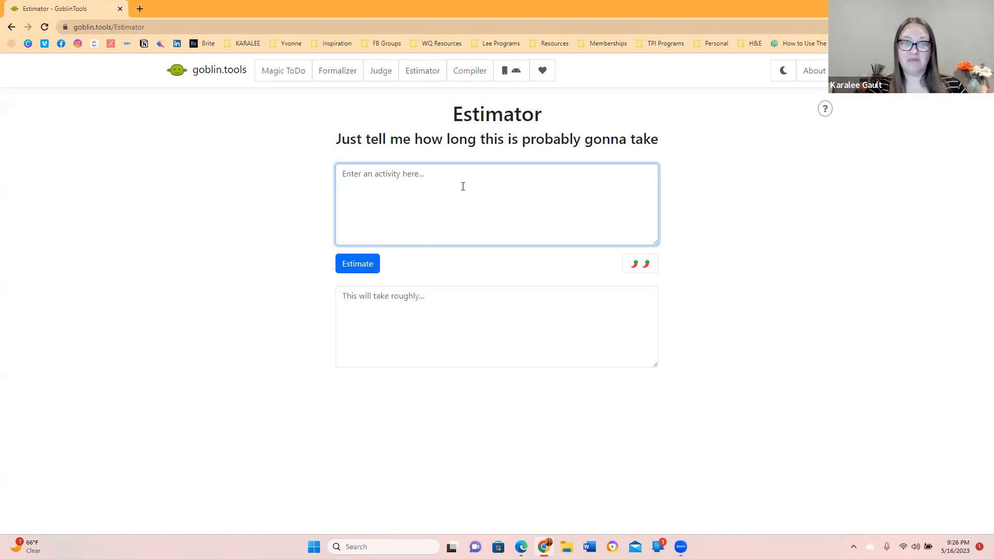
text(Decluttering my email)
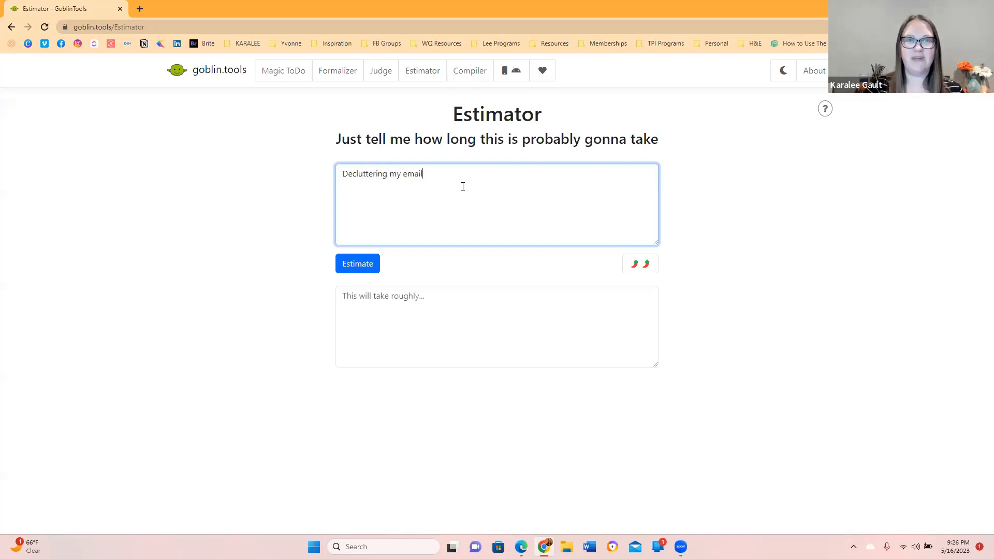
click(357, 263)
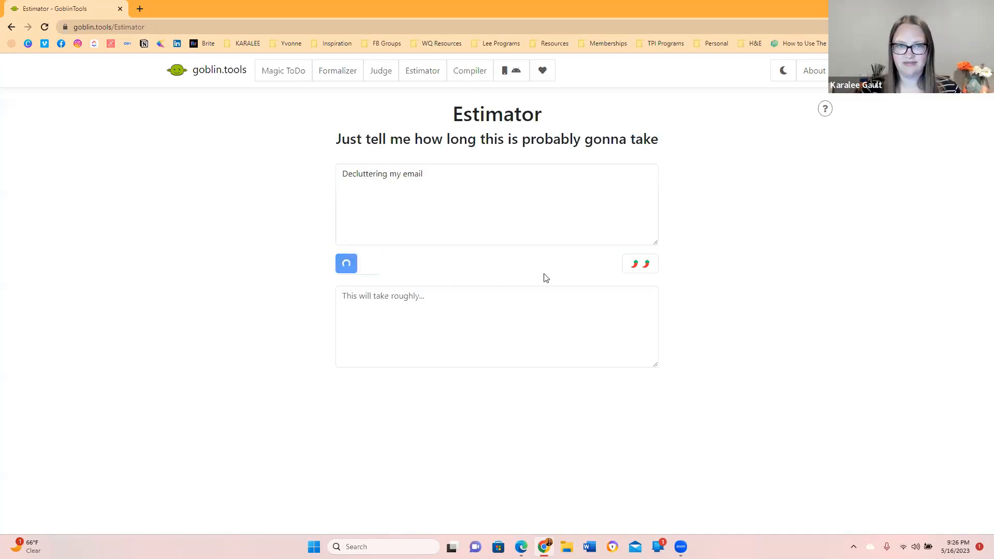
click(346, 263)
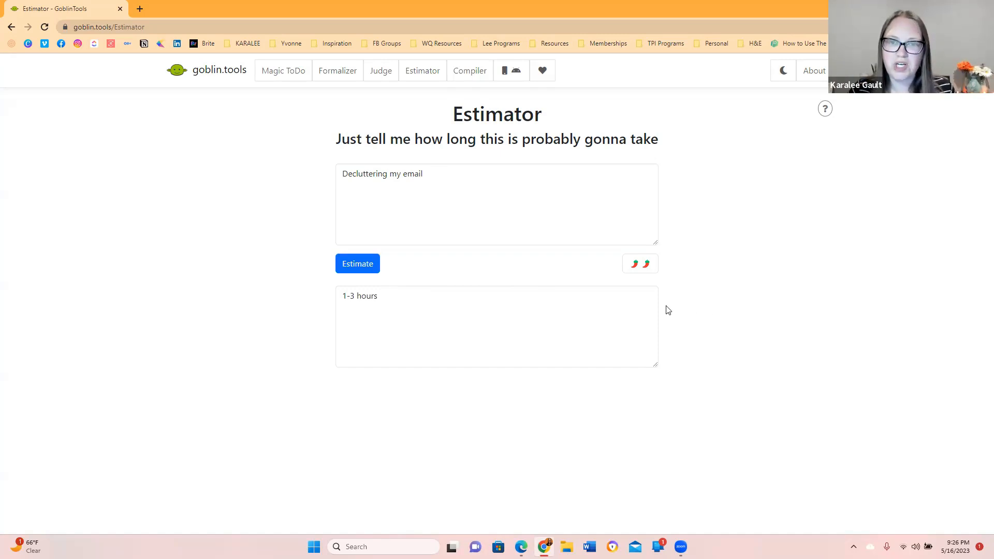
click(639, 263)
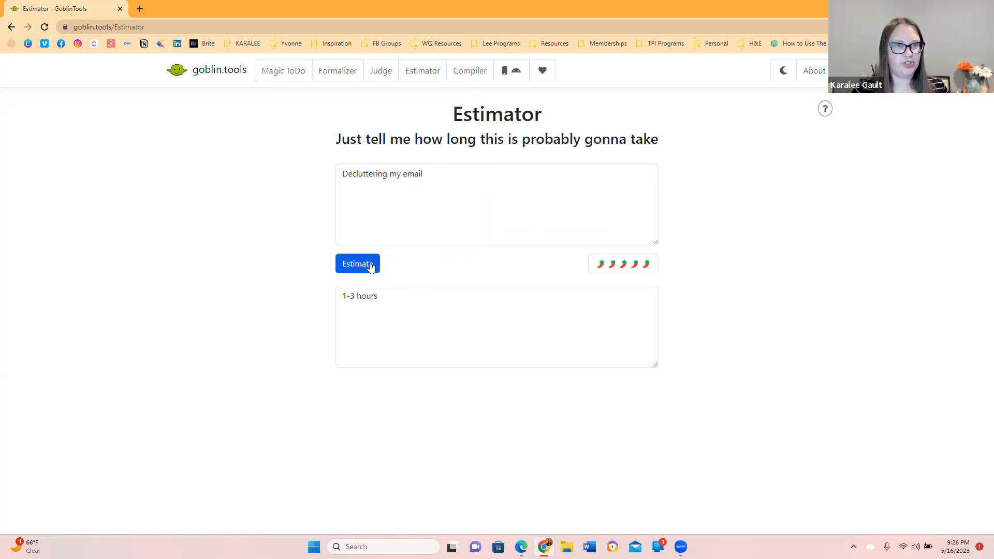
click(357, 263)
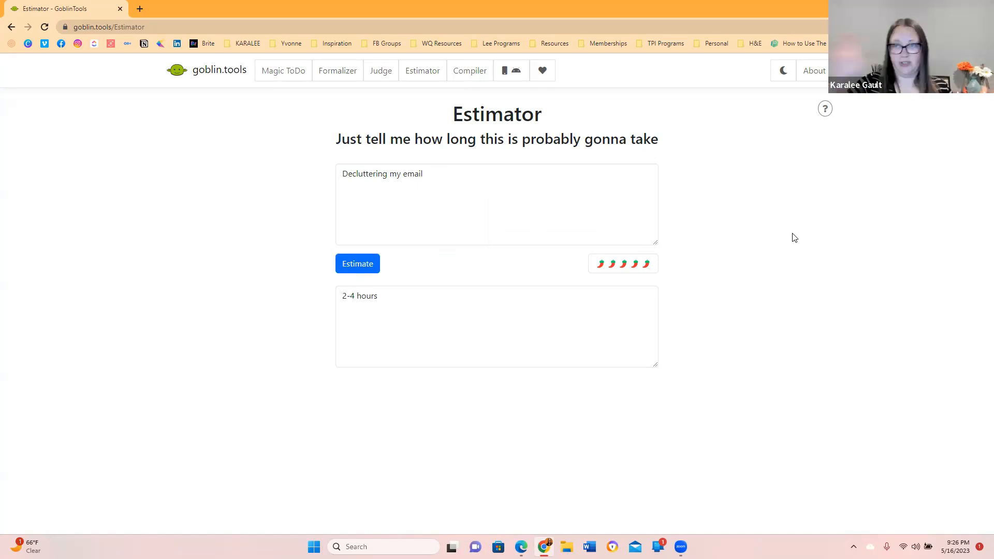
mouse_move(768, 263)
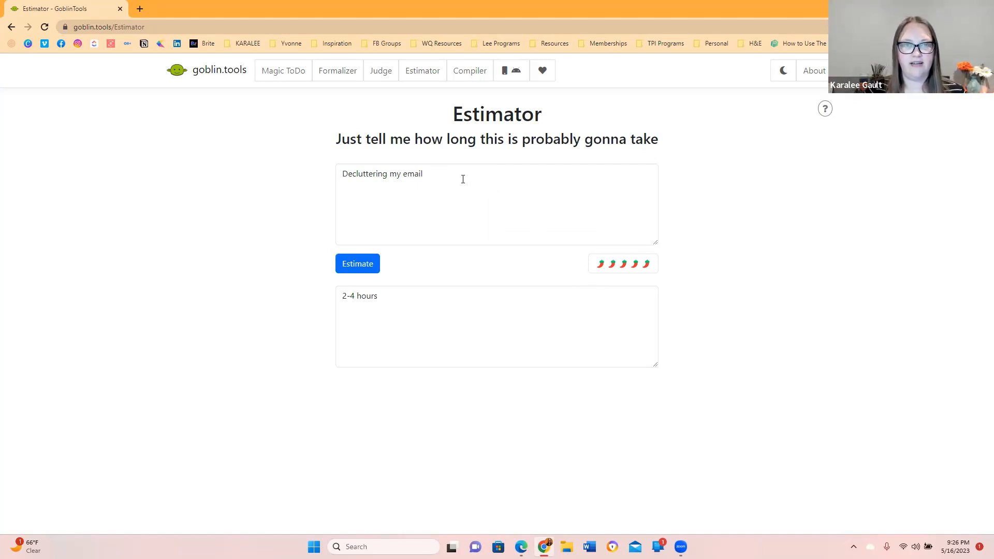
Step: Estimate 'Create a graphic in Canva', rerunning at mildest spiciness for 1-2 hours
triple_click(381, 174)
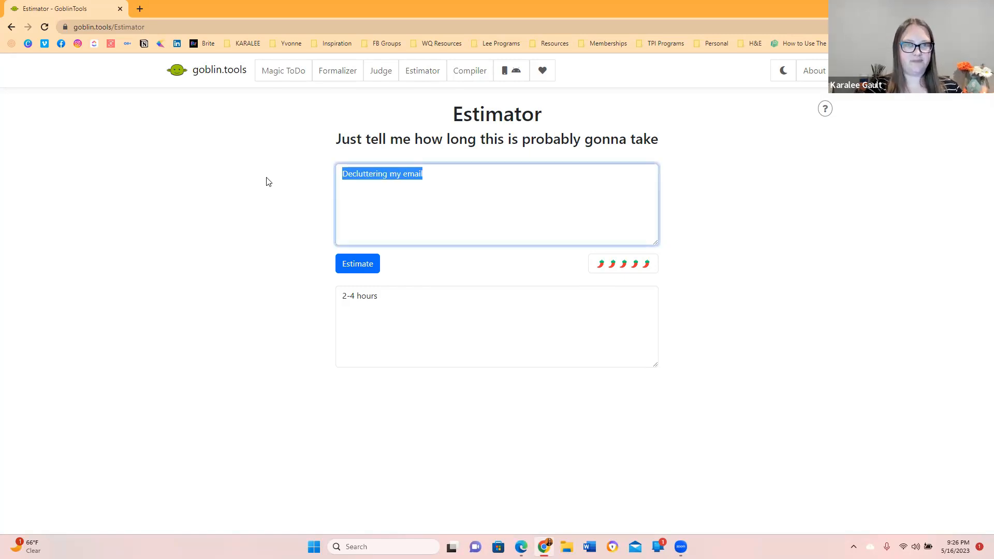
text(Create a graphic in Canva)
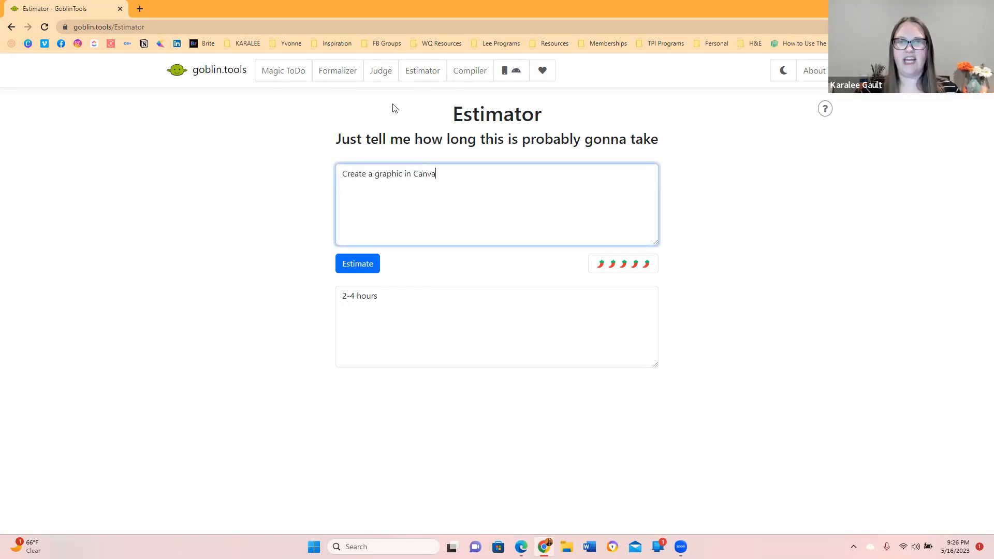
click(357, 263)
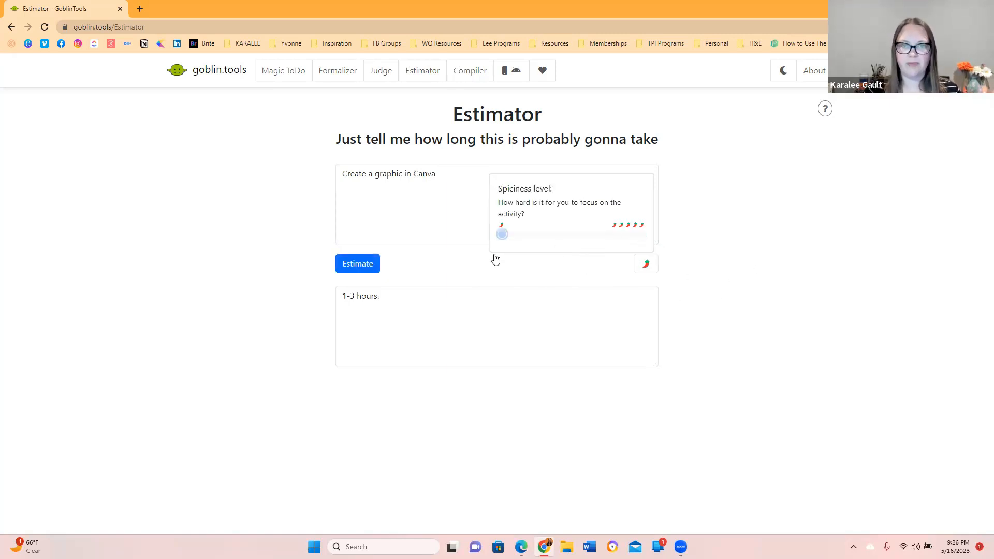
click(356, 263)
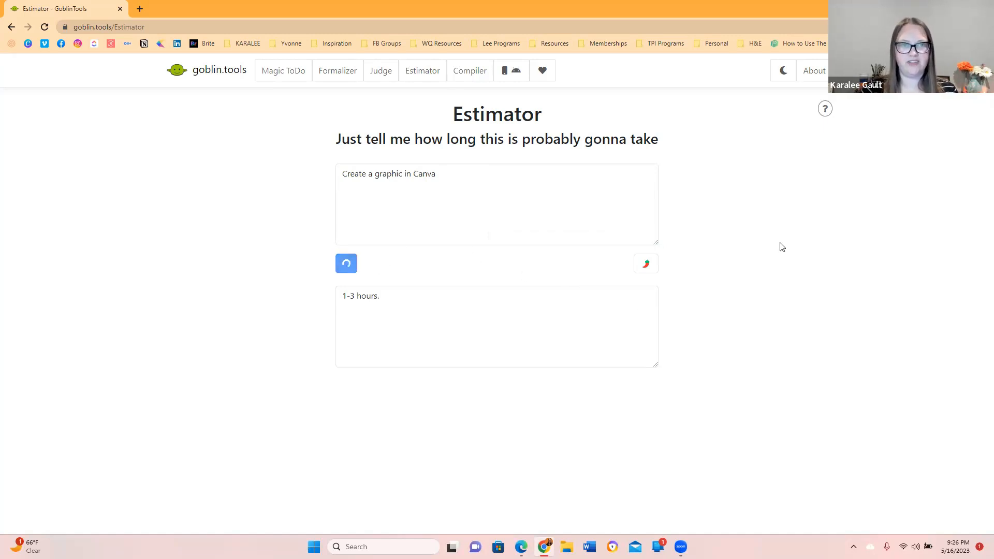
click(356, 264)
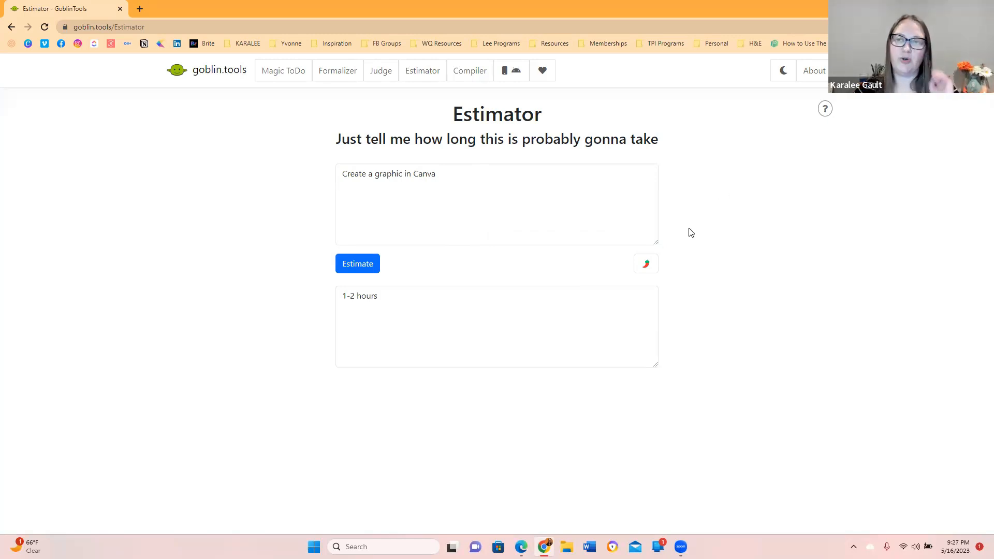
mouse_move(707, 181)
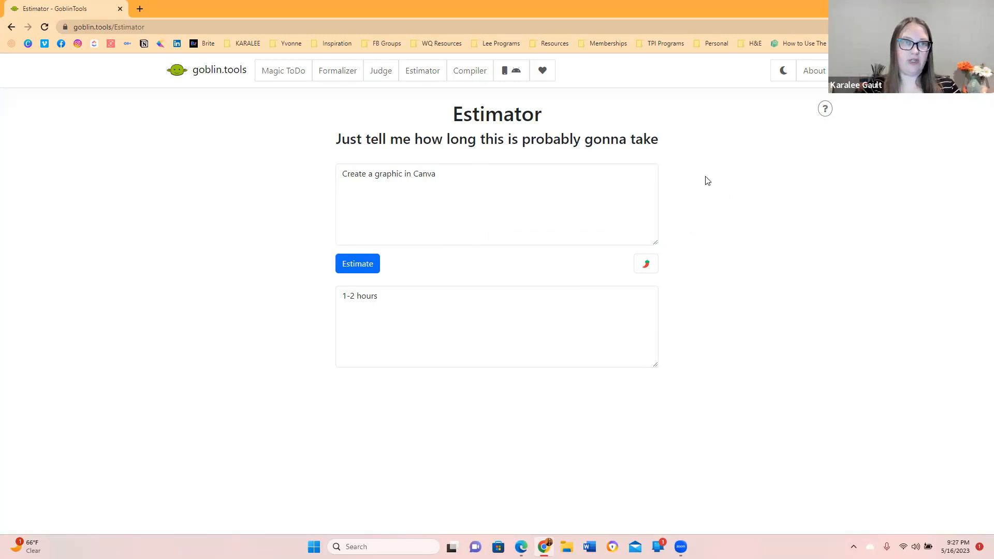
mouse_move(759, 144)
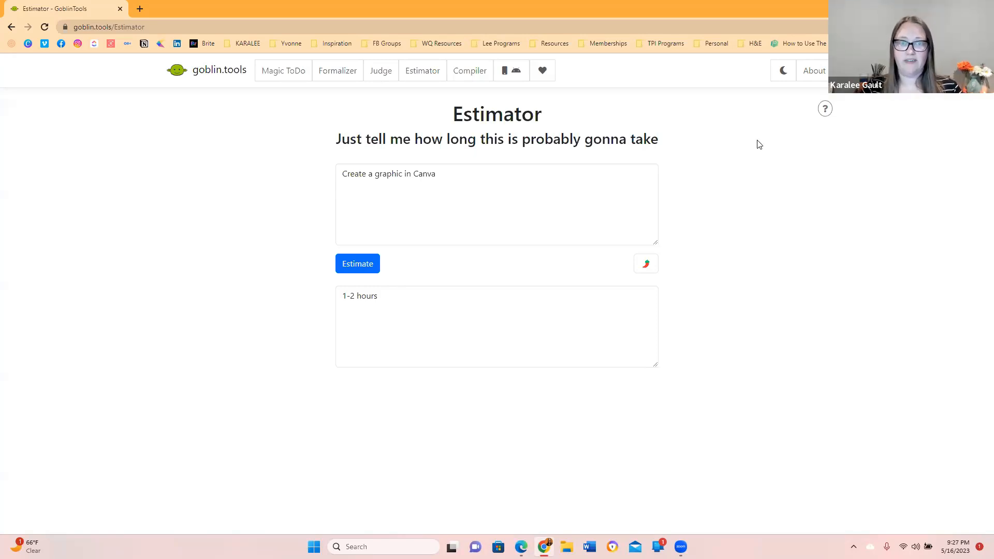
mouse_move(469, 71)
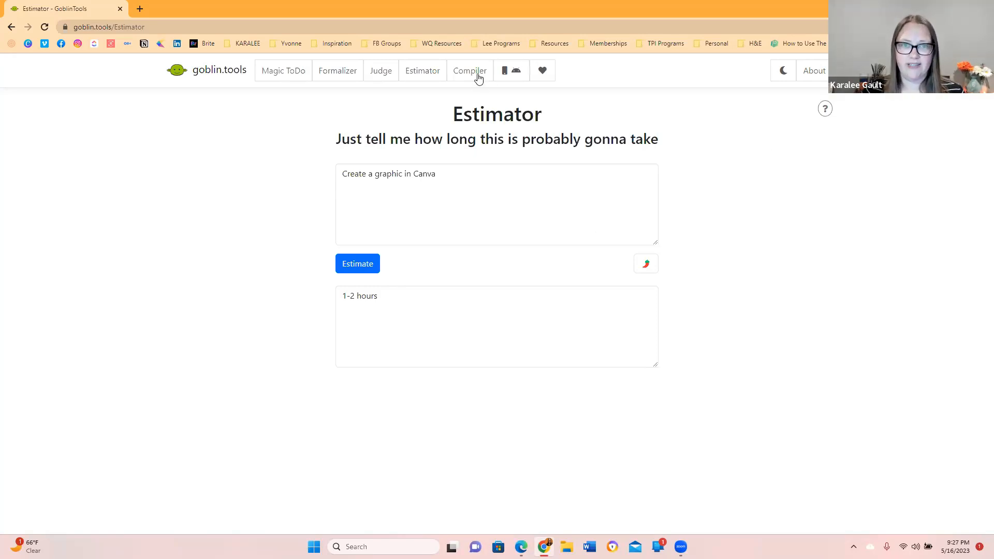
Step: Submit the pasted sales-page and headline notes in Compiler and enlarge the braindump box
click(469, 70)
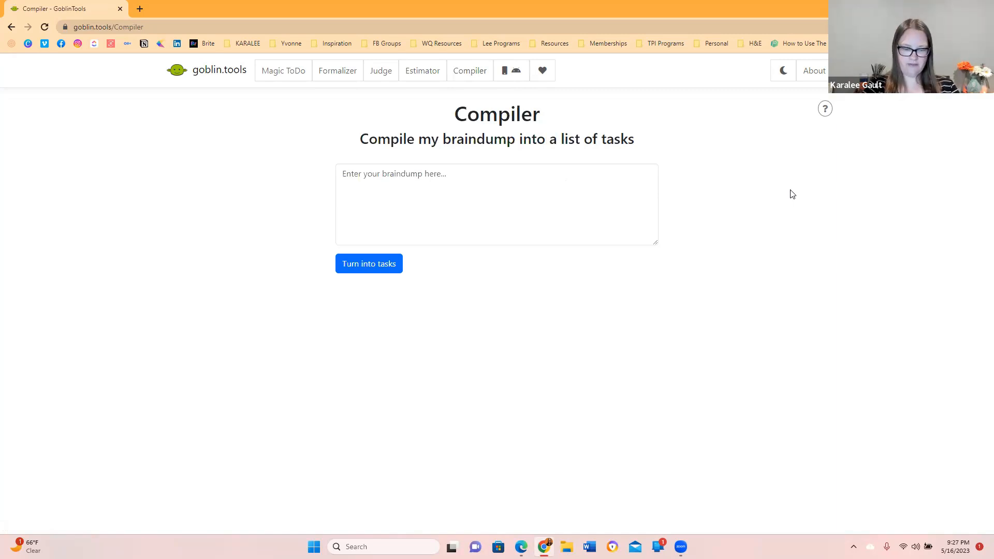
click(496, 204)
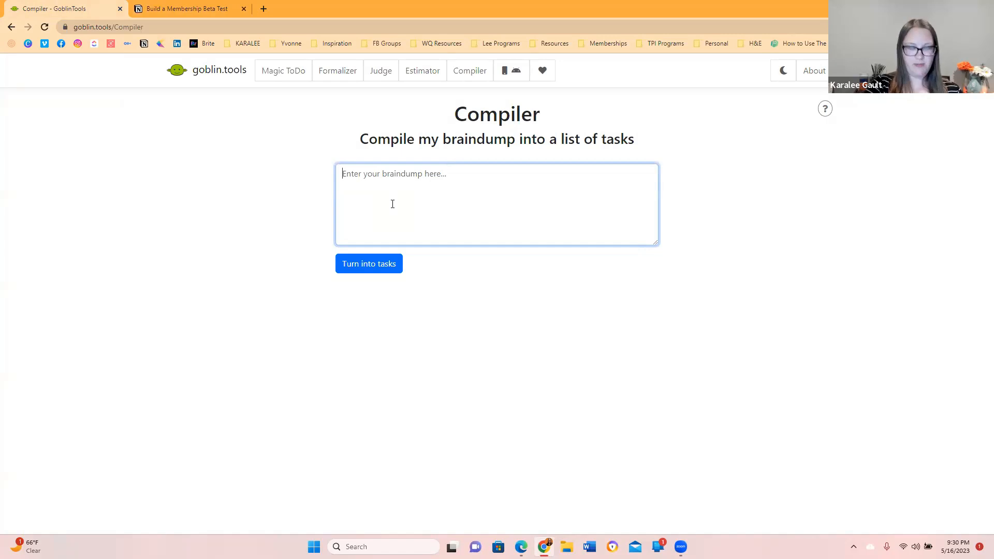
click(368, 263)
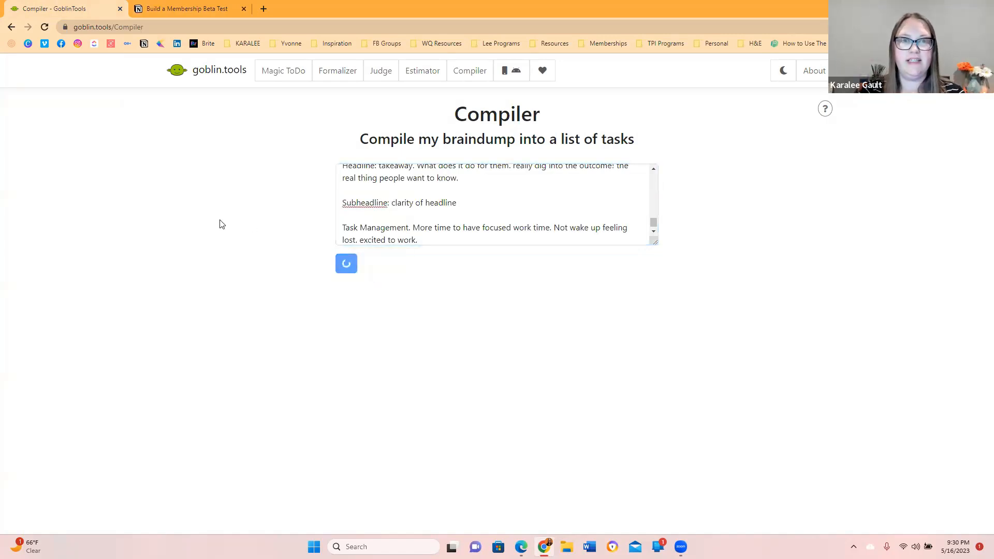
drag(656, 240, 651, 520)
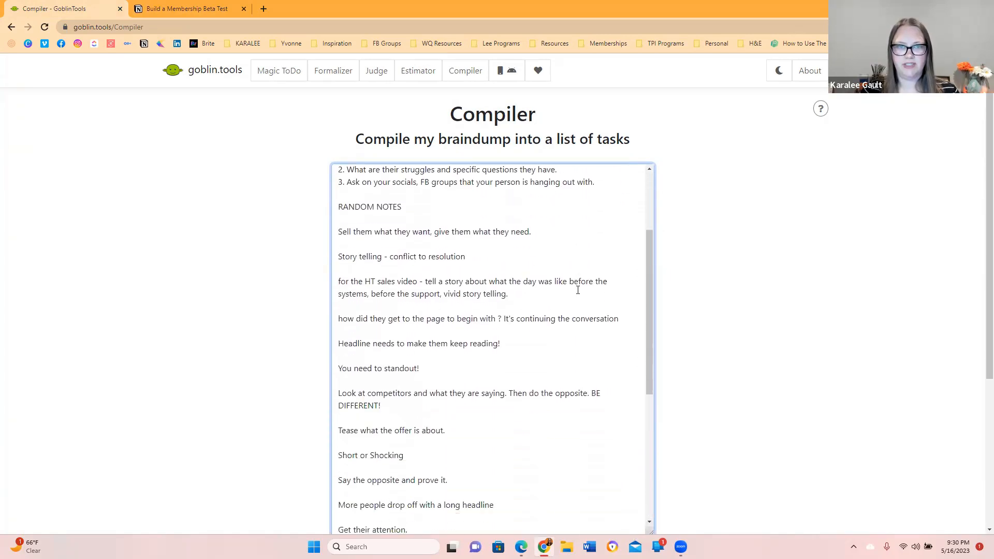
Step: Review the six generated tasks, from Build a Membership Beta Test to task management
click(364, 332)
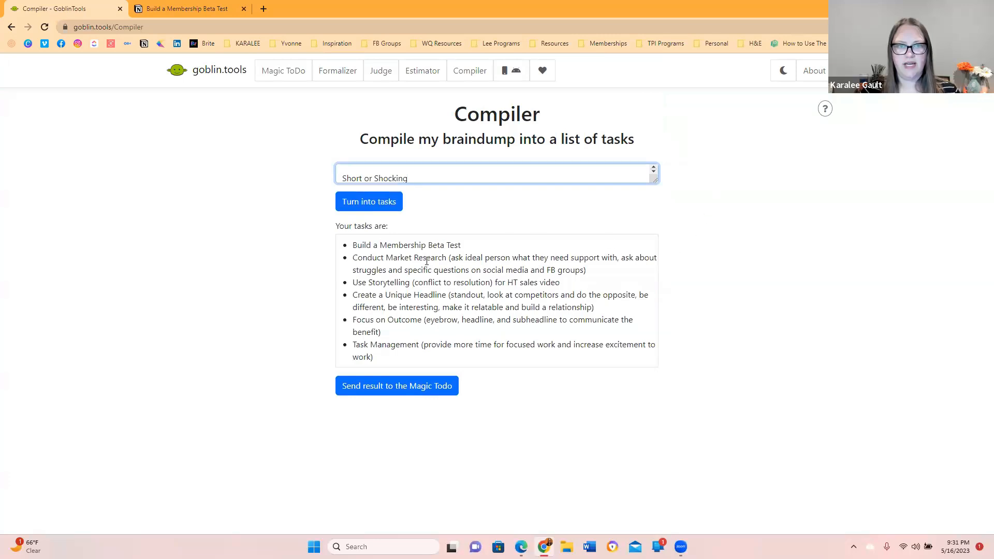
mouse_move(776, 295)
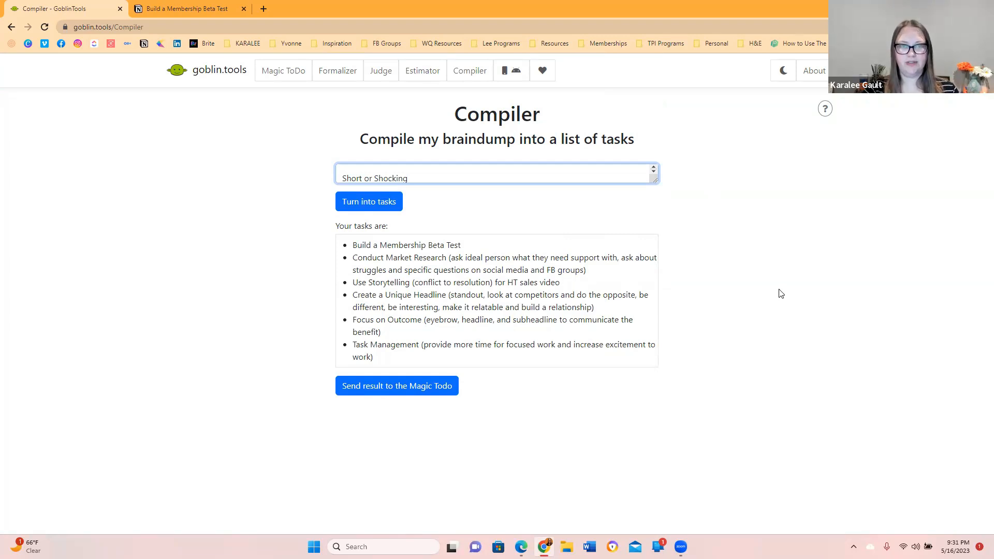
mouse_move(583, 285)
text(Tease what the offer is about.)
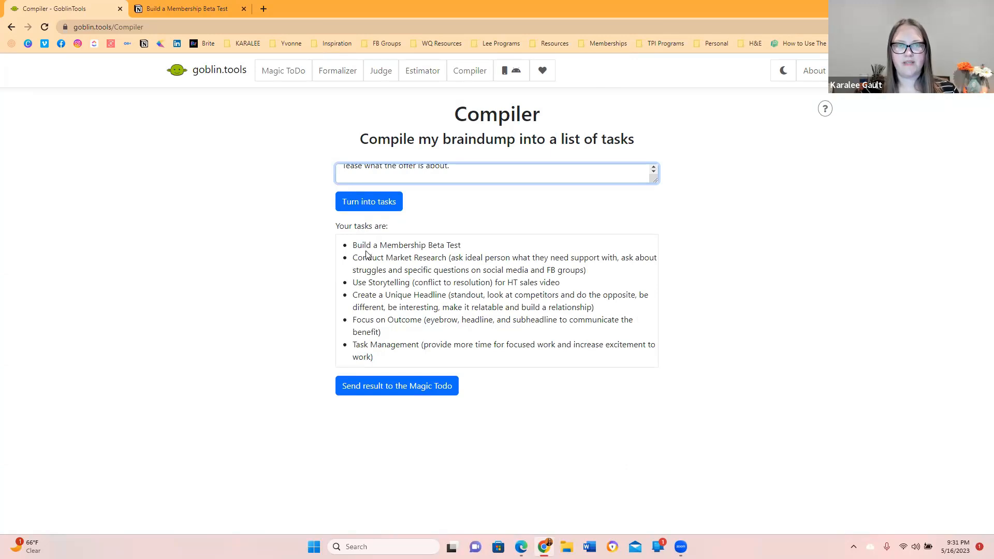
mouse_move(420, 245)
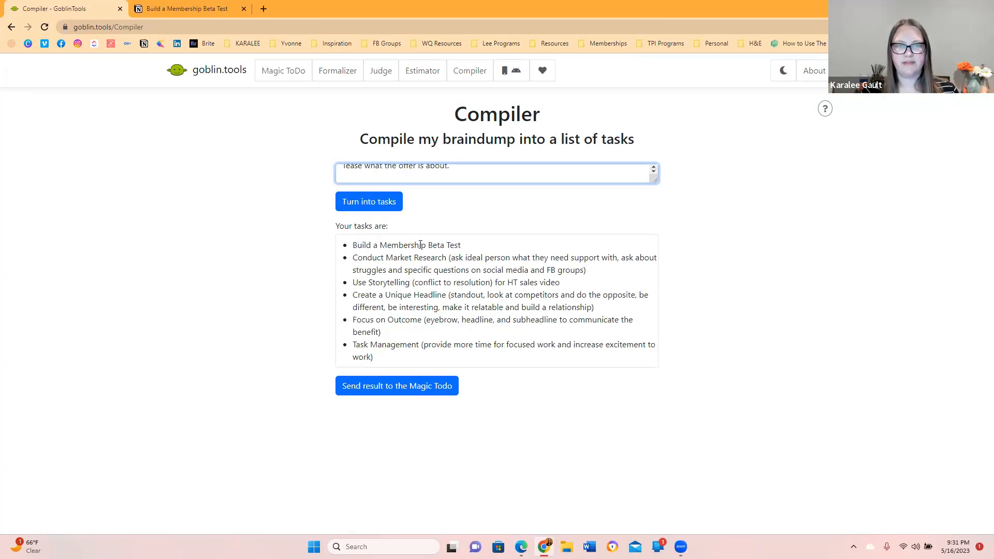
mouse_move(400, 292)
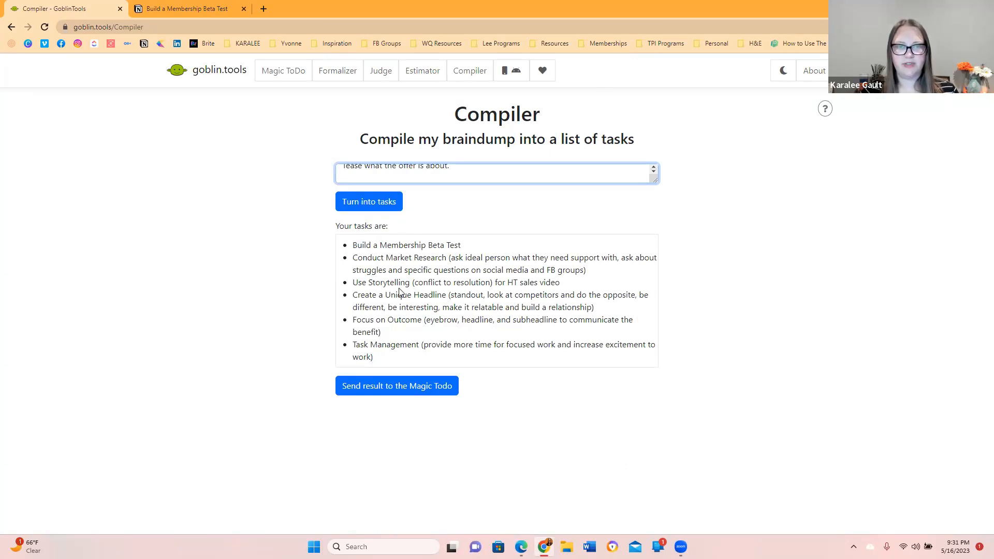